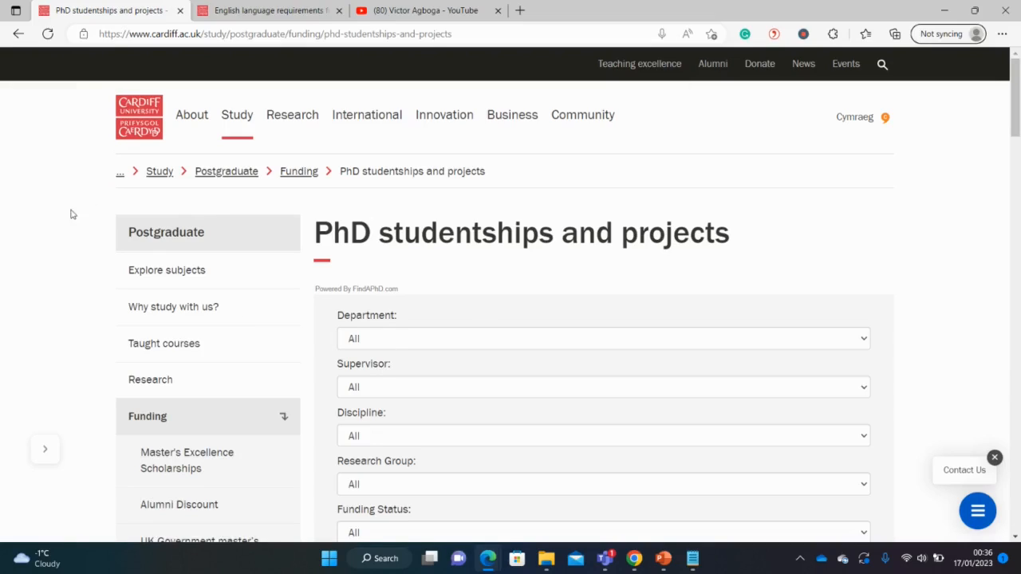
pyautogui.moveTo(64, 227)
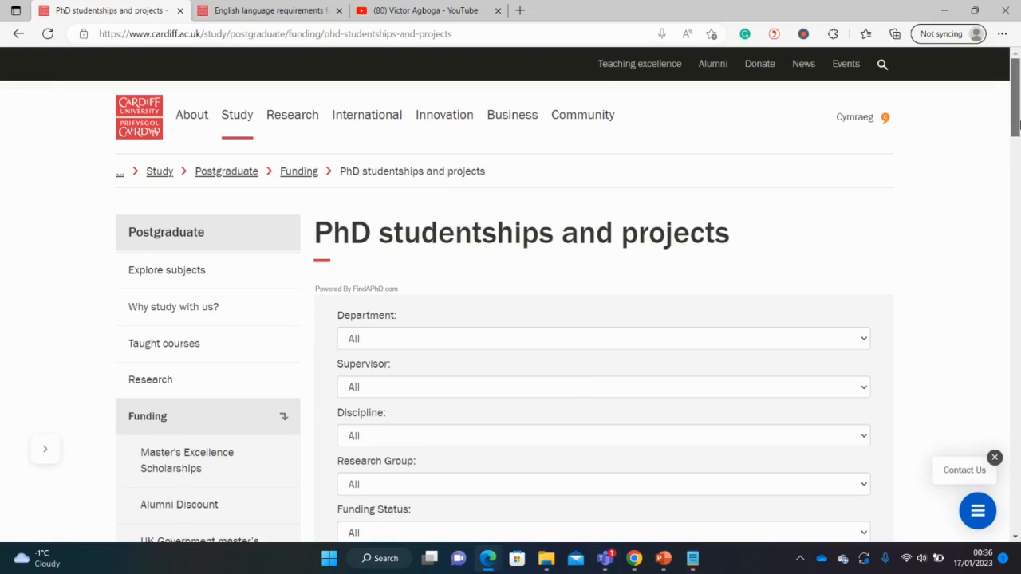
# Switch to the scholarship YouTube channel and look down its page
pyautogui.scroll(-3)
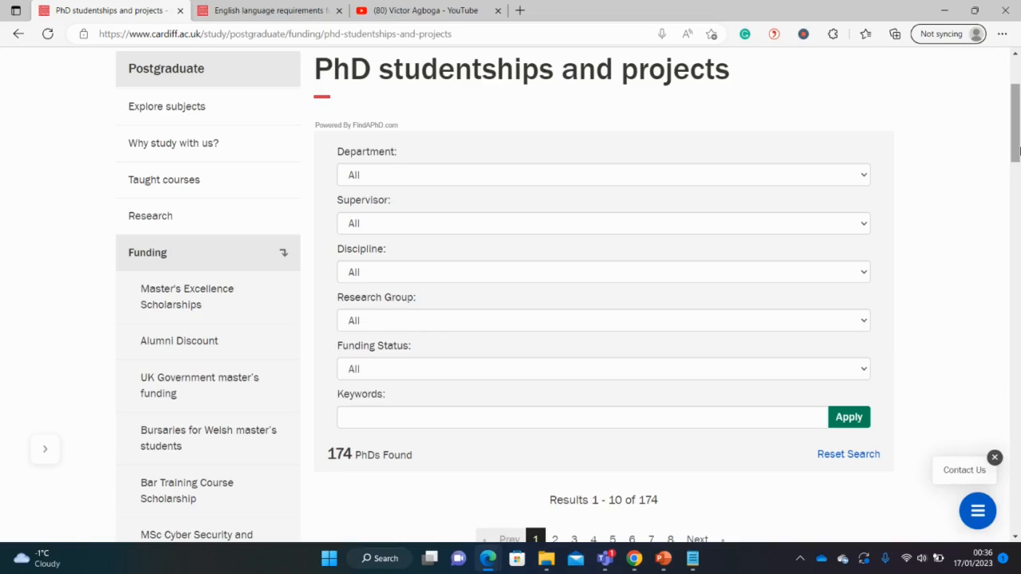
pyautogui.scroll(-3)
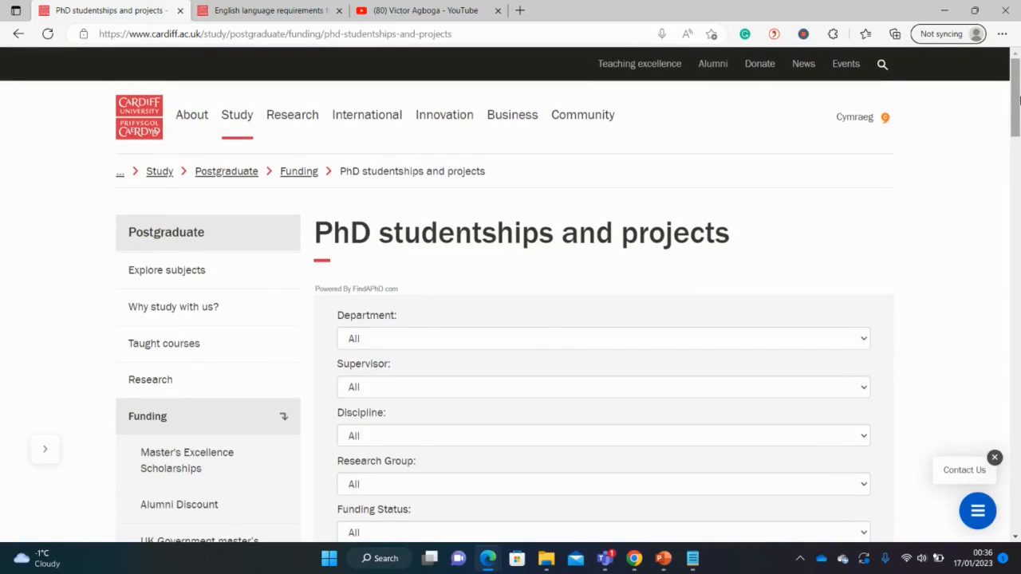
pyautogui.click(423, 10)
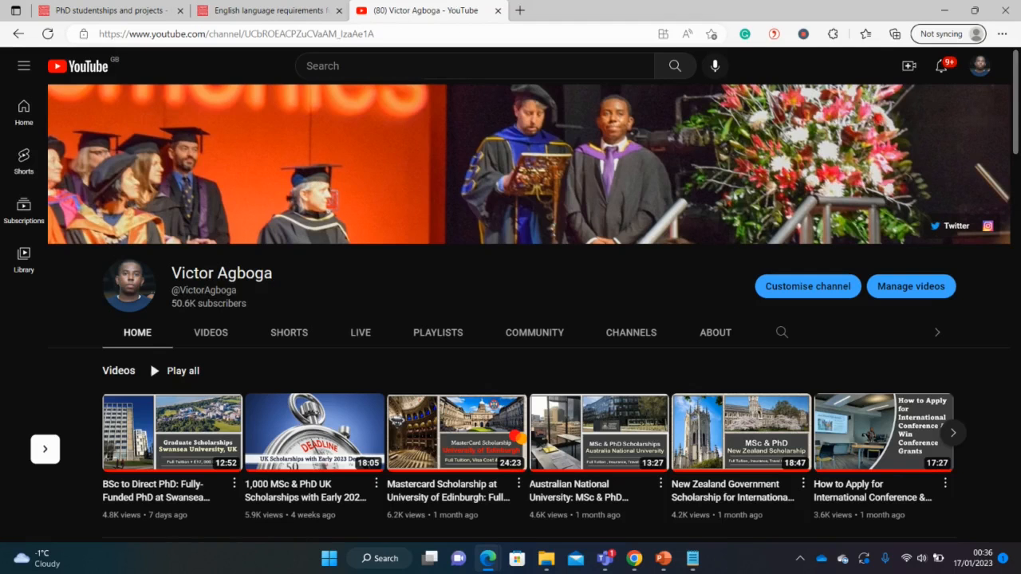
pyautogui.scroll(-3)
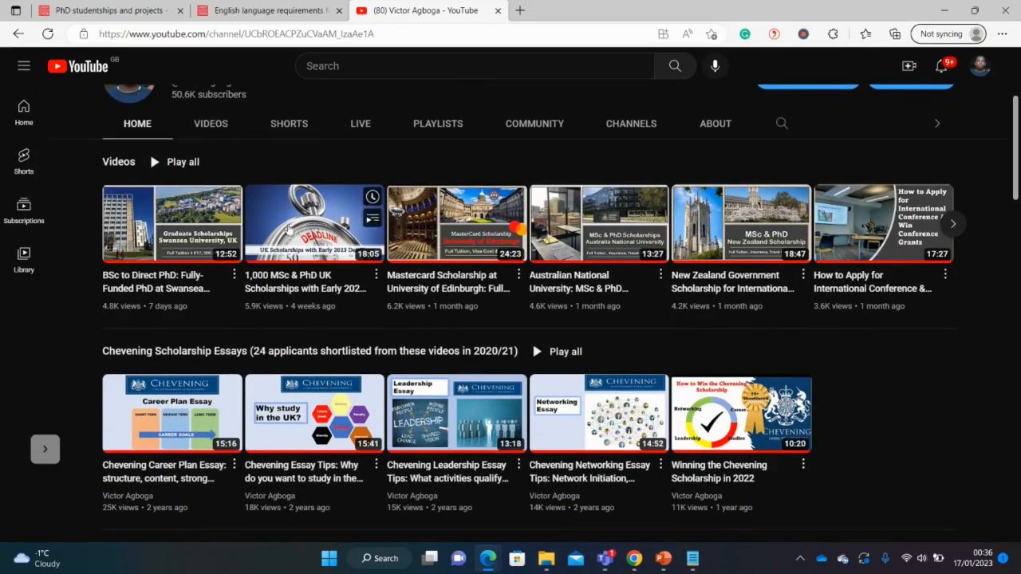
# Show the channel's full Videos list and browse the recent uploads
pyautogui.click(211, 123)
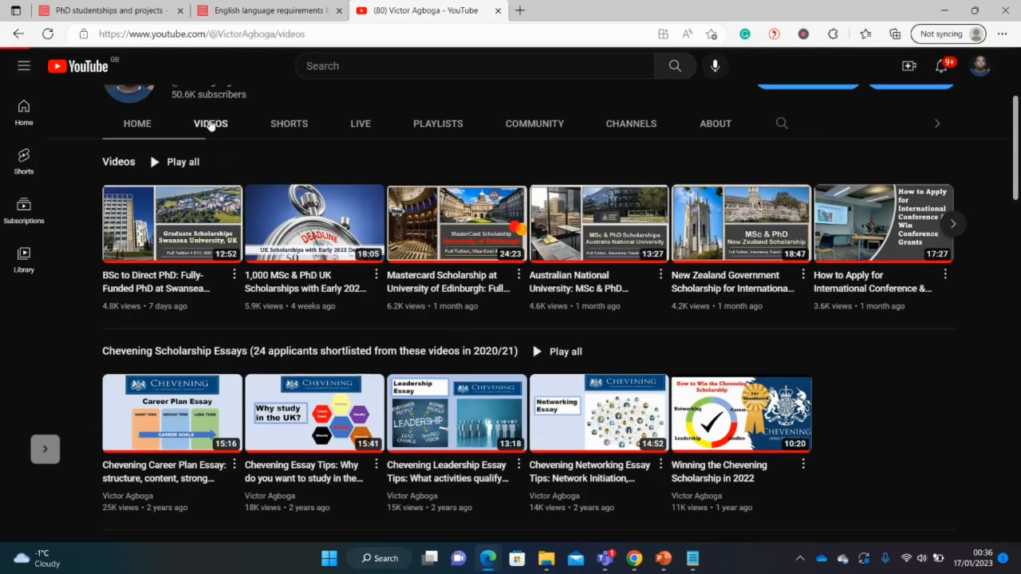
pyautogui.scroll(3)
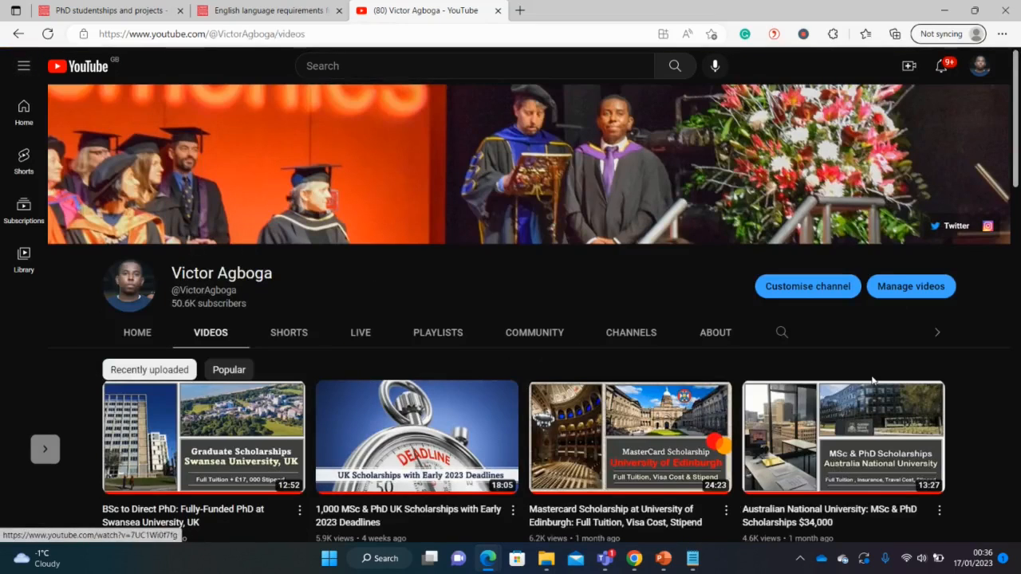
pyautogui.scroll(-3)
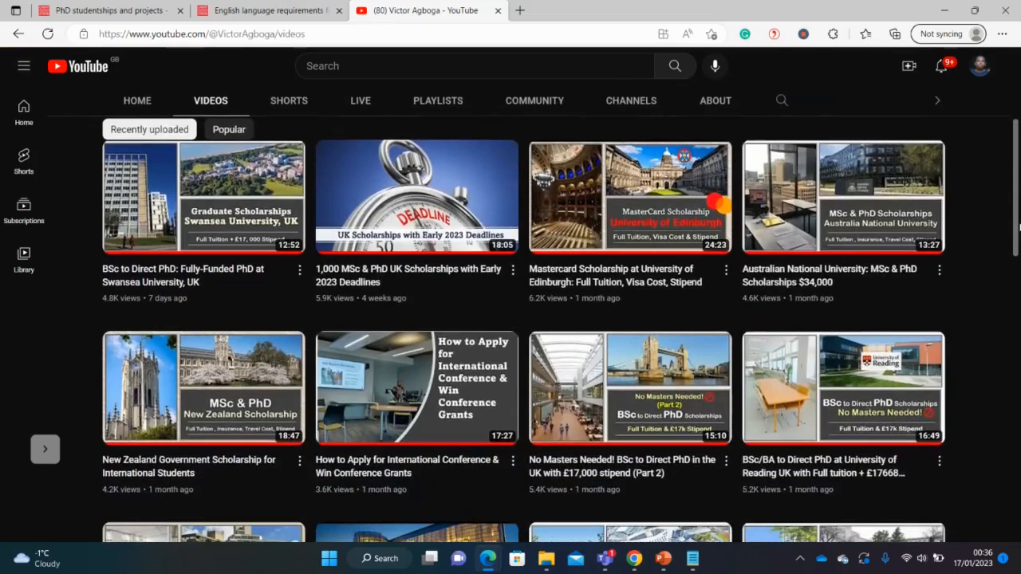
pyautogui.scroll(-3)
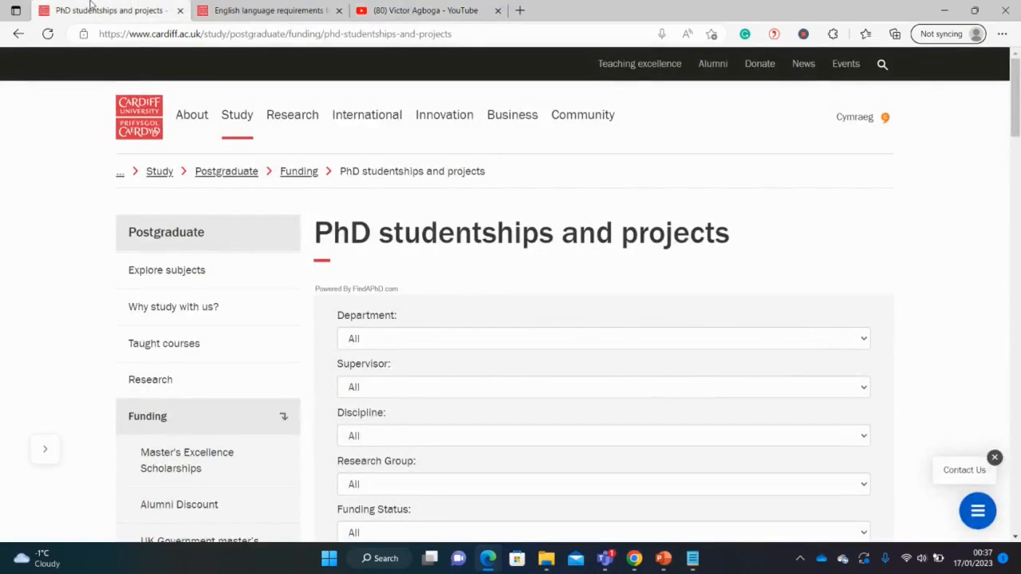
# Switch to Cardiff's English language requirements for postgraduate students page
pyautogui.click(267, 10)
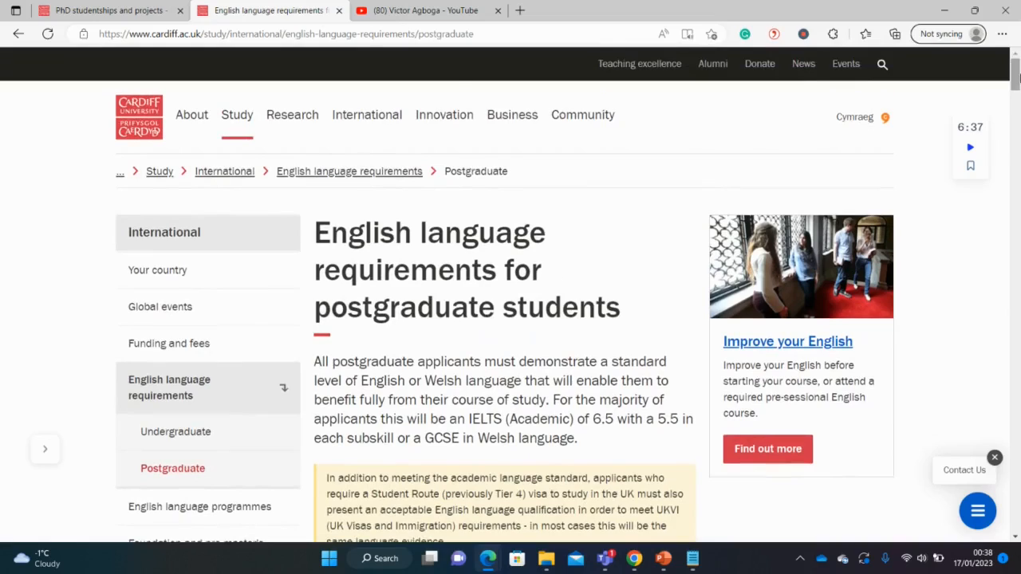
# Open the 'on the UKVI list of exceptions' link in a new tab
pyautogui.click(367, 115)
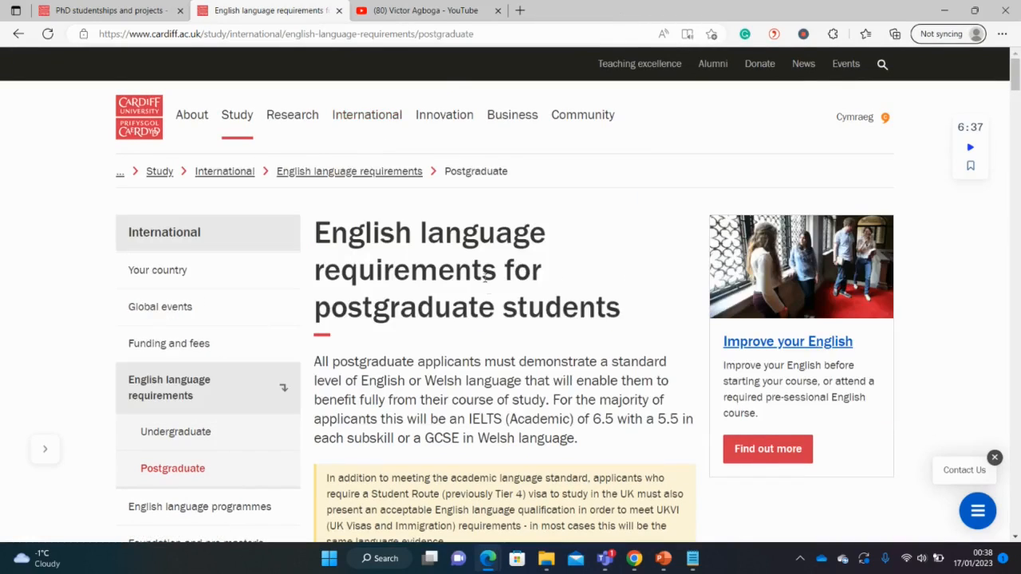
pyautogui.scroll(-3)
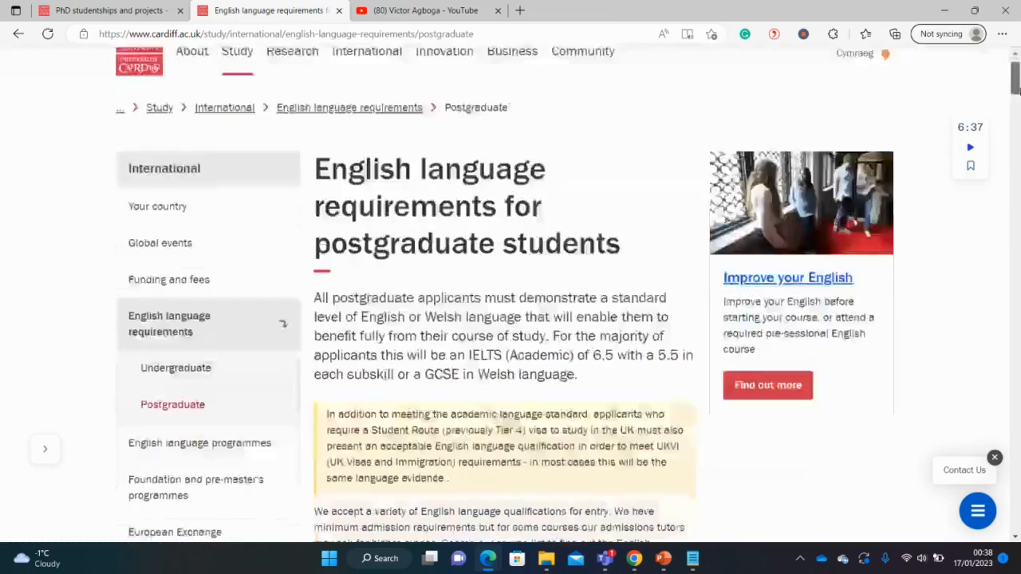
pyautogui.scroll(-3)
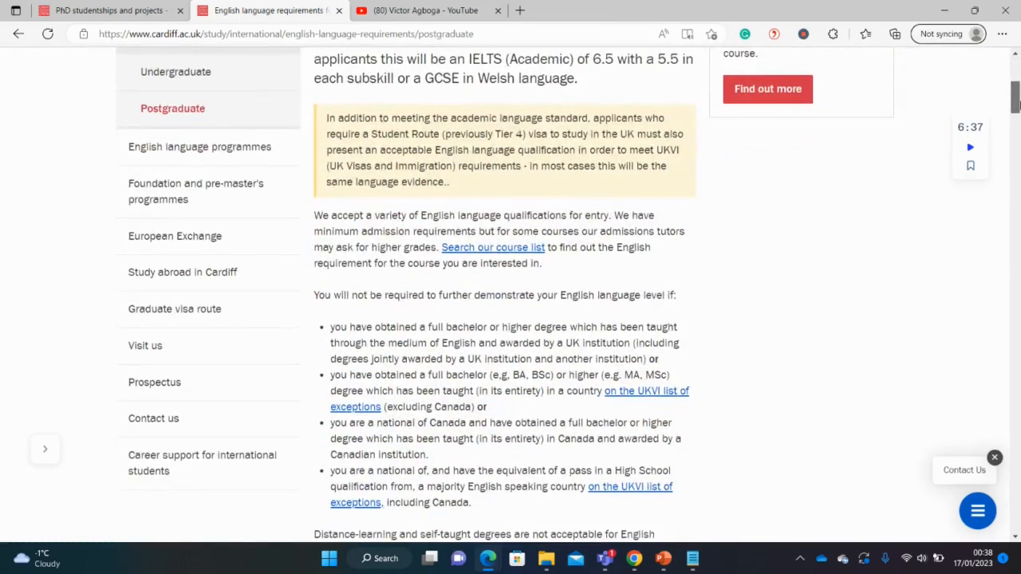
pyautogui.scroll(-3)
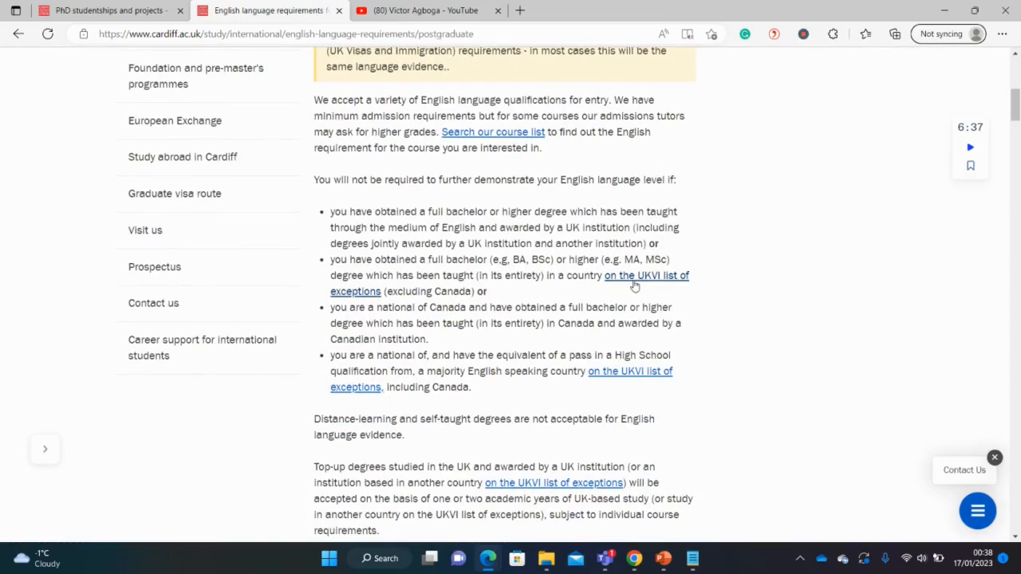
pyautogui.moveTo(634, 284)
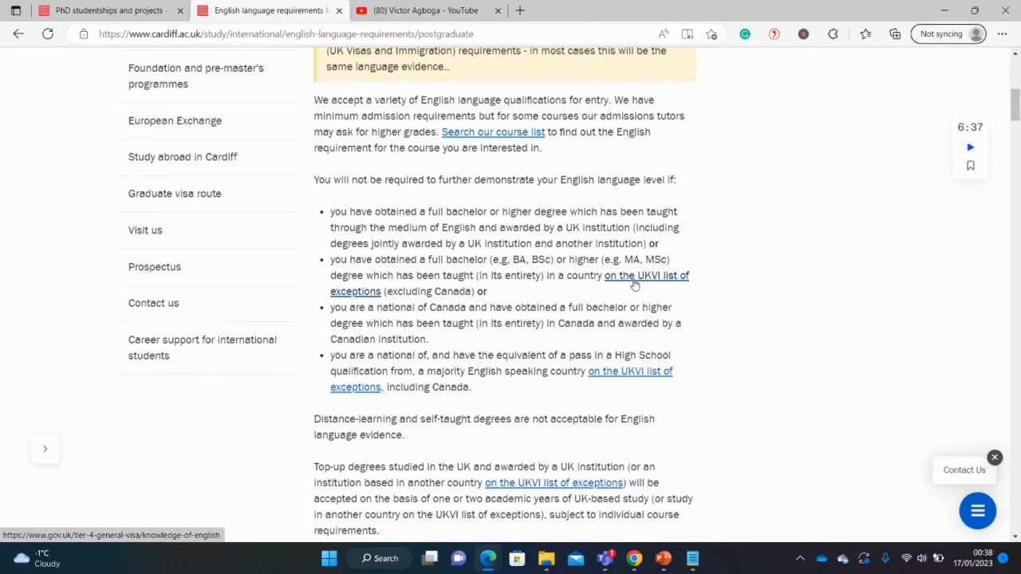
pyautogui.rightClick(646, 274)
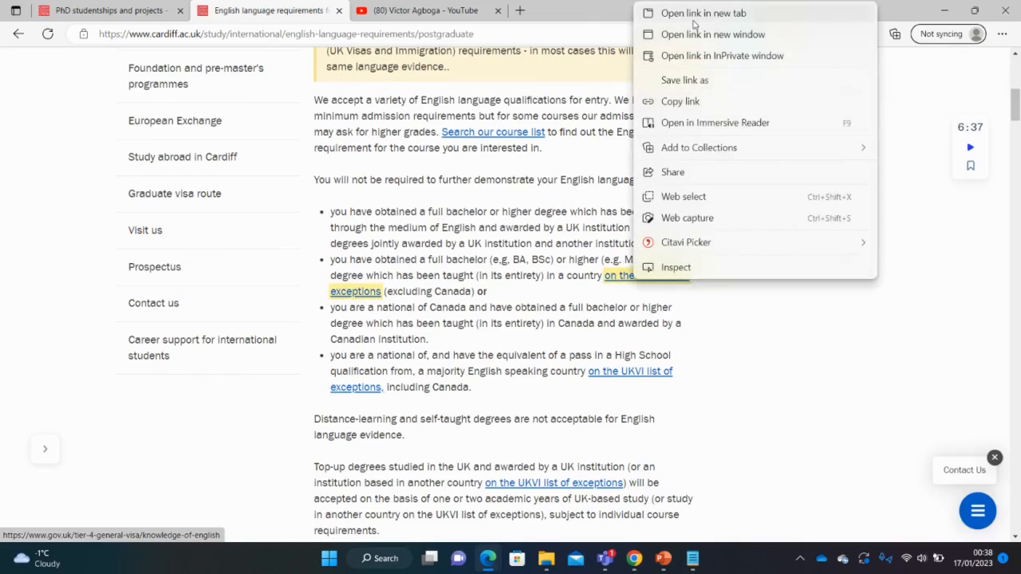
pyautogui.click(703, 13)
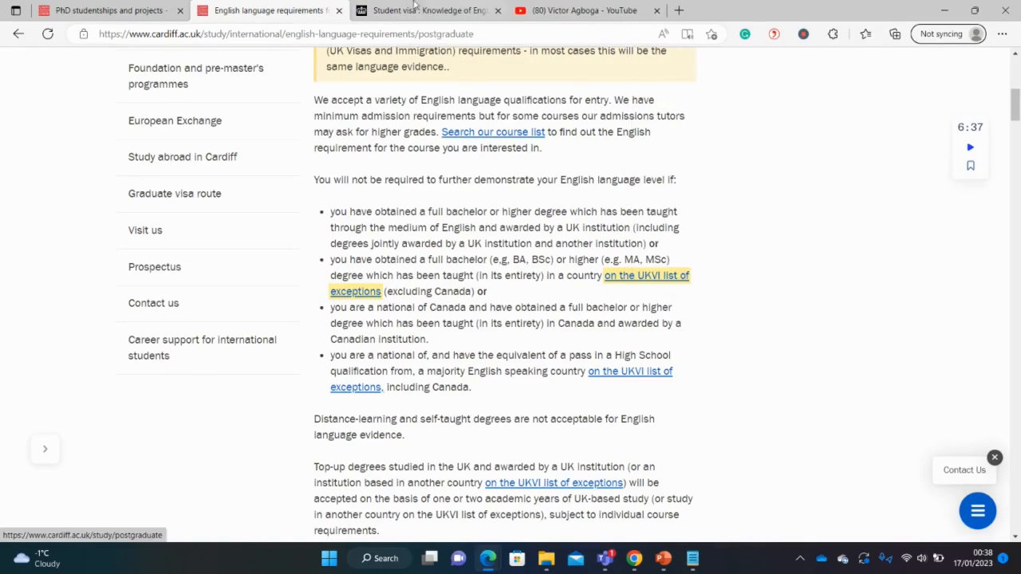
# View the GOV.UK Student visa list of countries exempt from proving English knowledge
pyautogui.click(428, 9)
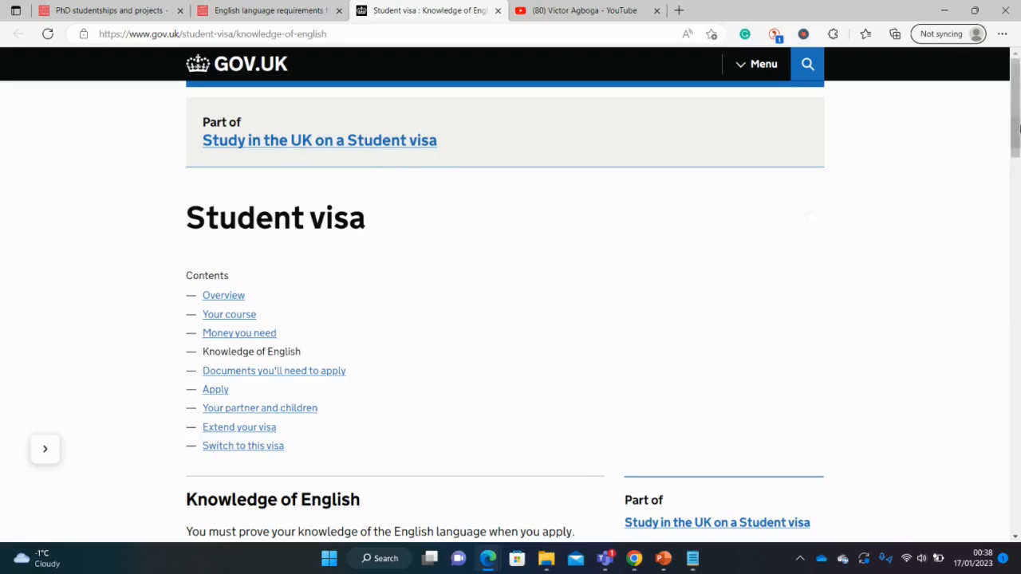
pyautogui.scroll(-3)
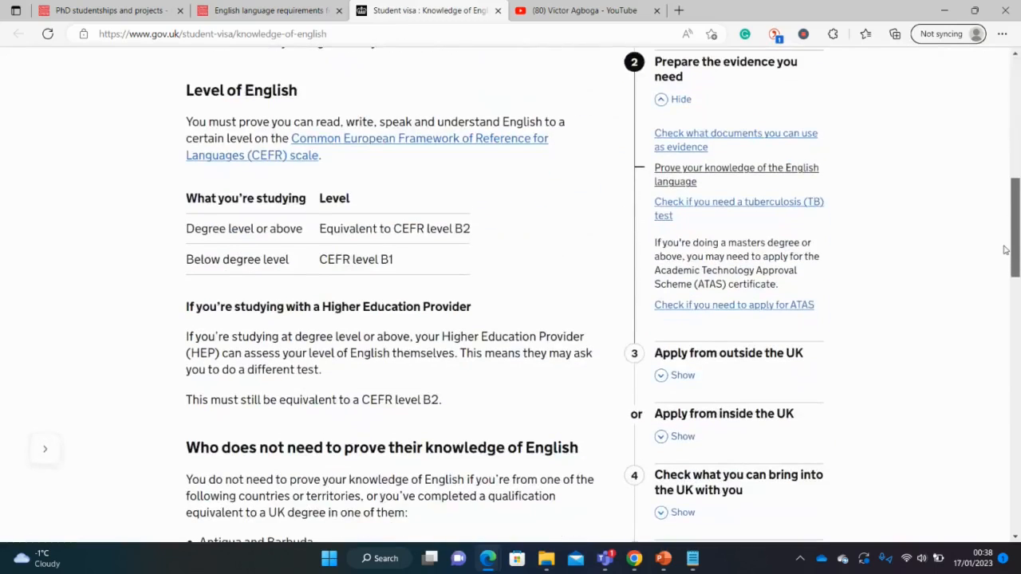
pyautogui.scroll(-3)
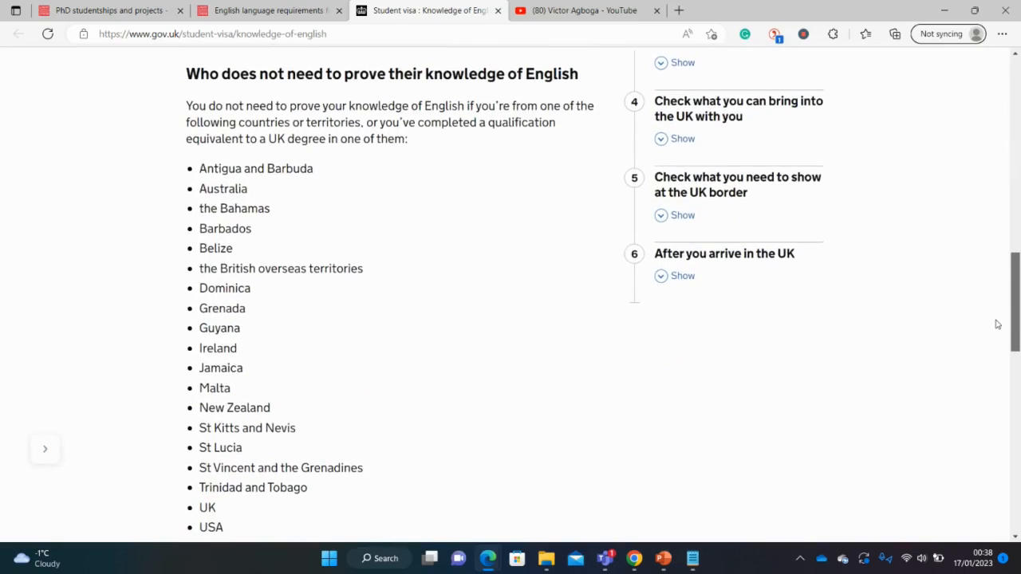
pyautogui.scroll(-3)
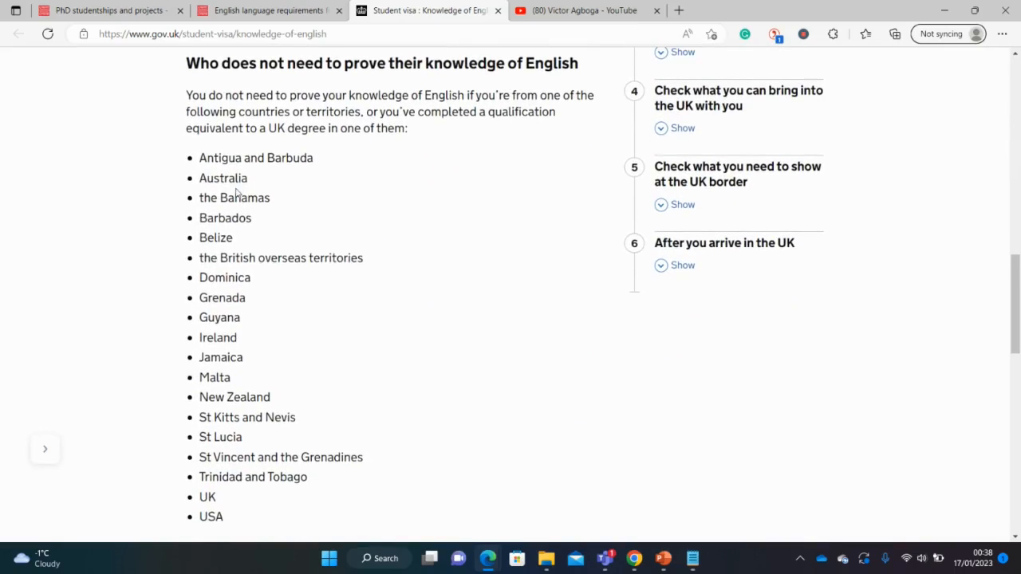
pyautogui.moveTo(217, 337)
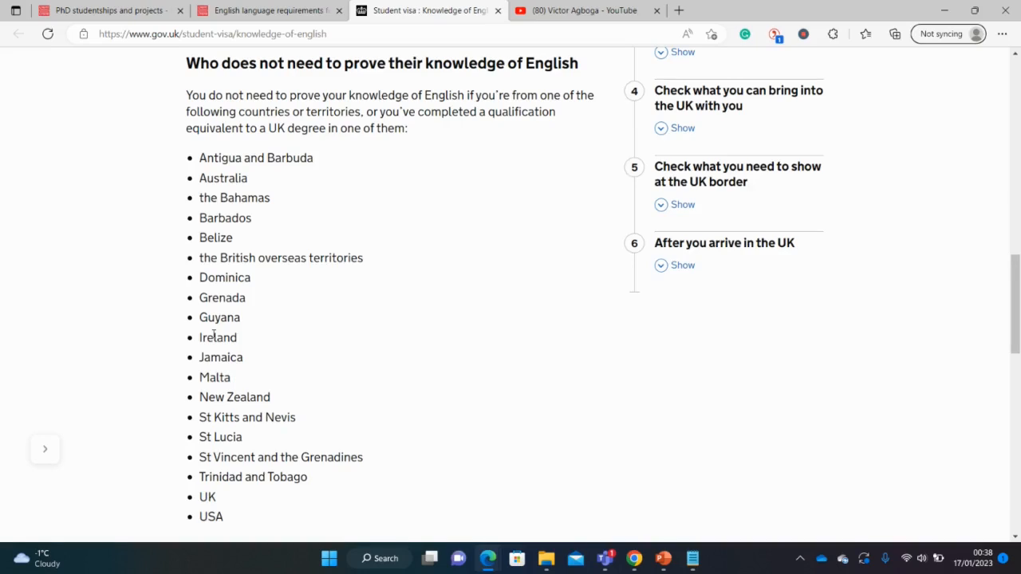
pyautogui.moveTo(3, 198)
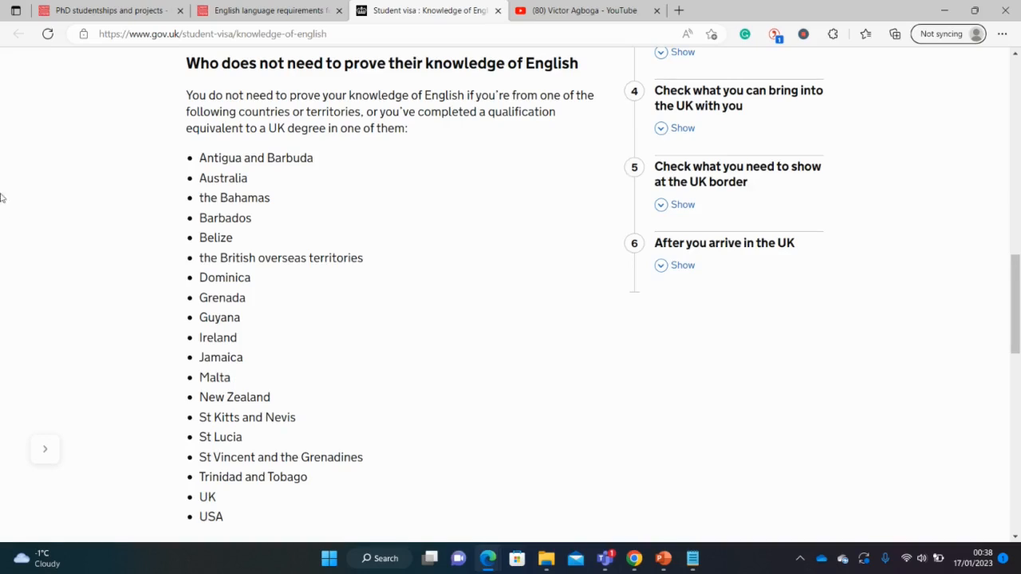
# Return to Cardiff's English requirements page and reach the Accepted language qualifications table
pyautogui.click(268, 10)
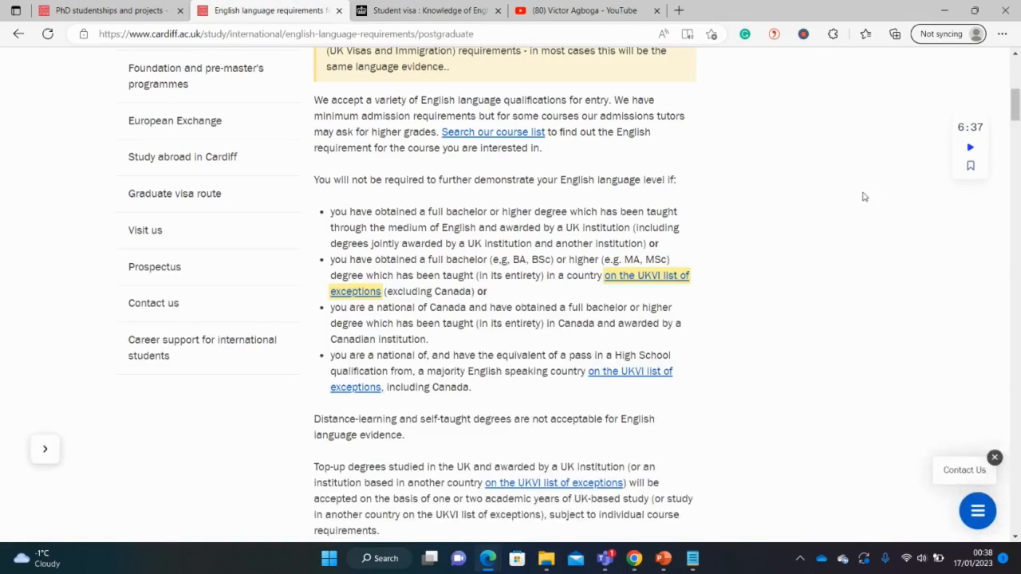
pyautogui.scroll(-3)
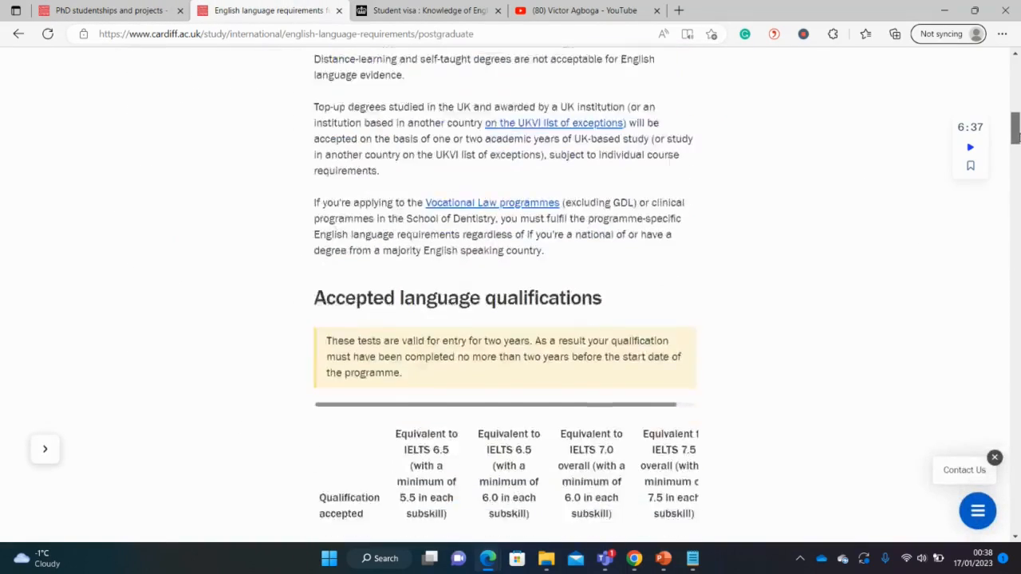
pyautogui.scroll(-3)
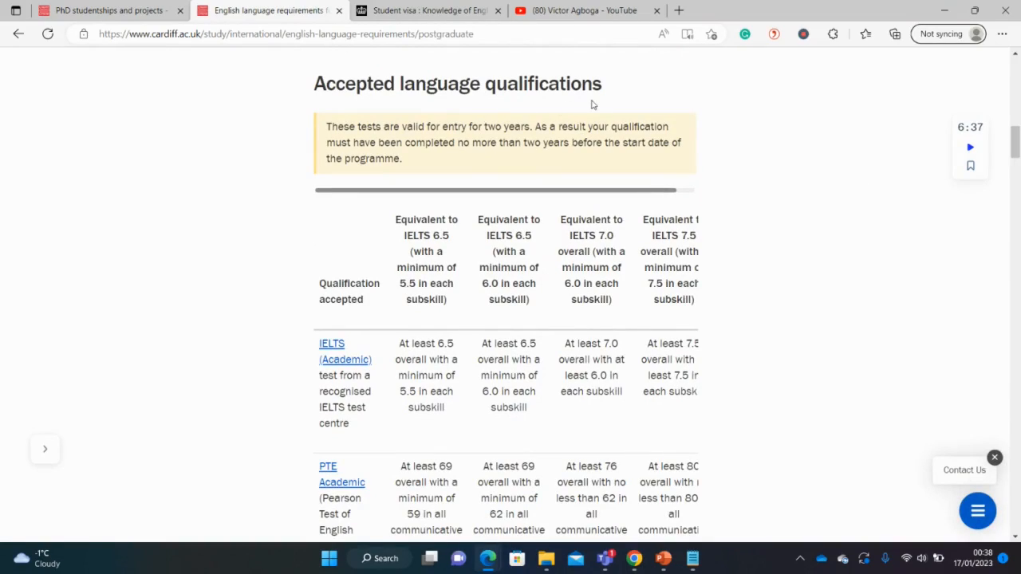
pyautogui.moveTo(750, 185)
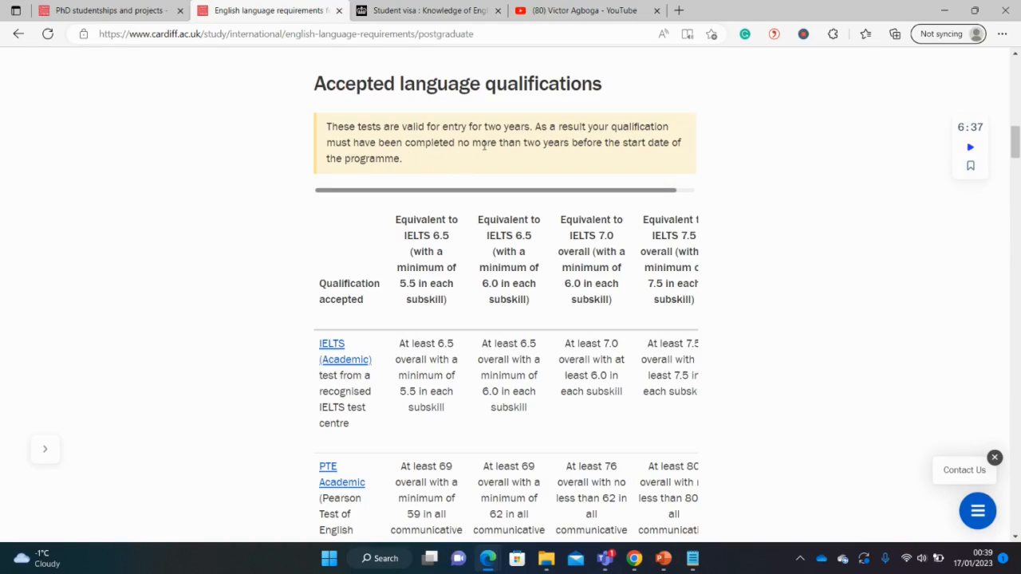
pyautogui.moveTo(673, 153)
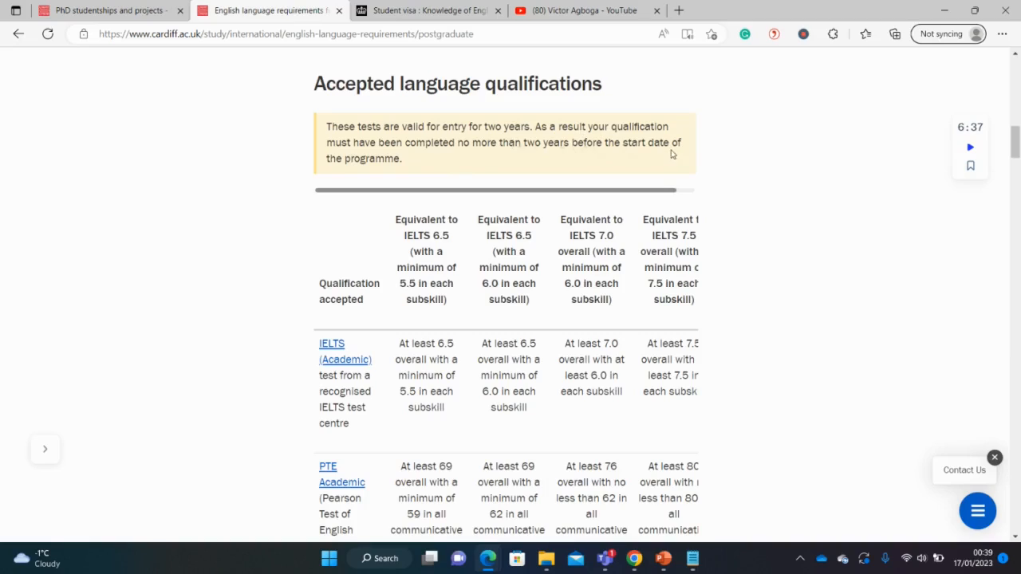
pyautogui.moveTo(430, 160)
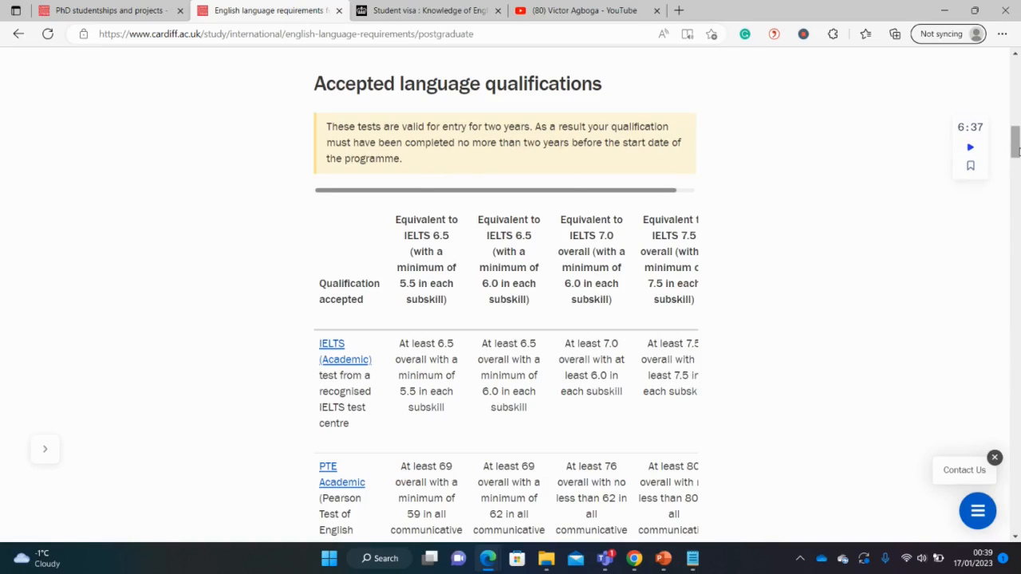
pyautogui.scroll(-3)
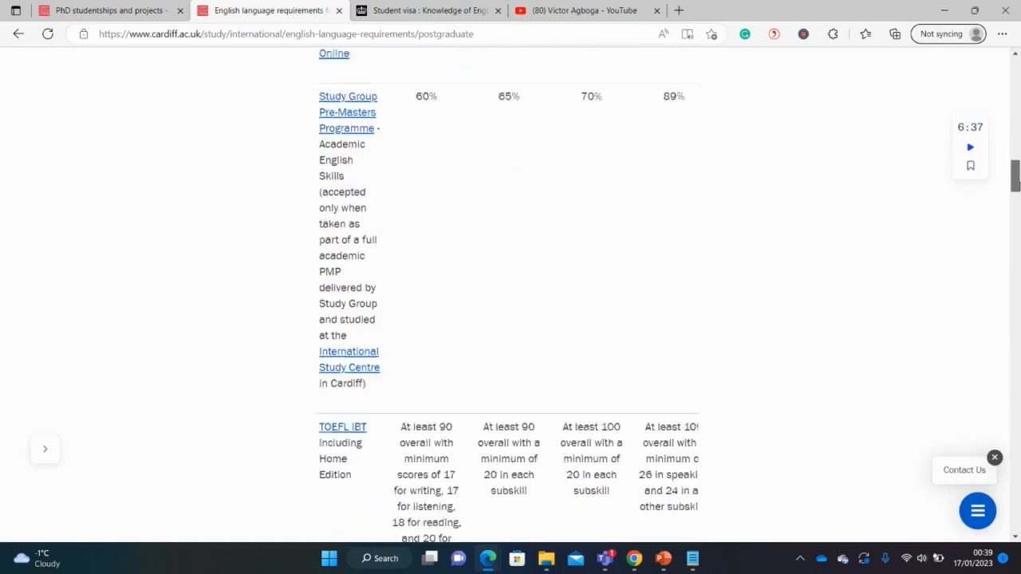
pyautogui.scroll(-3)
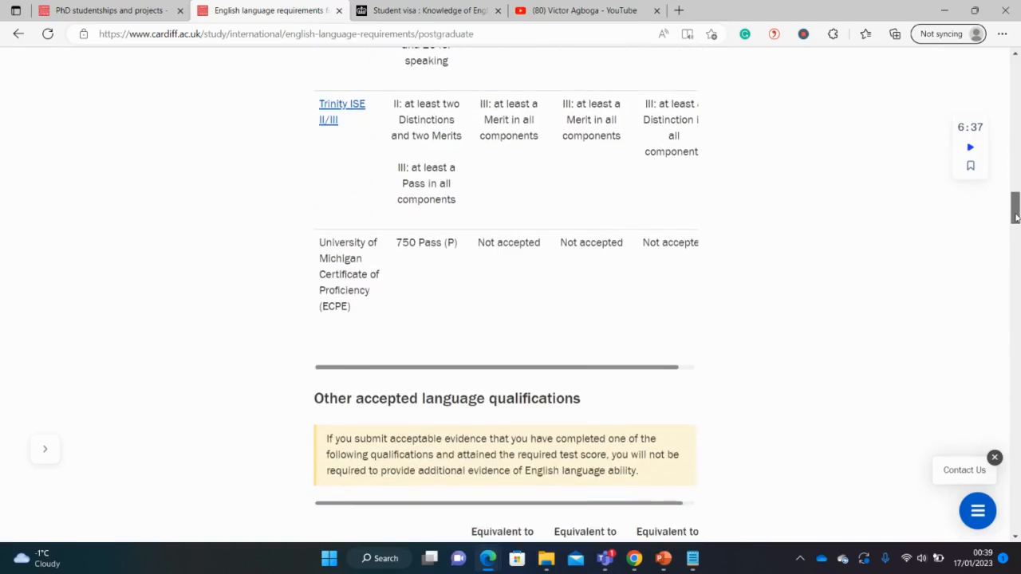
pyautogui.scroll(-3)
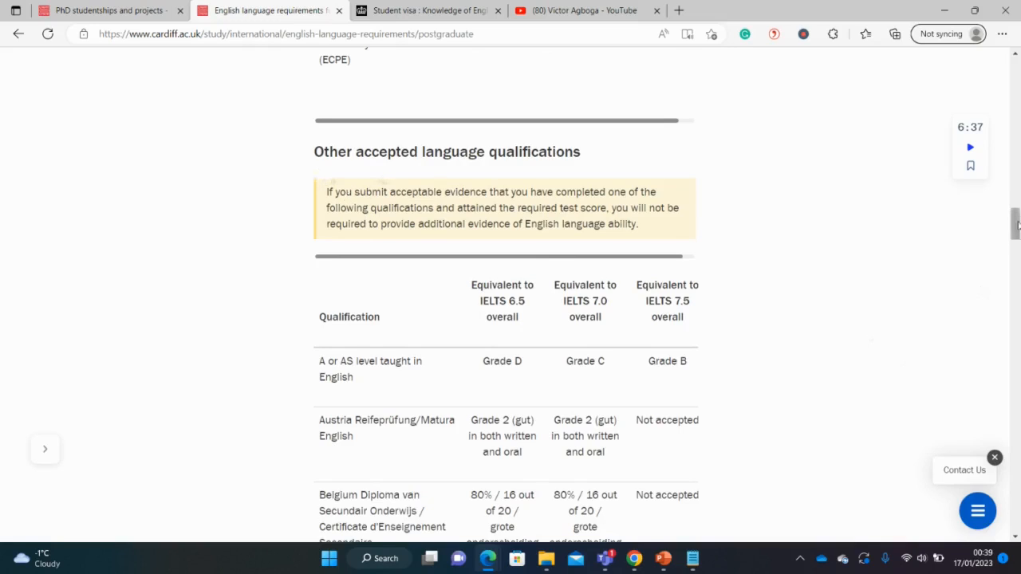
pyautogui.scroll(-3)
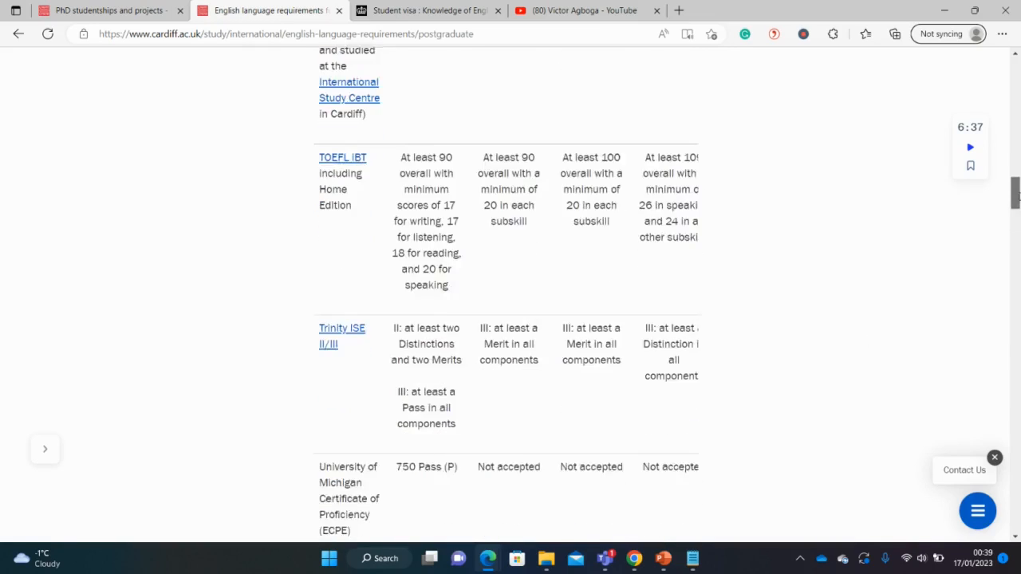
pyautogui.scroll(-3)
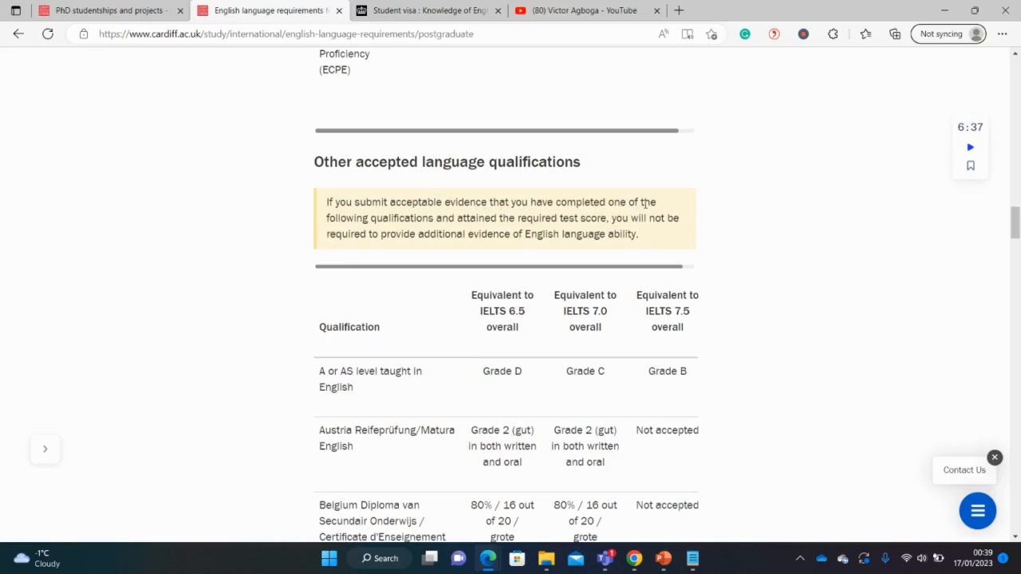
pyautogui.moveTo(461, 225)
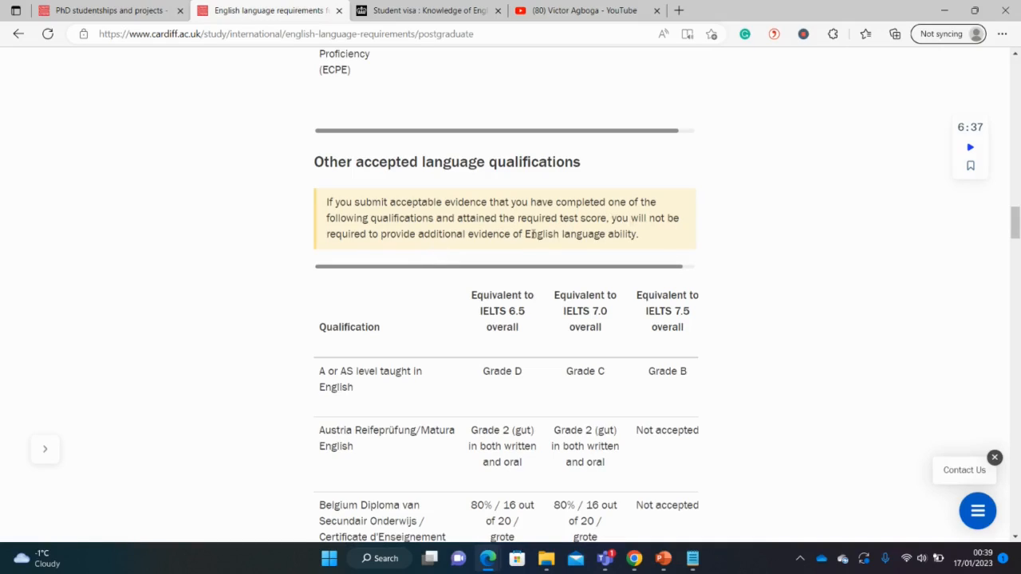
pyautogui.moveTo(954, 219)
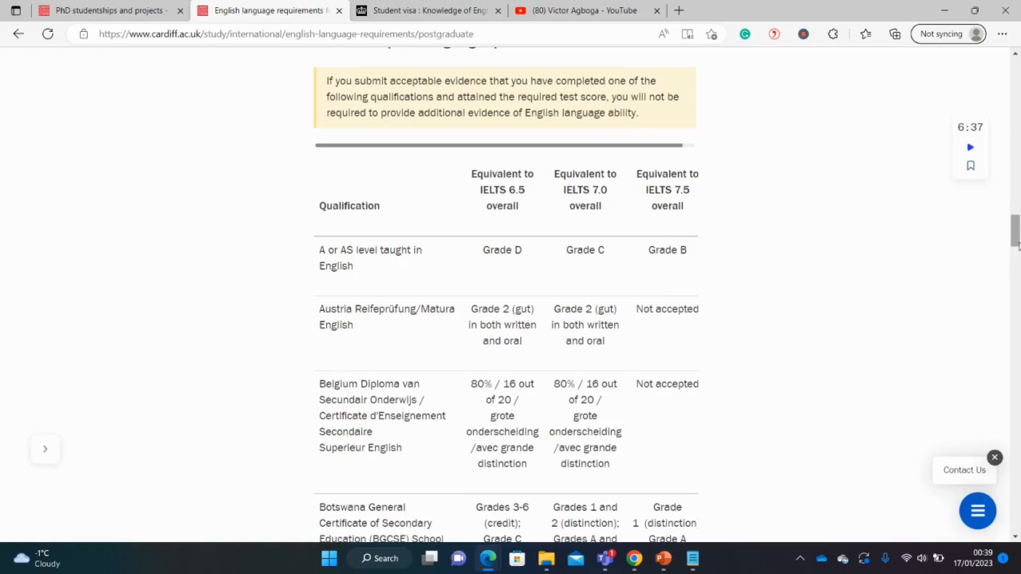
# Read through the qualifications table and mark the West African Education Certificate entry
pyautogui.scroll(-3)
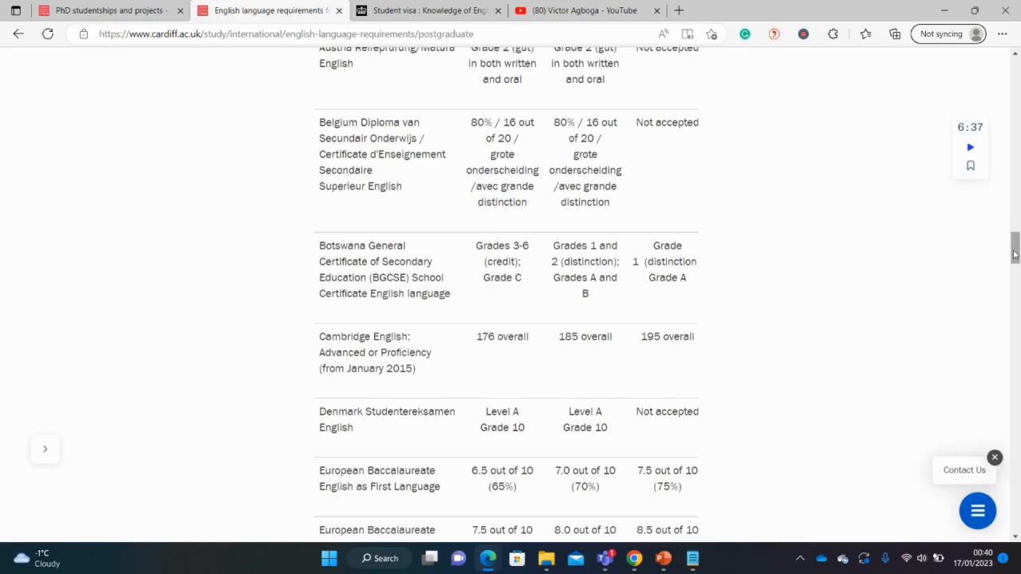
pyautogui.scroll(-3)
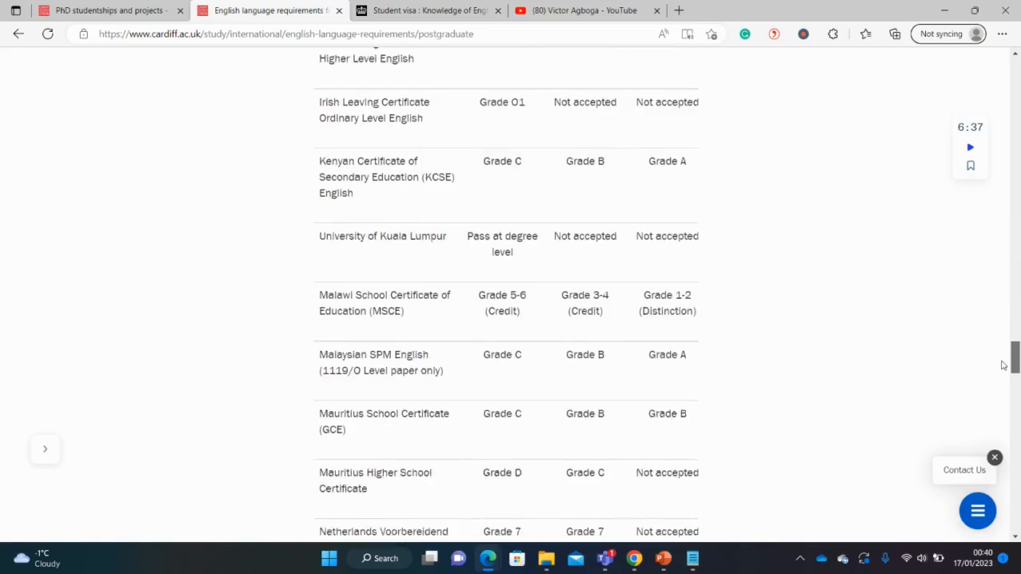
pyautogui.scroll(-3)
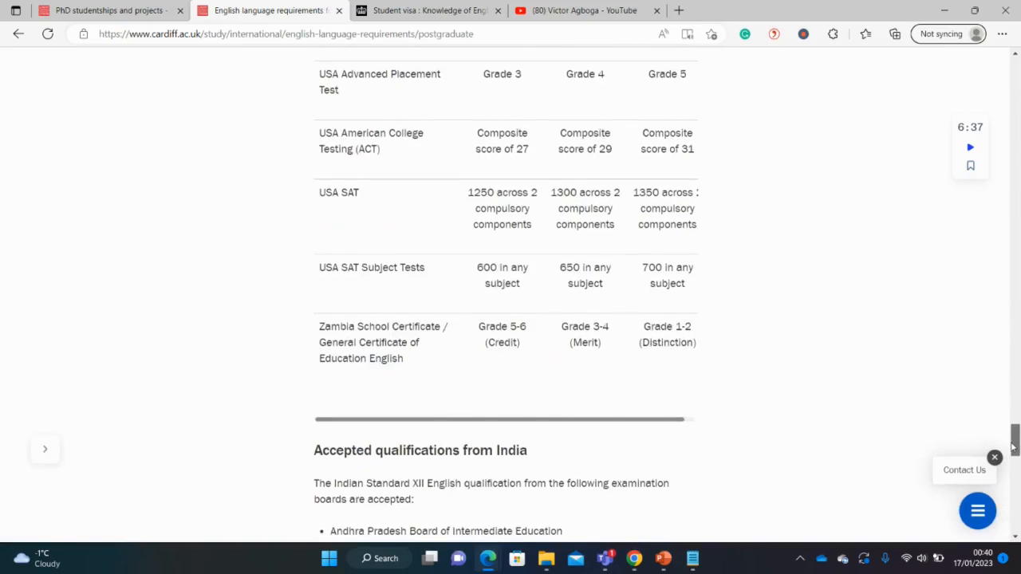
pyautogui.scroll(3)
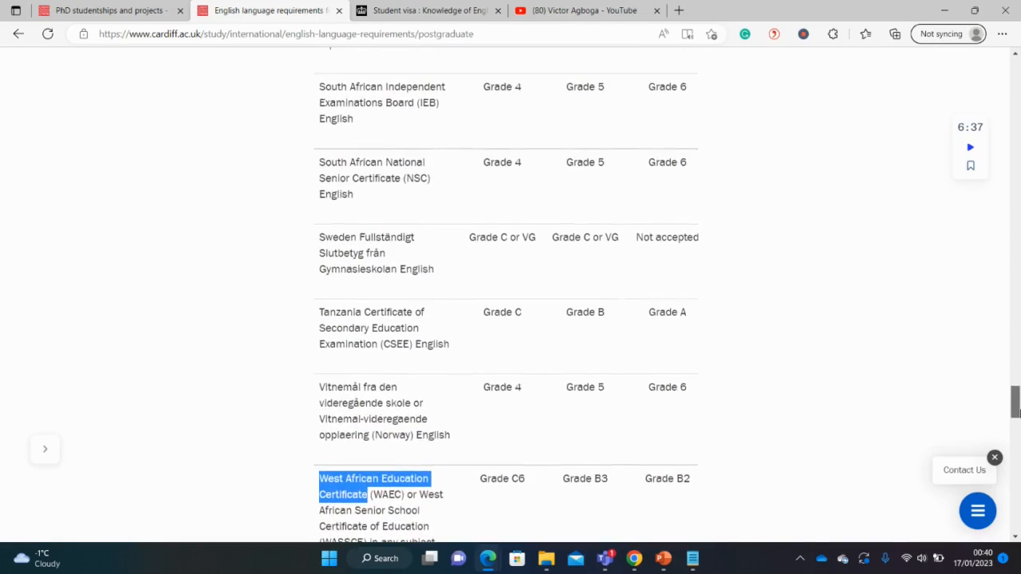
pyautogui.scroll(-3)
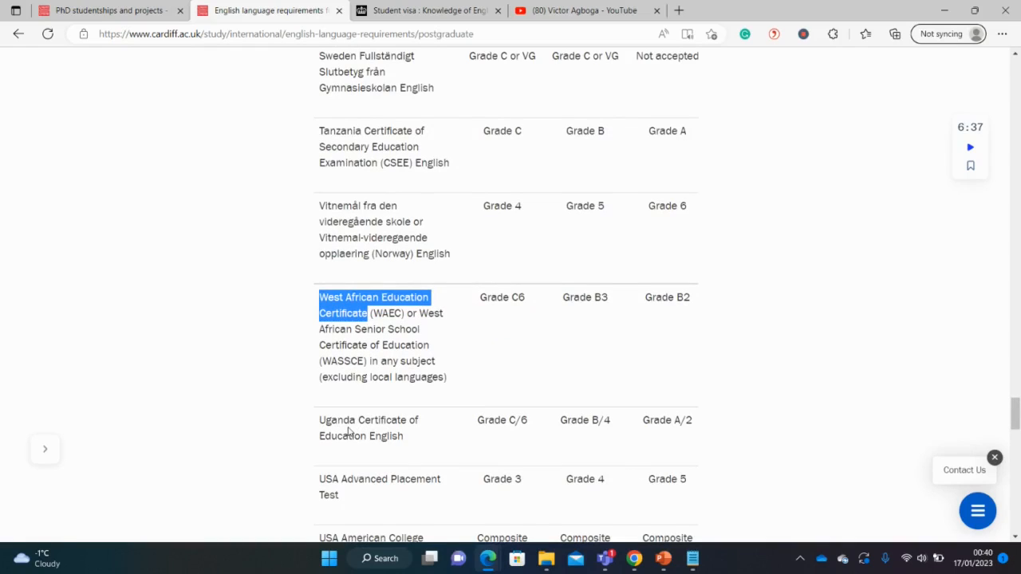
pyautogui.doubleClick(335, 420)
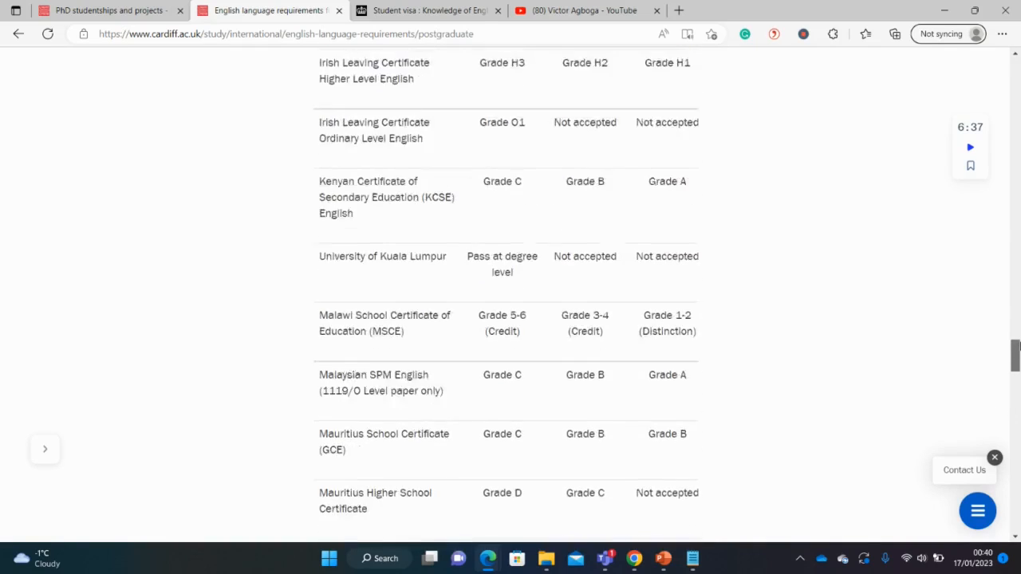
# Scroll back up and return to the PhD studentships and projects page
pyautogui.scroll(-3)
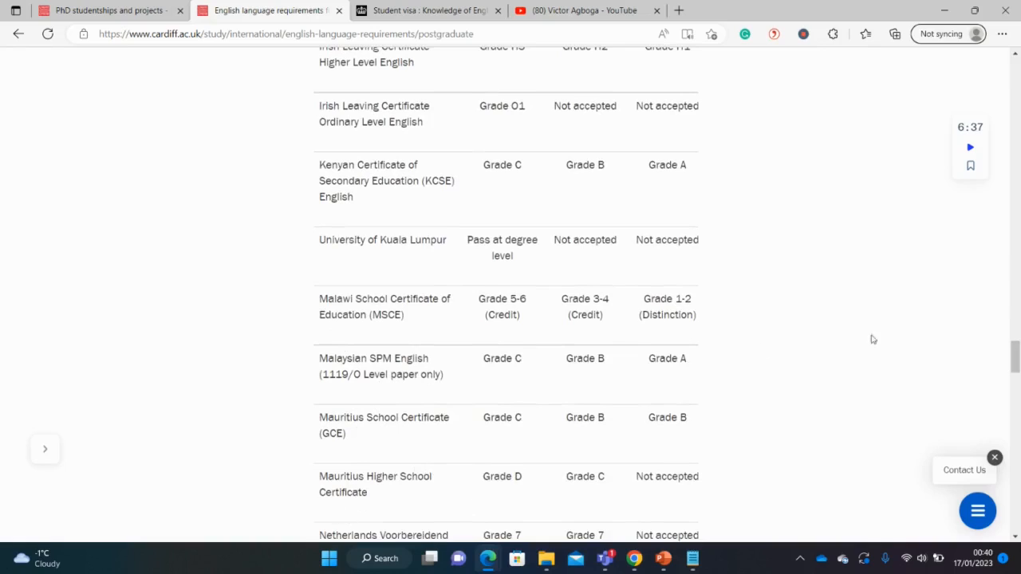
pyautogui.scroll(3)
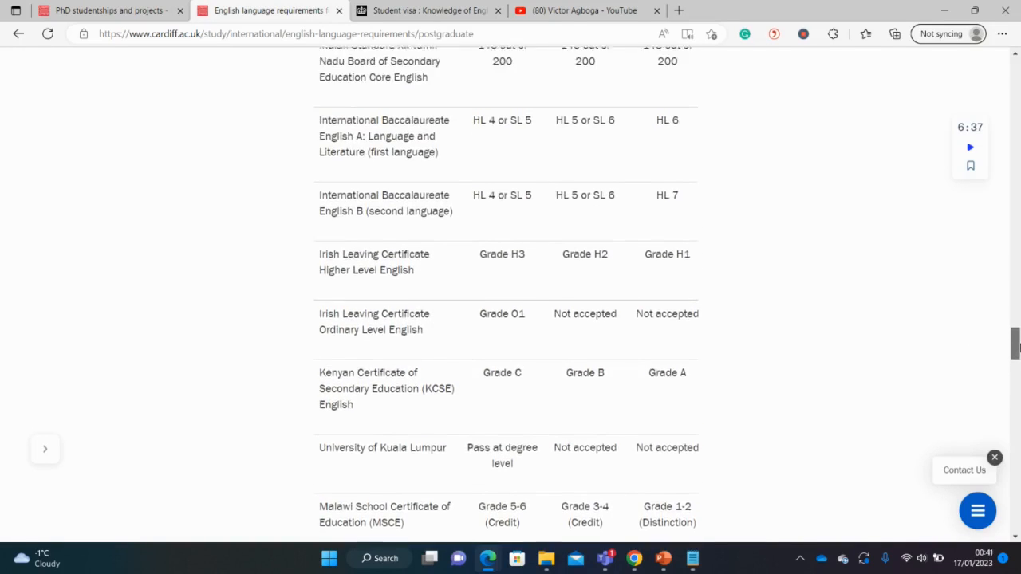
pyautogui.scroll(3)
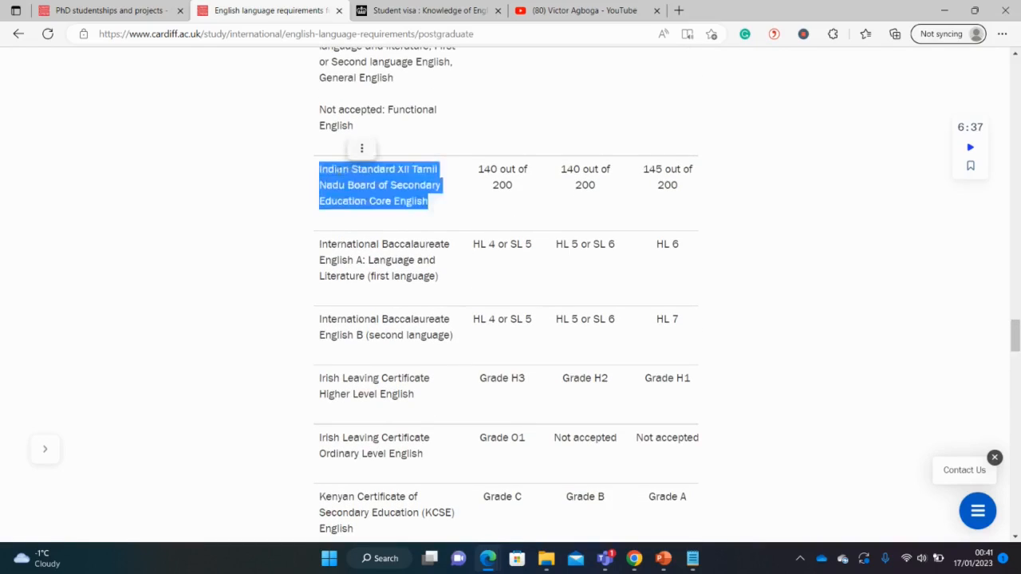
pyautogui.moveTo(463, 198)
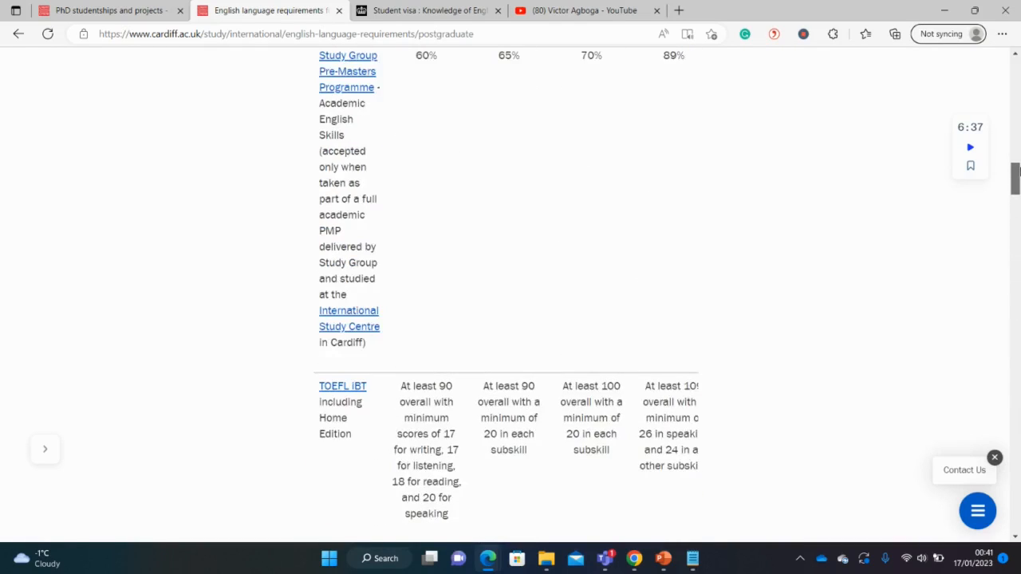
pyautogui.scroll(3)
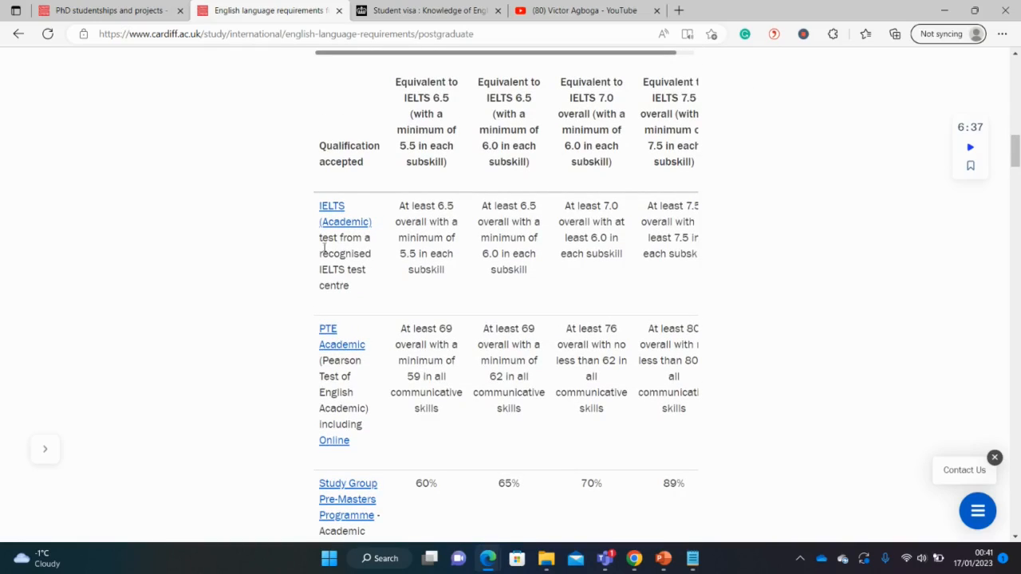
pyautogui.moveTo(515, 134)
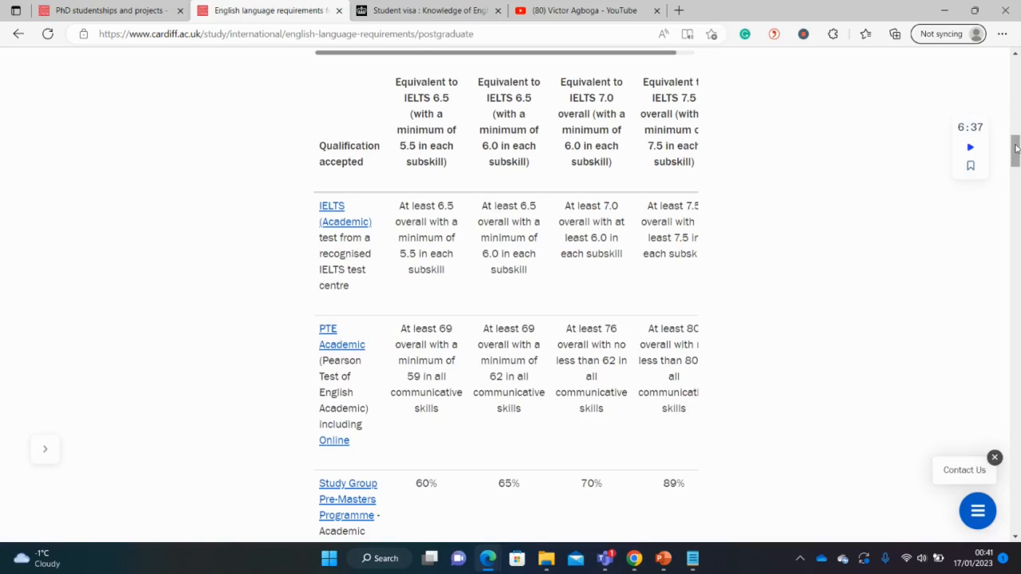
pyautogui.click(108, 9)
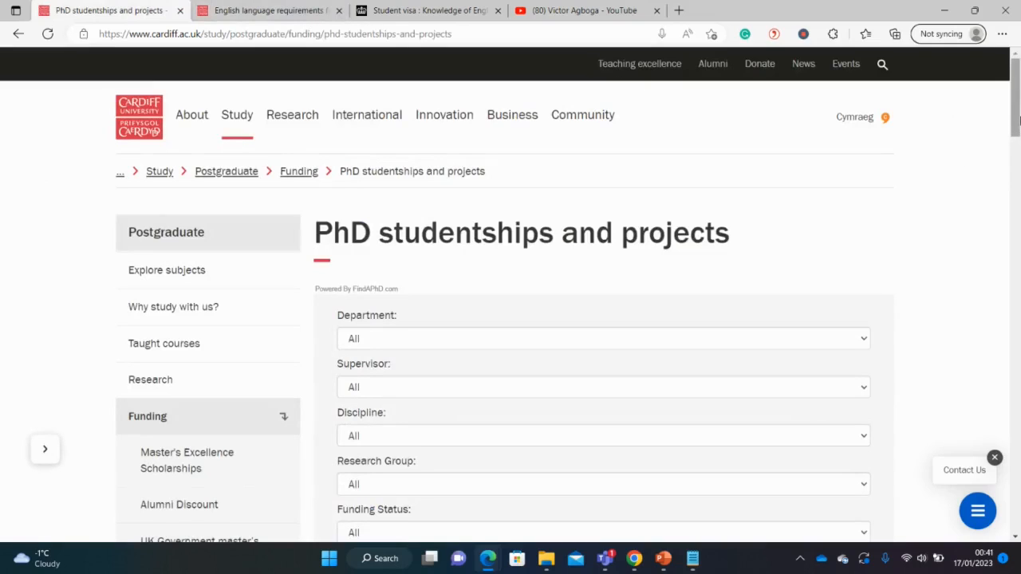
# Set Funding Status to 'I am a non-European student', leaving 71 PhDs found
pyautogui.scroll(-3)
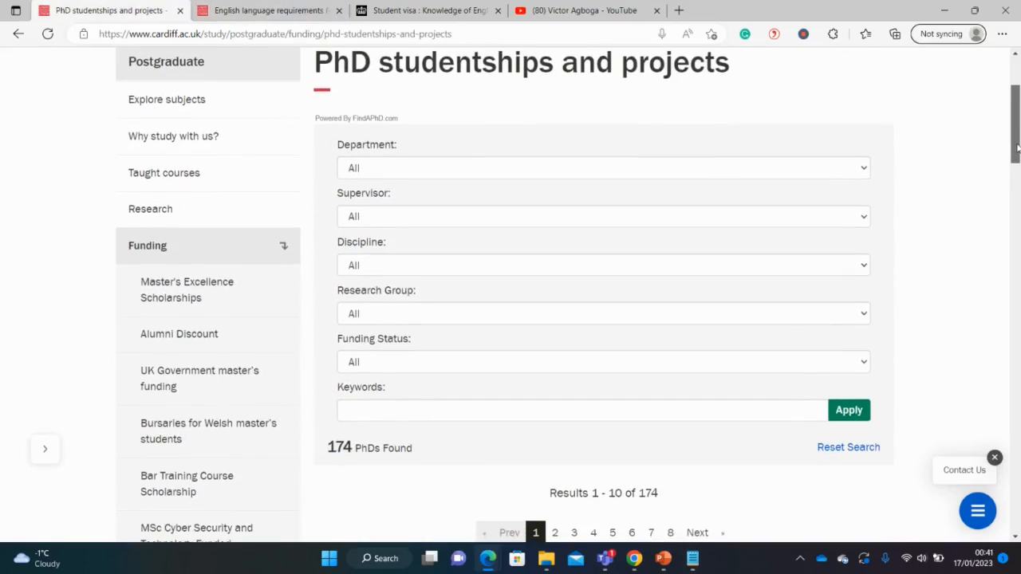
pyautogui.scroll(-3)
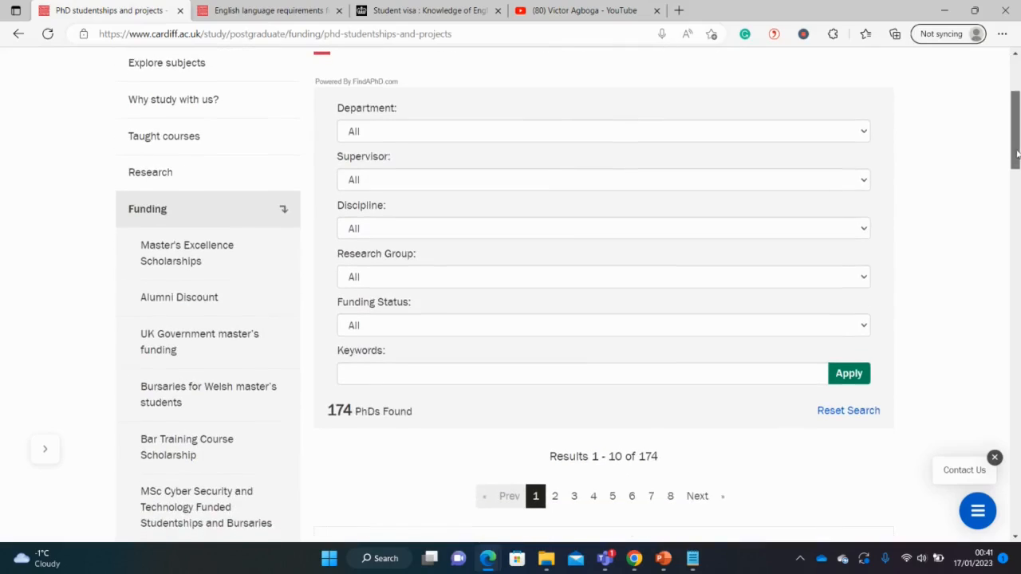
pyautogui.click(603, 325)
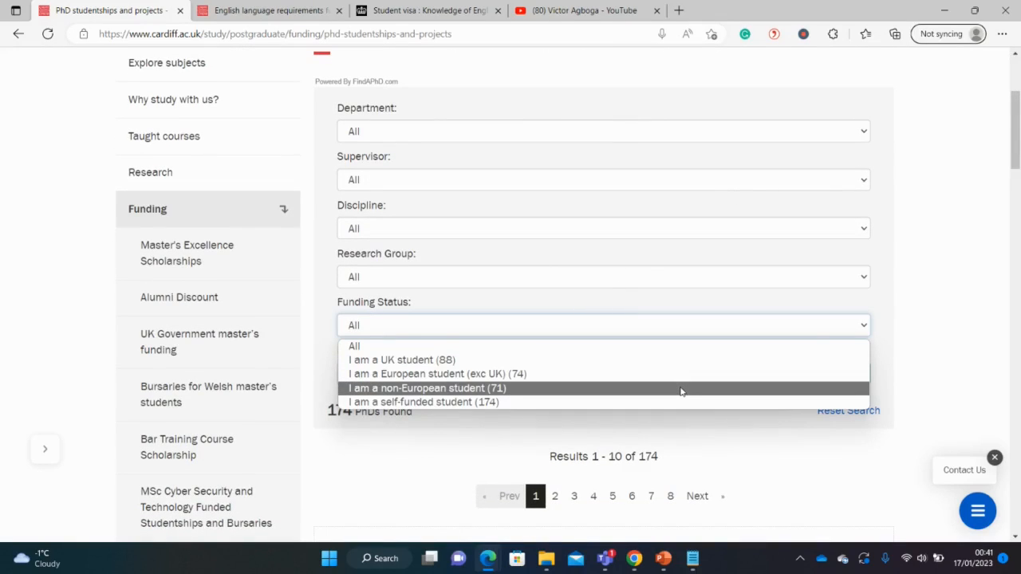
pyautogui.click(427, 388)
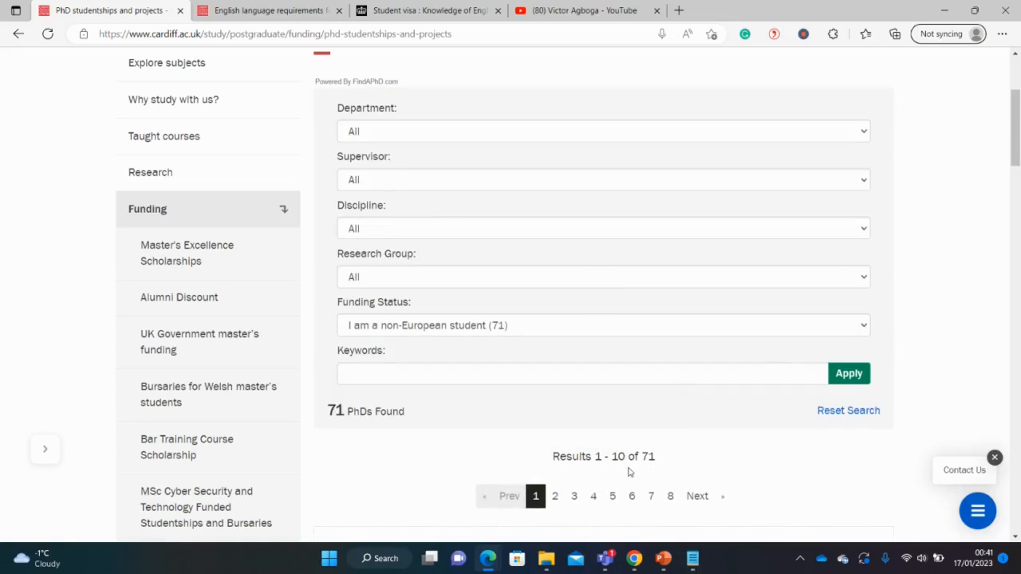
pyautogui.doubleClick(646, 456)
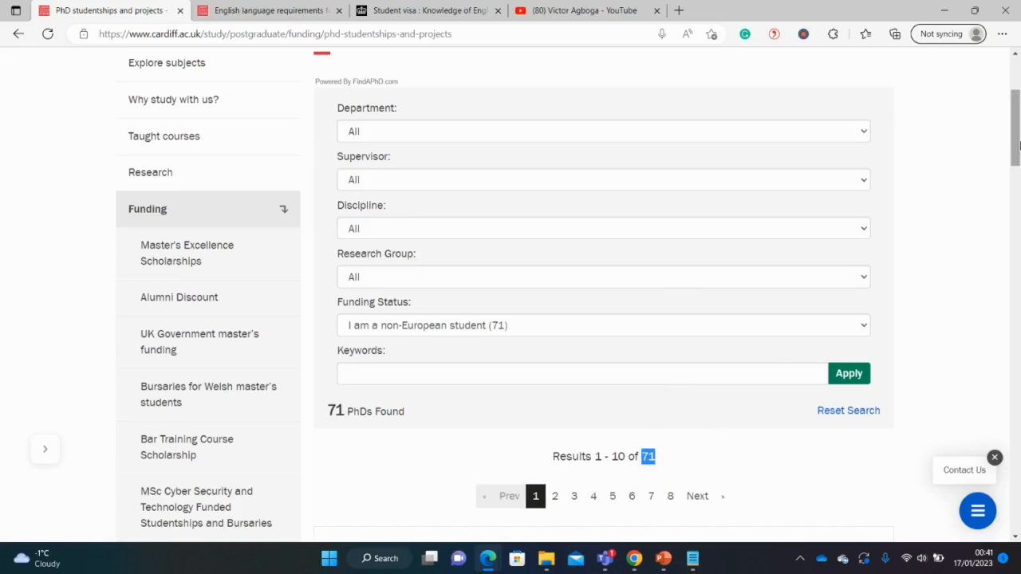
# Open the ESRC Wales Doctoral Partnership - Linguistics studentship and read through its details
pyautogui.scroll(-3)
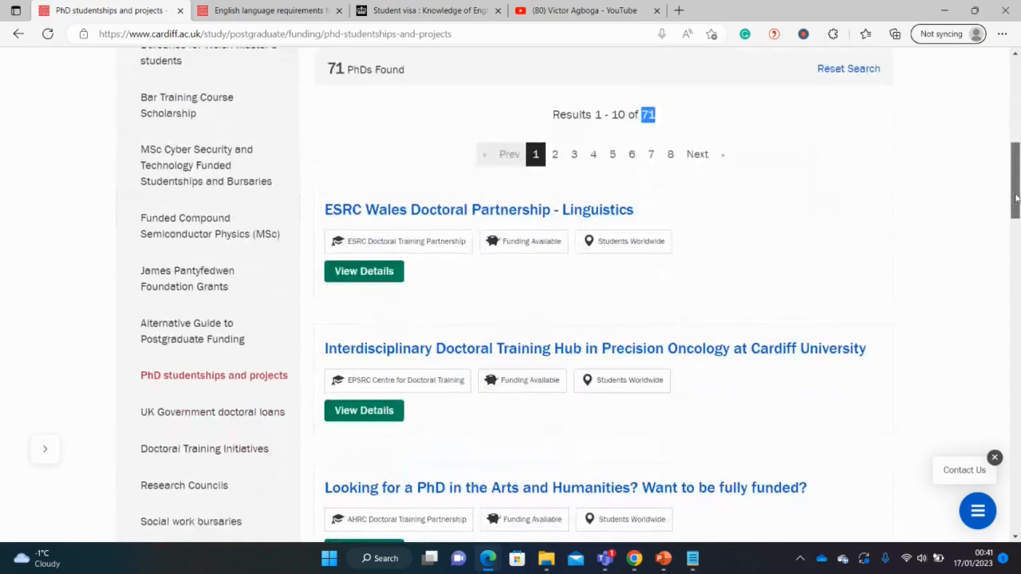
pyautogui.scroll(-3)
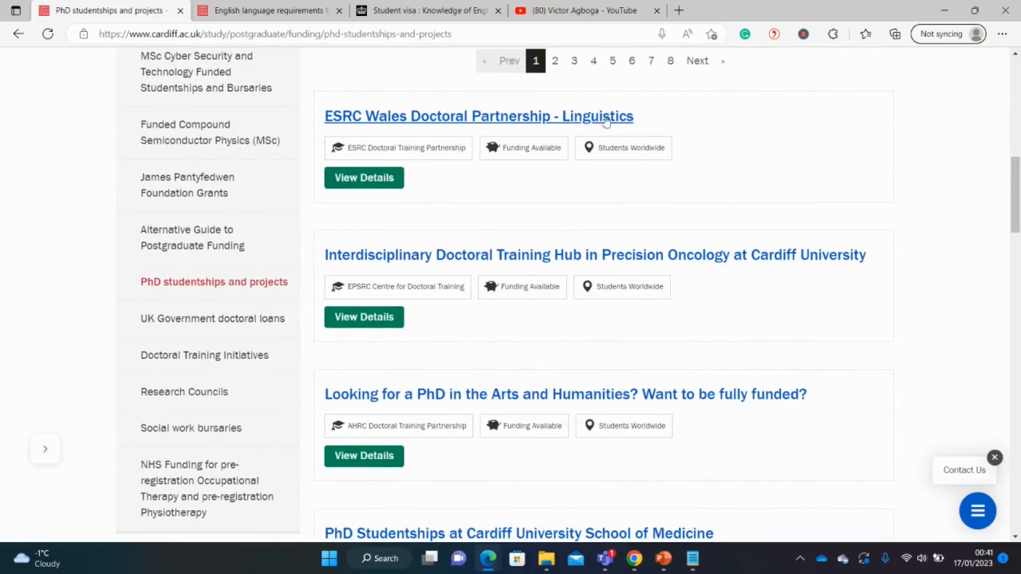
pyautogui.moveTo(514, 126)
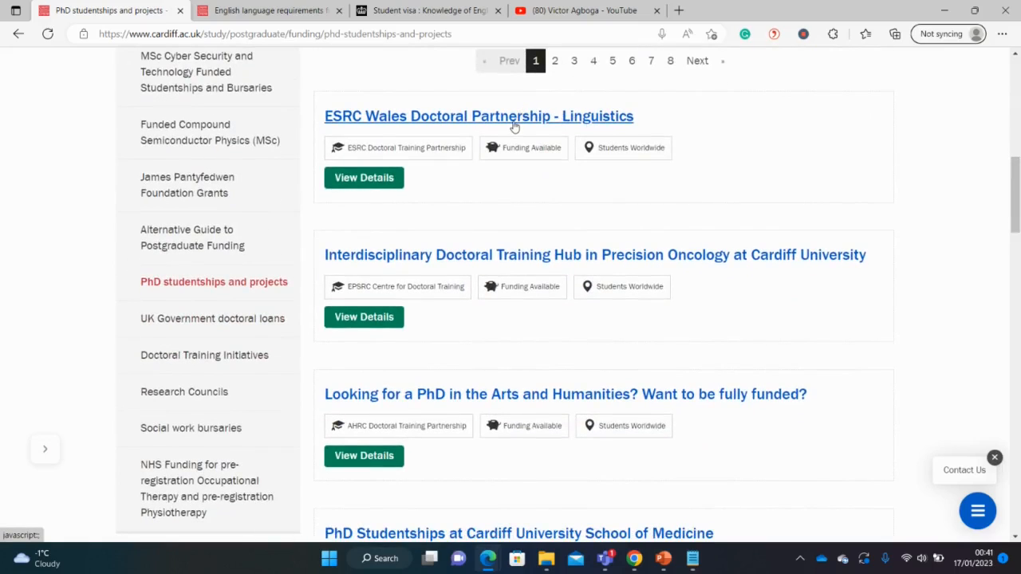
pyautogui.click(478, 115)
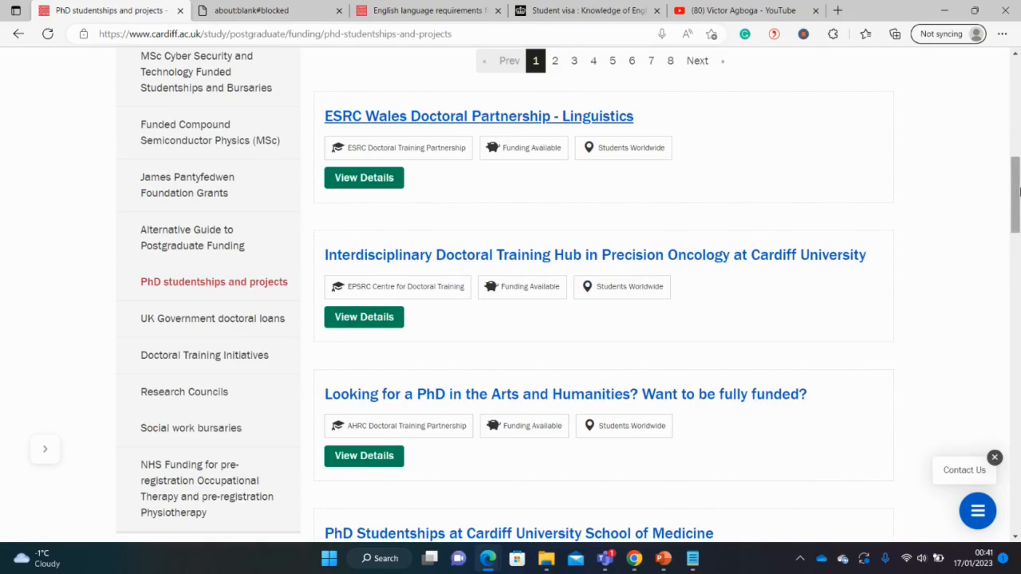
pyautogui.scroll(-3)
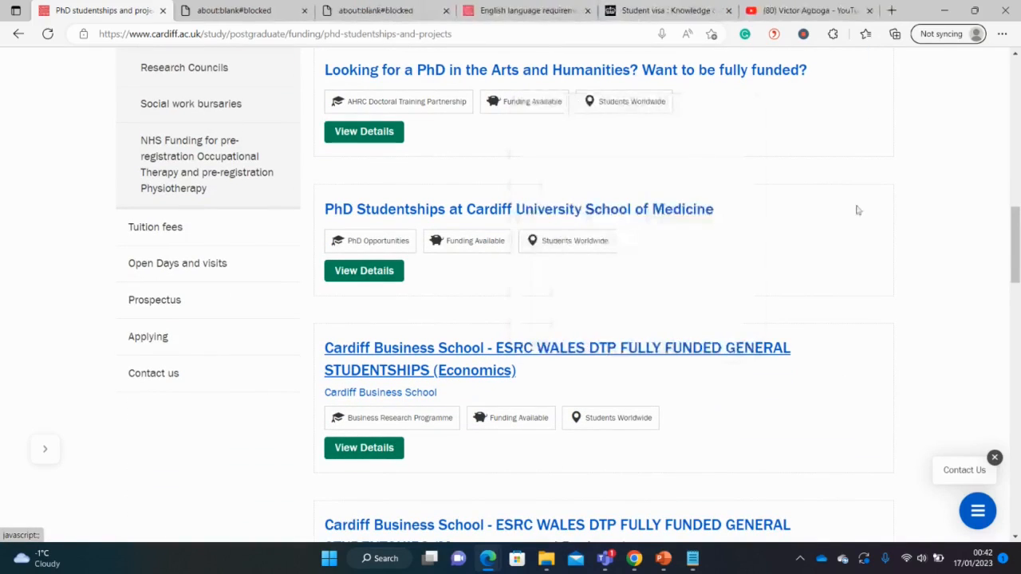
pyautogui.scroll(-3)
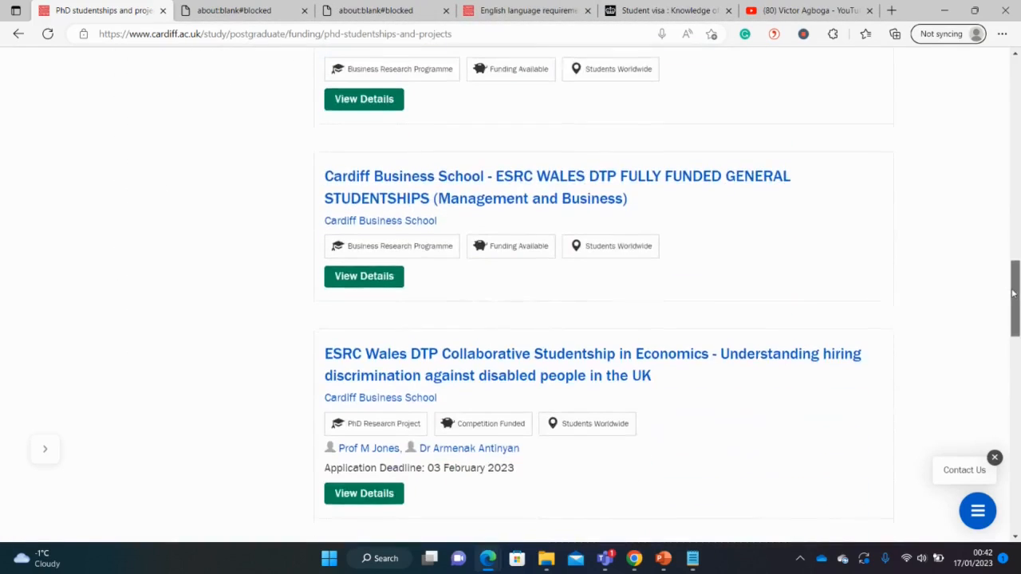
pyautogui.scroll(3)
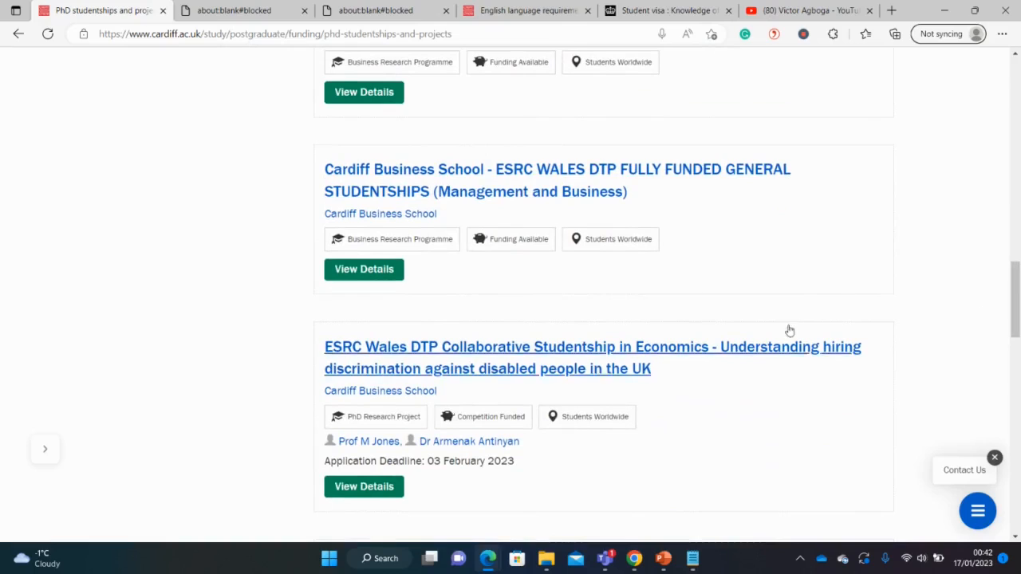
pyautogui.scroll(-3)
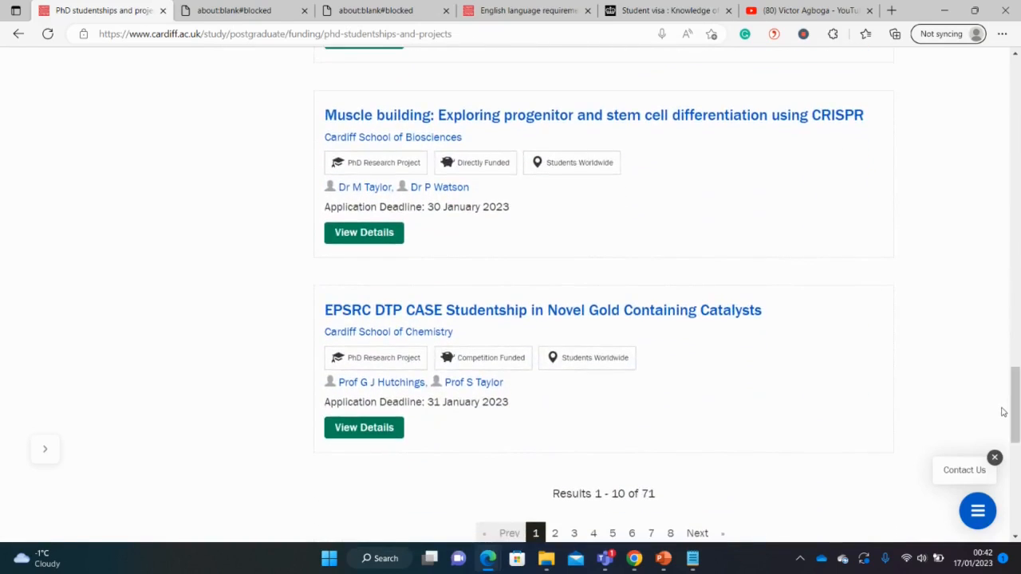
pyautogui.moveTo(569, 424)
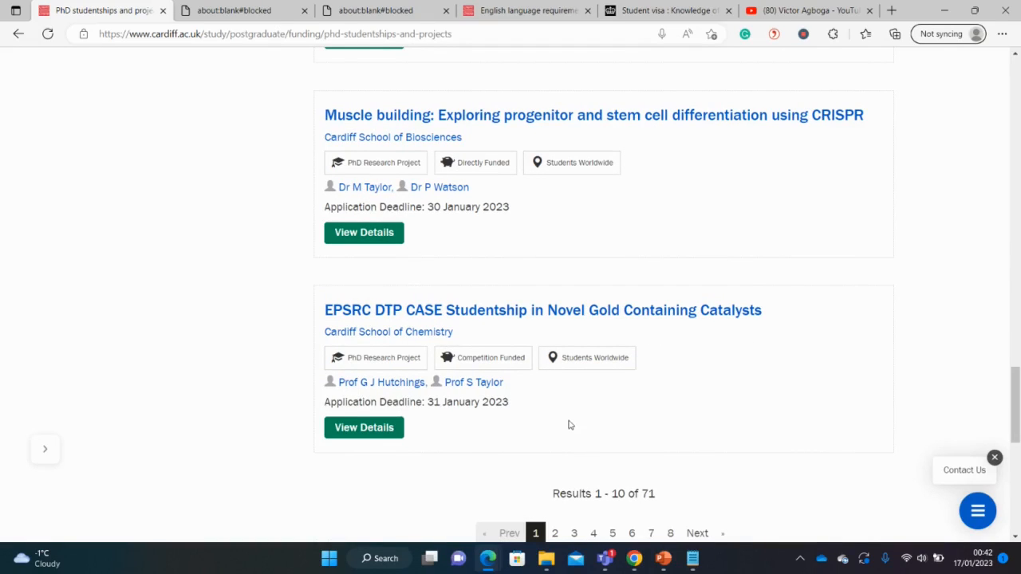
pyautogui.scroll(-3)
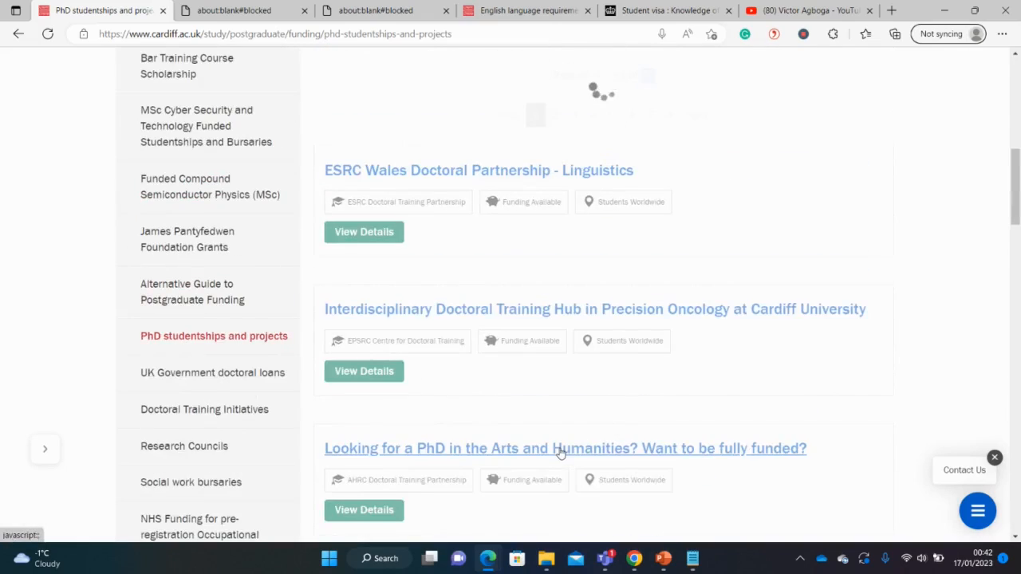
# Show page 2 of the 71 non-European studentship results
pyautogui.click(555, 115)
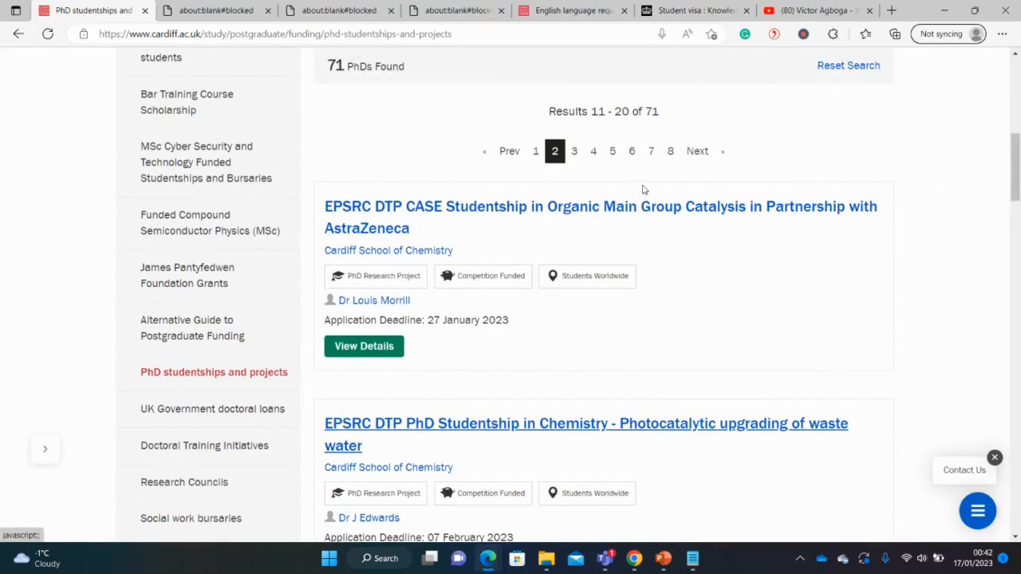
pyautogui.scroll(-3)
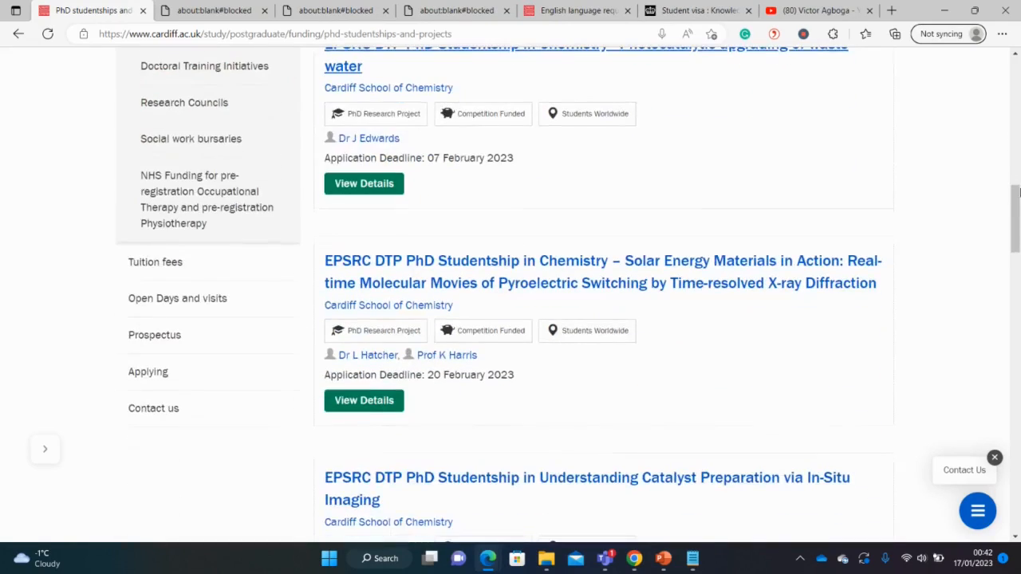
pyautogui.scroll(3)
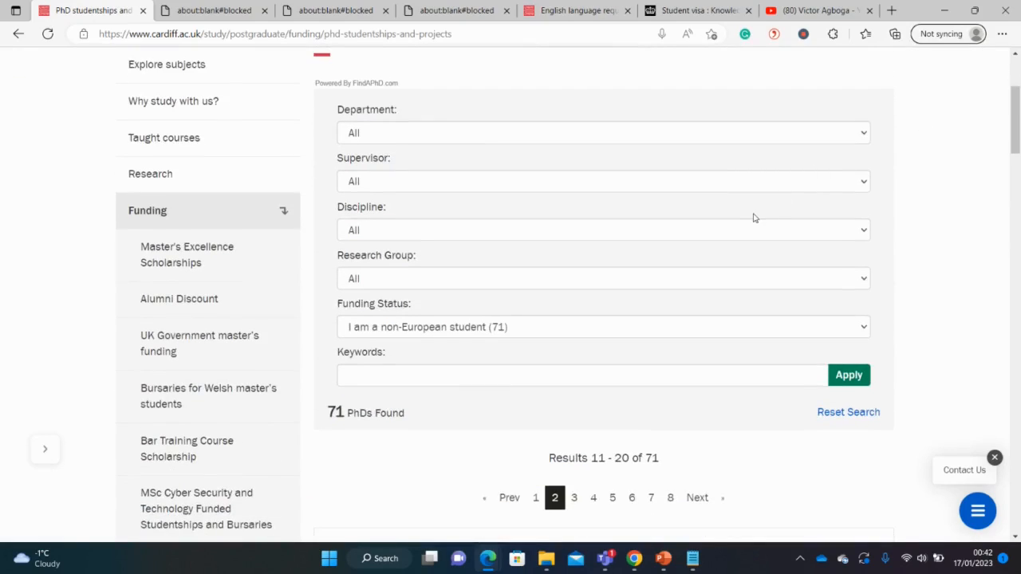
# Filter the results by Discipline to Mathematics, leaving 16 PhDs
pyautogui.click(603, 229)
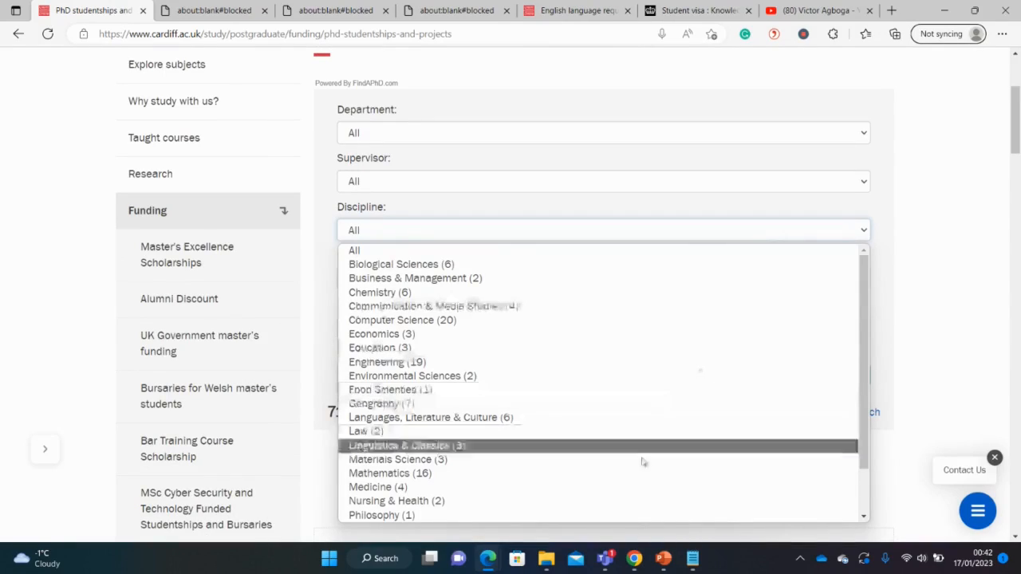
pyautogui.moveTo(638, 472)
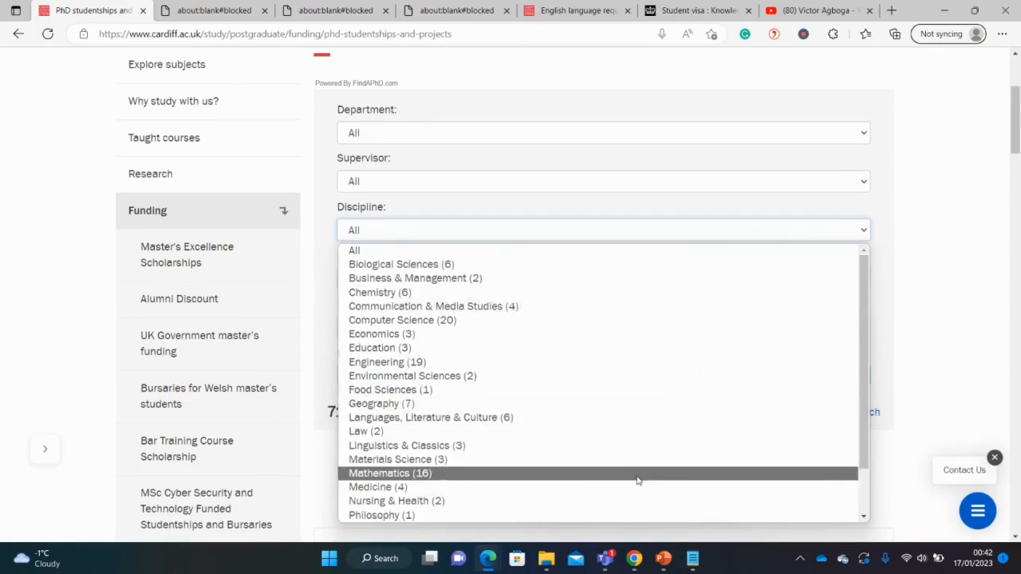
pyautogui.click(389, 472)
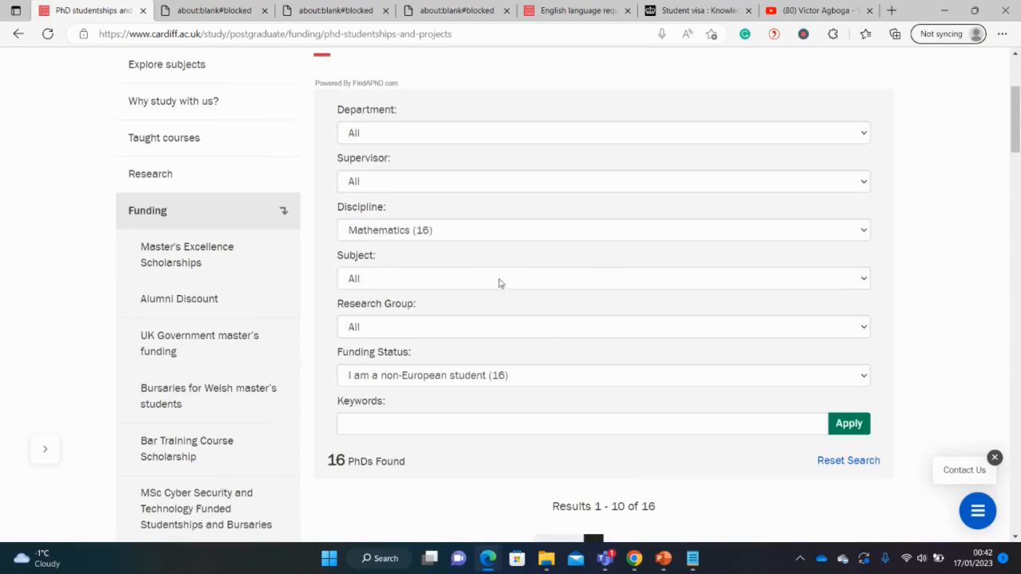
pyautogui.scroll(-3)
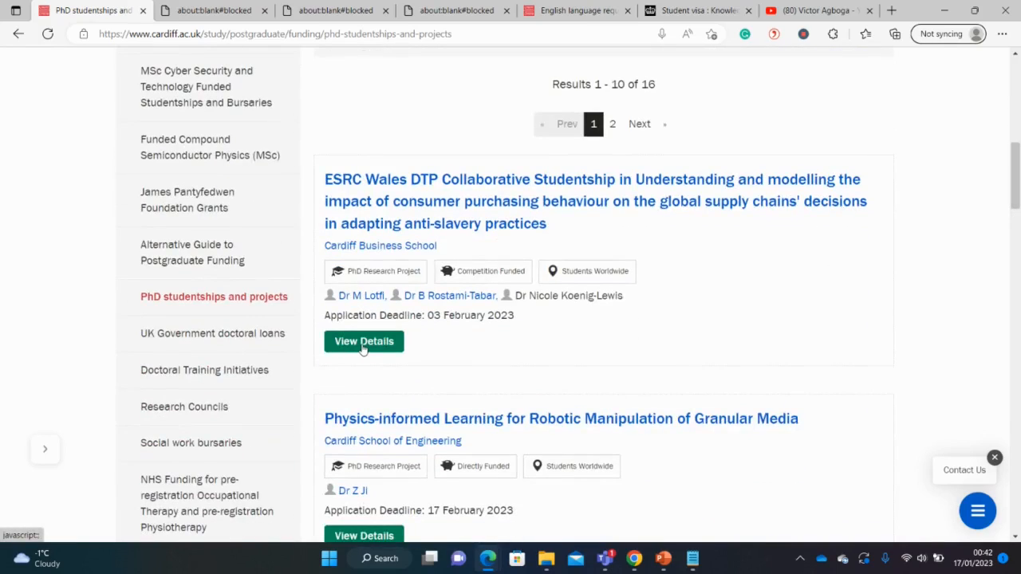
# Open full details of the modern slavery supply-chain studentship and reach its Eligibility section
pyautogui.click(363, 341)
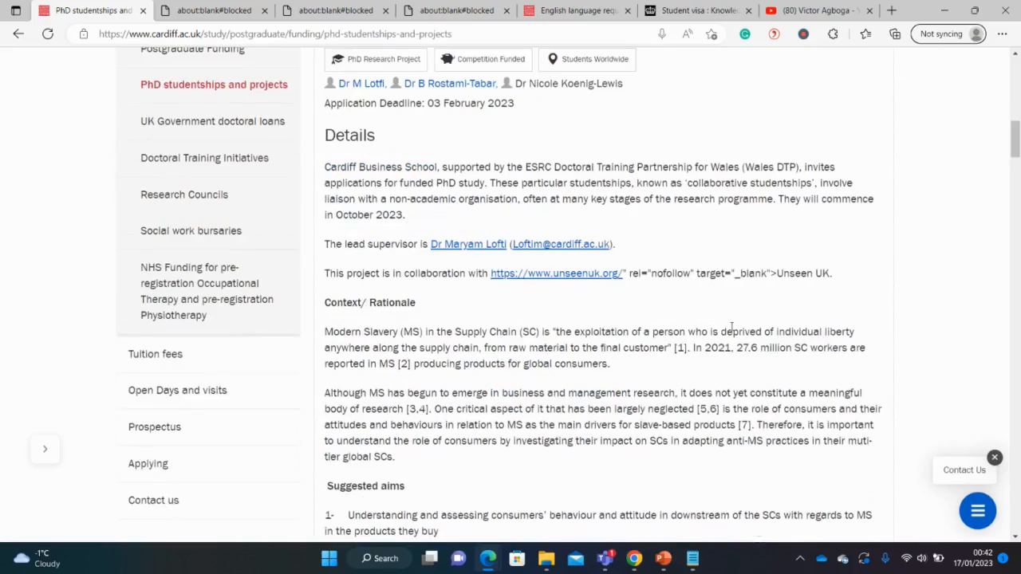
pyautogui.scroll(-3)
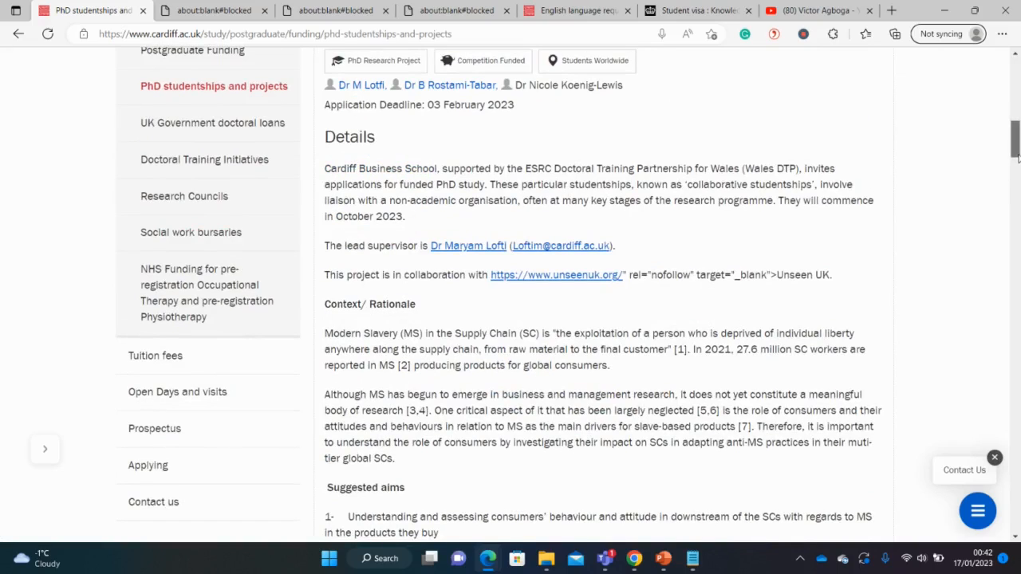
pyautogui.scroll(-3)
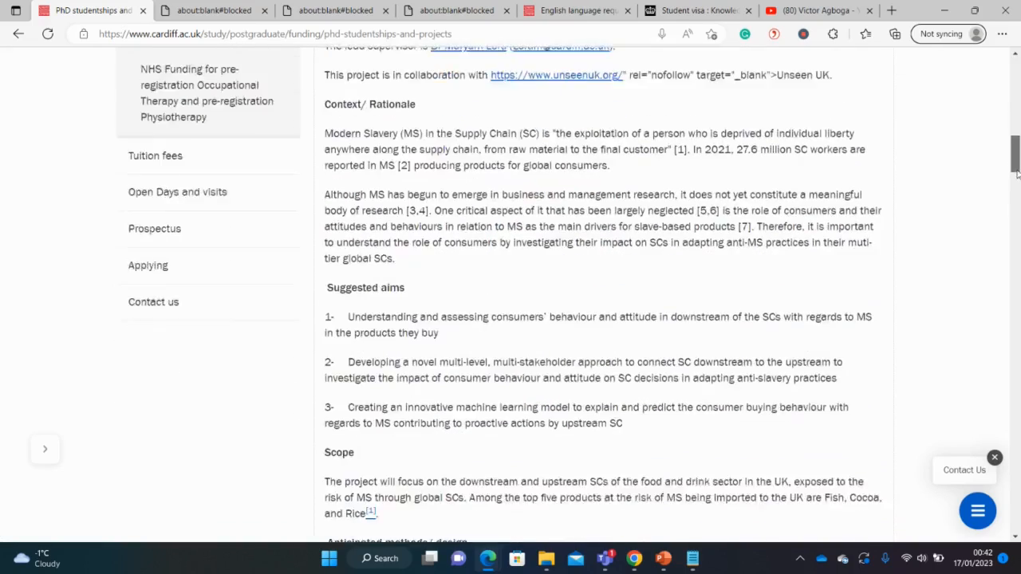
pyautogui.scroll(-3)
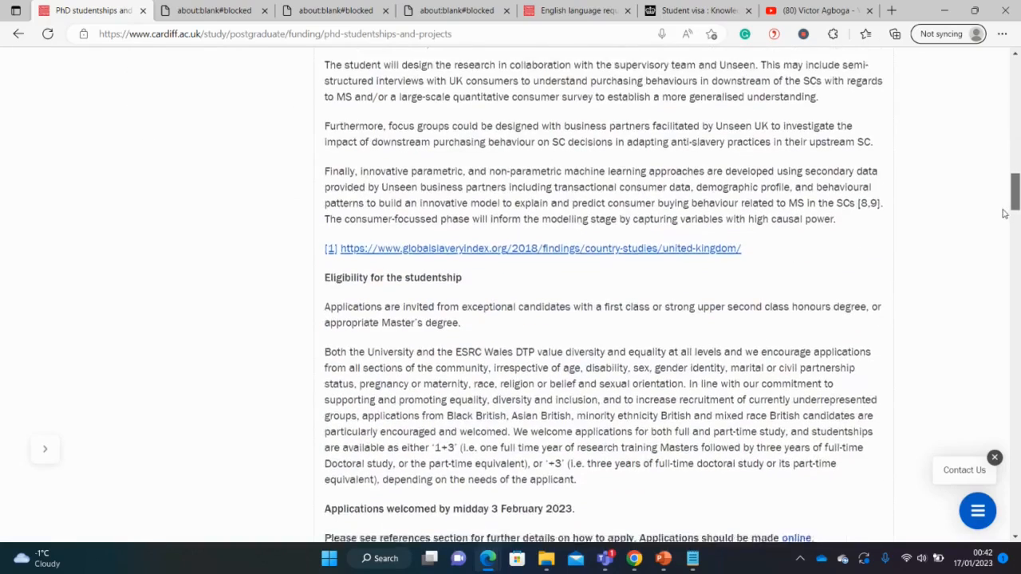
pyautogui.scroll(-3)
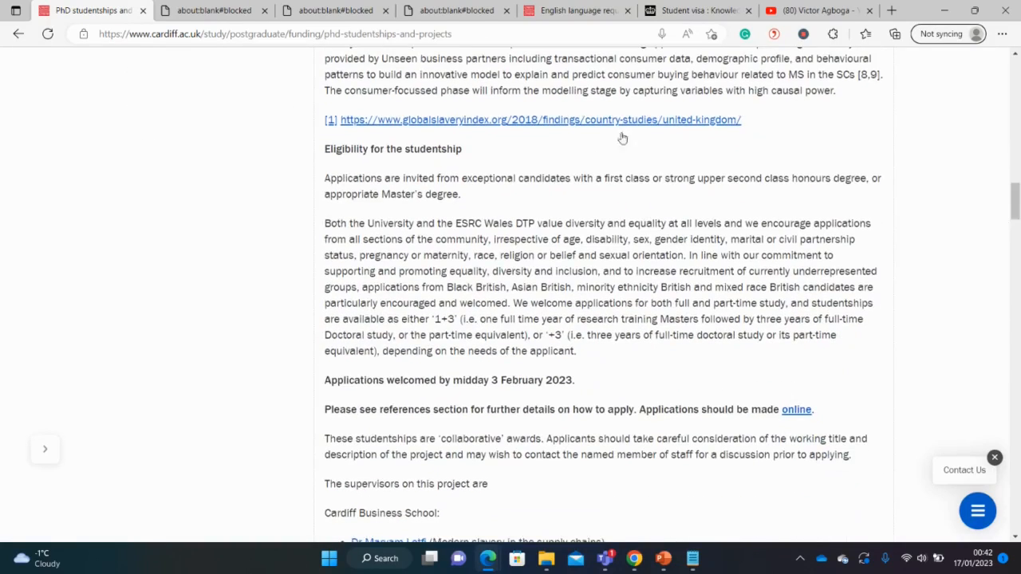
# Note the first-class degree requirement, copy the study duration and mark the February deadline
pyautogui.moveTo(594, 178); pyautogui.dragTo(648, 179)
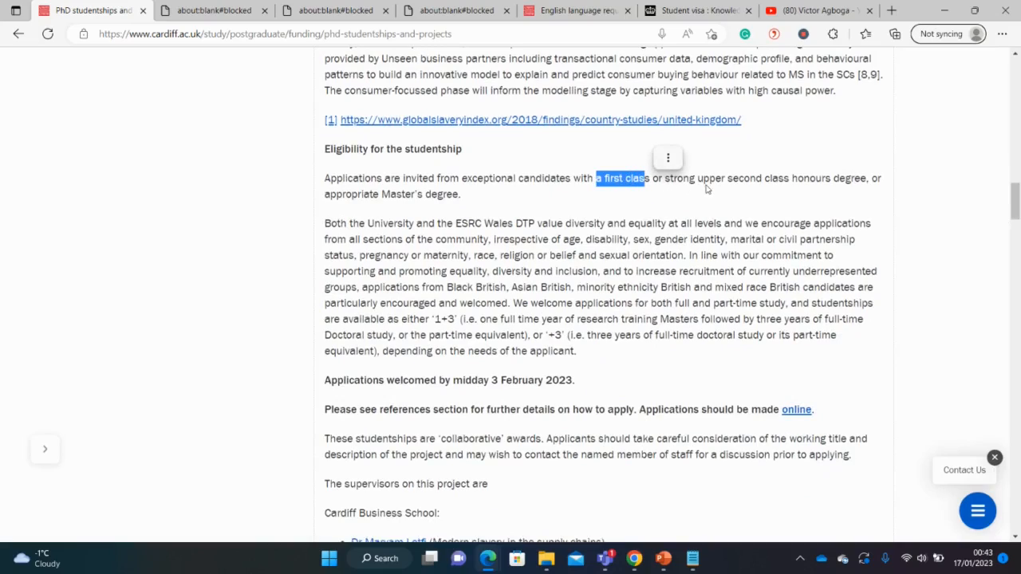
pyautogui.moveTo(782, 192)
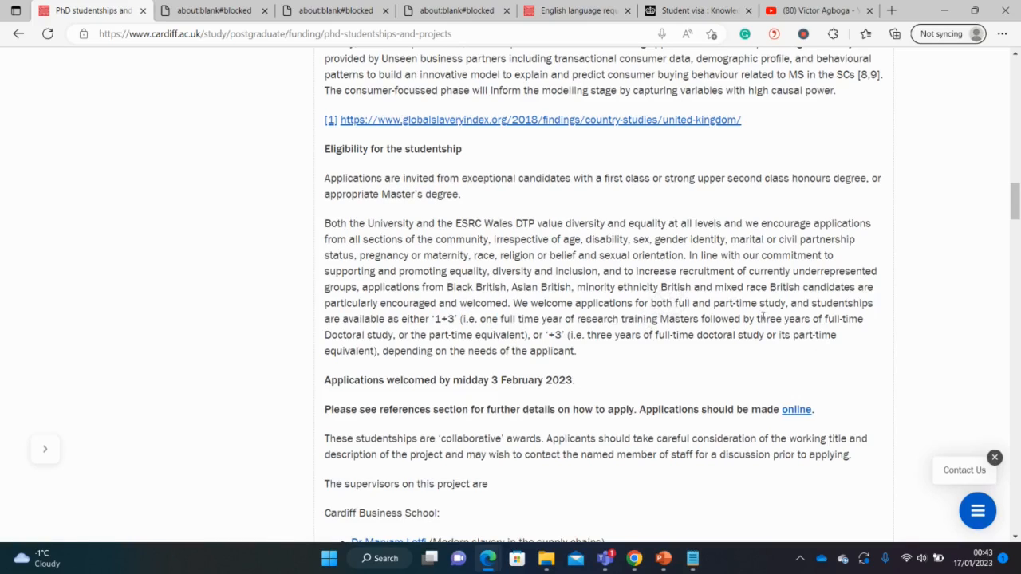
pyautogui.rightClick(810, 319)
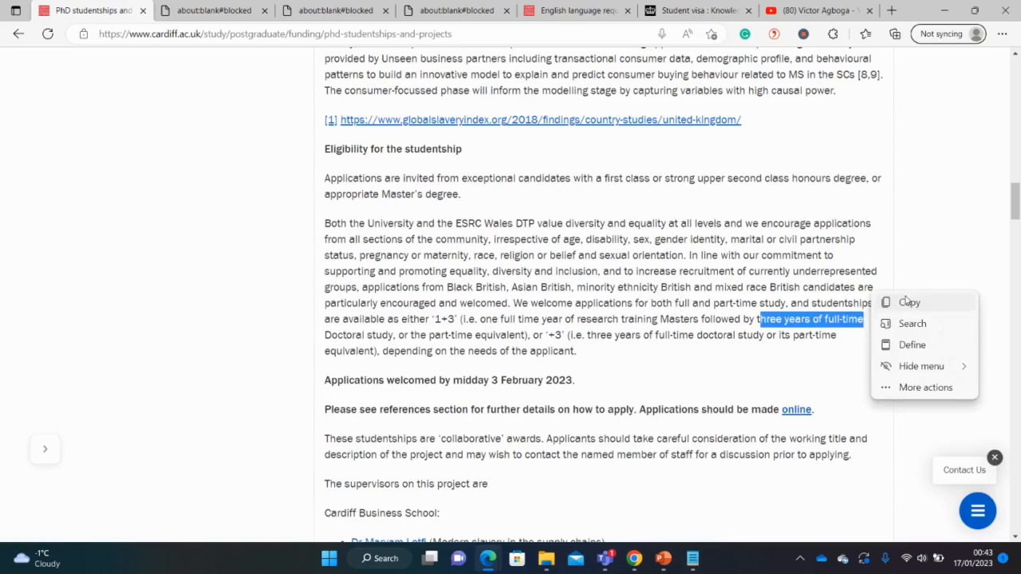
pyautogui.click(507, 383)
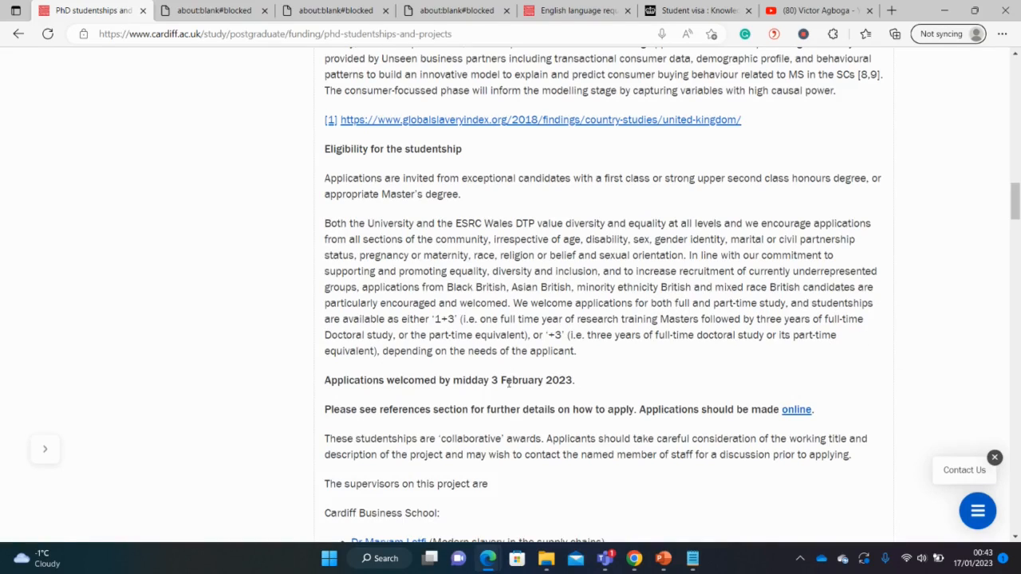
pyautogui.doubleClick(520, 380)
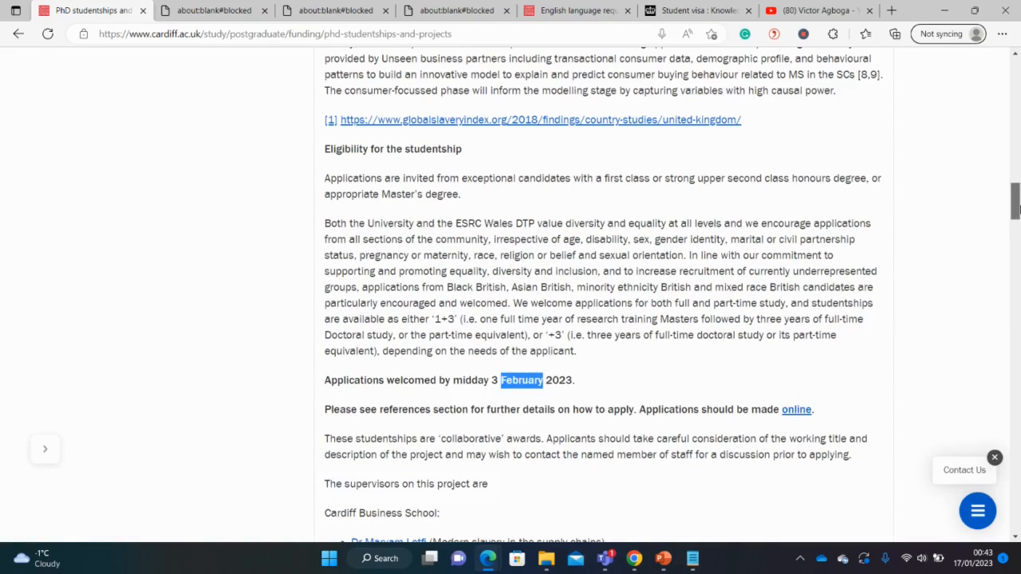
# Review the Funding Notes, highlighting the maintenance and training grants and the £17,668 amount
pyautogui.scroll(-3)
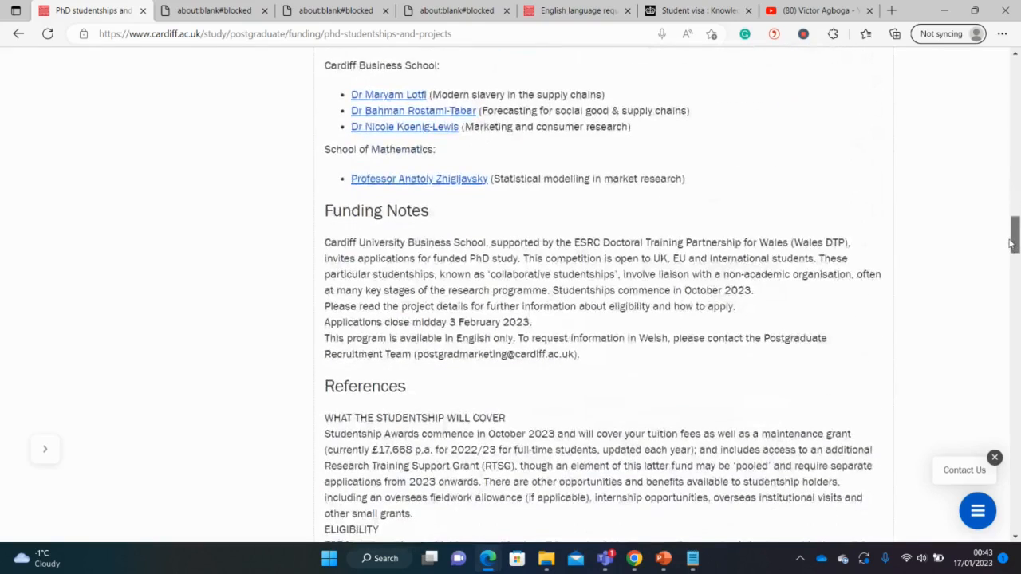
pyautogui.scroll(-3)
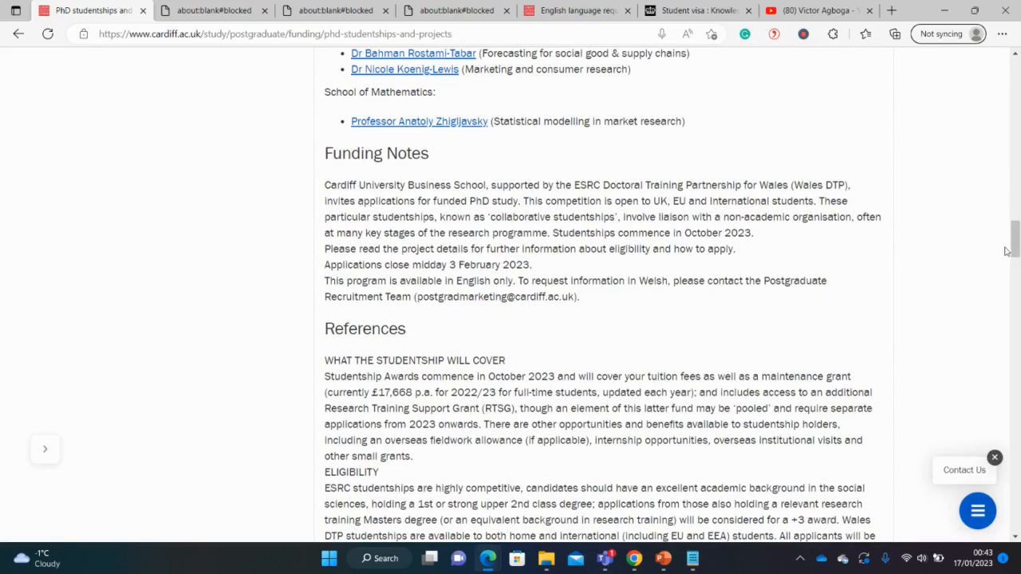
pyautogui.scroll(-3)
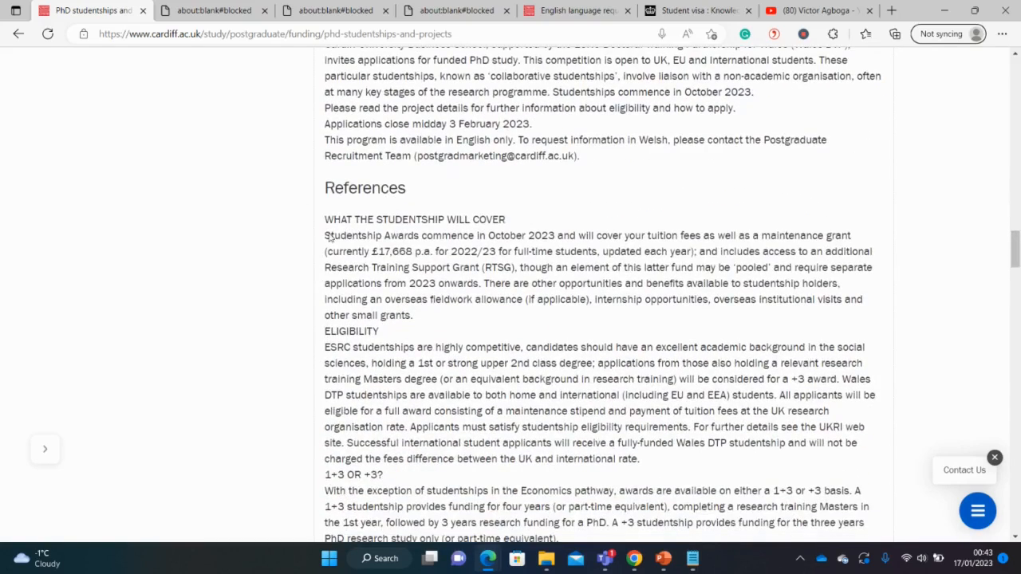
pyautogui.moveTo(396, 252); pyautogui.dragTo(416, 268)
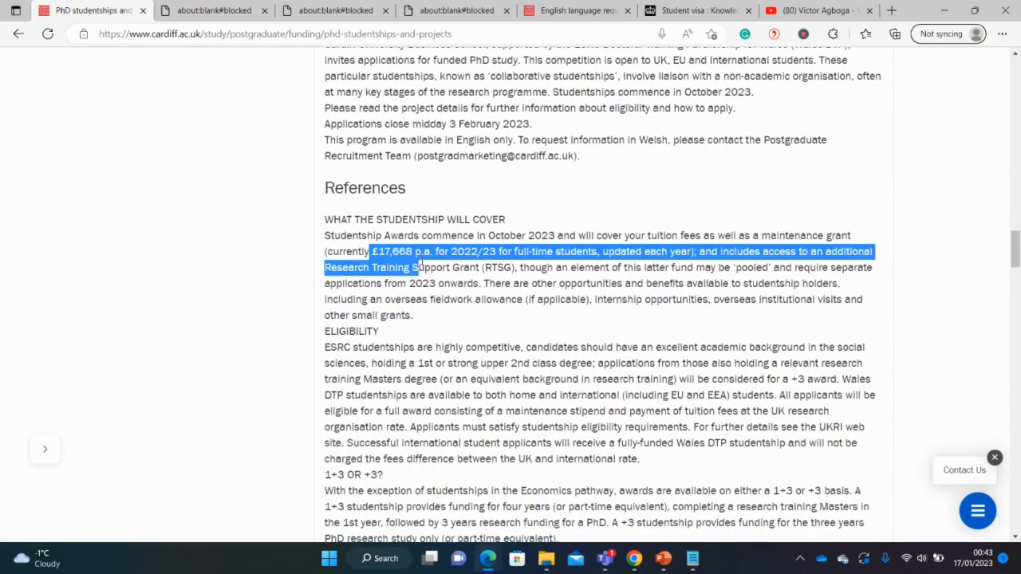
pyautogui.click(625, 239)
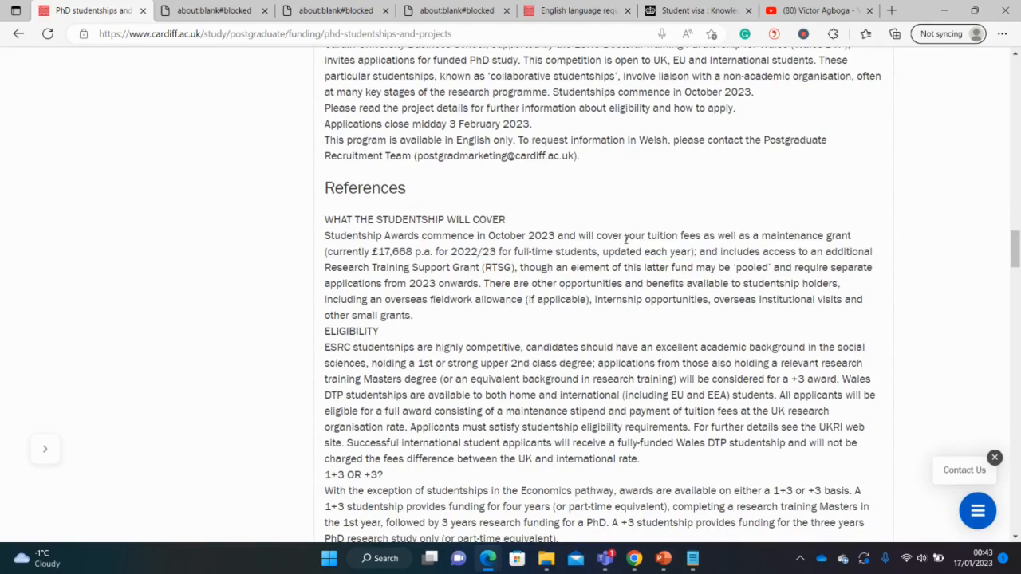
pyautogui.moveTo(623, 236); pyautogui.dragTo(737, 236)
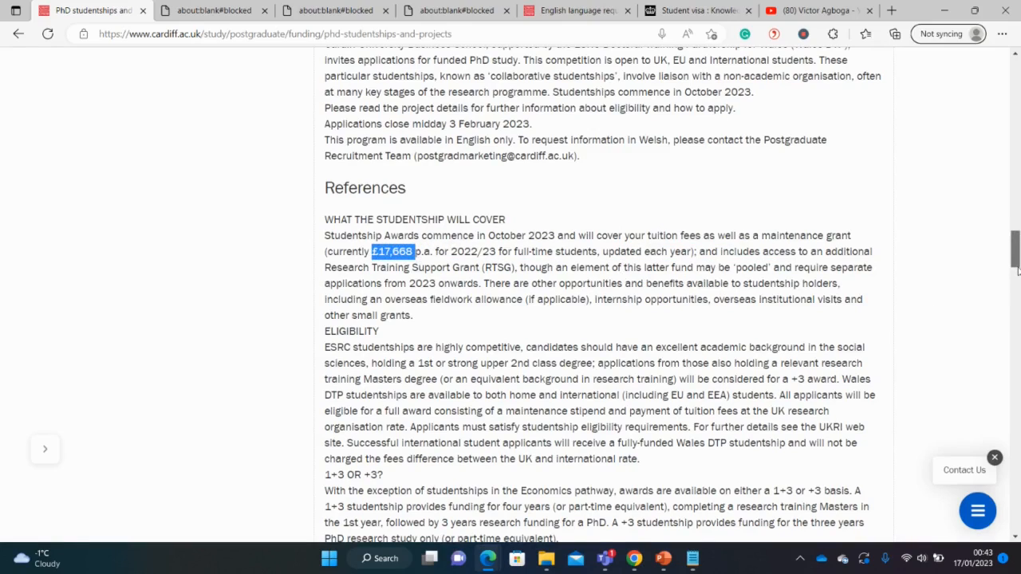
# Read the How to Apply section, then switch to the YouTube channel page
pyautogui.scroll(-3)
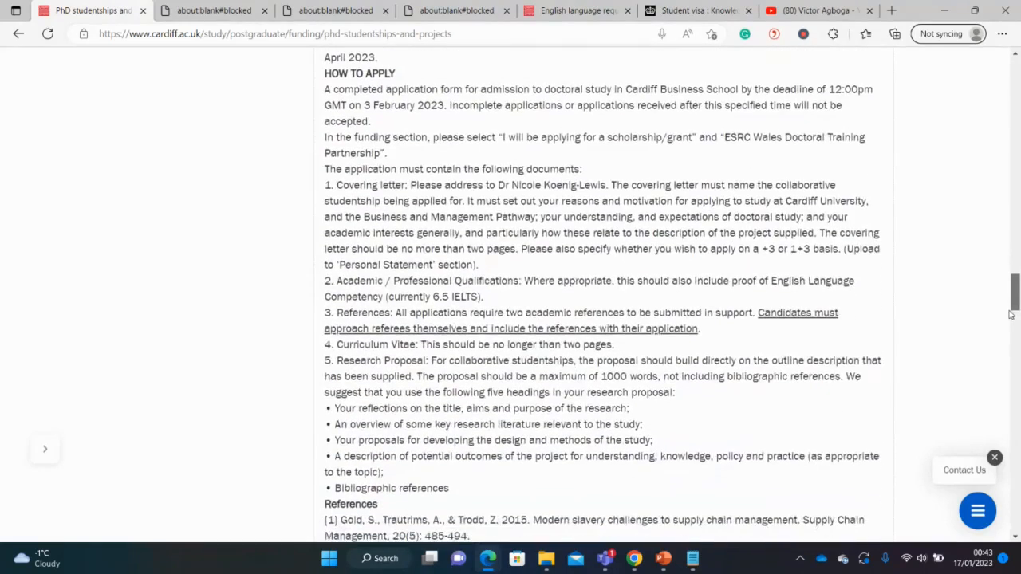
pyautogui.scroll(-3)
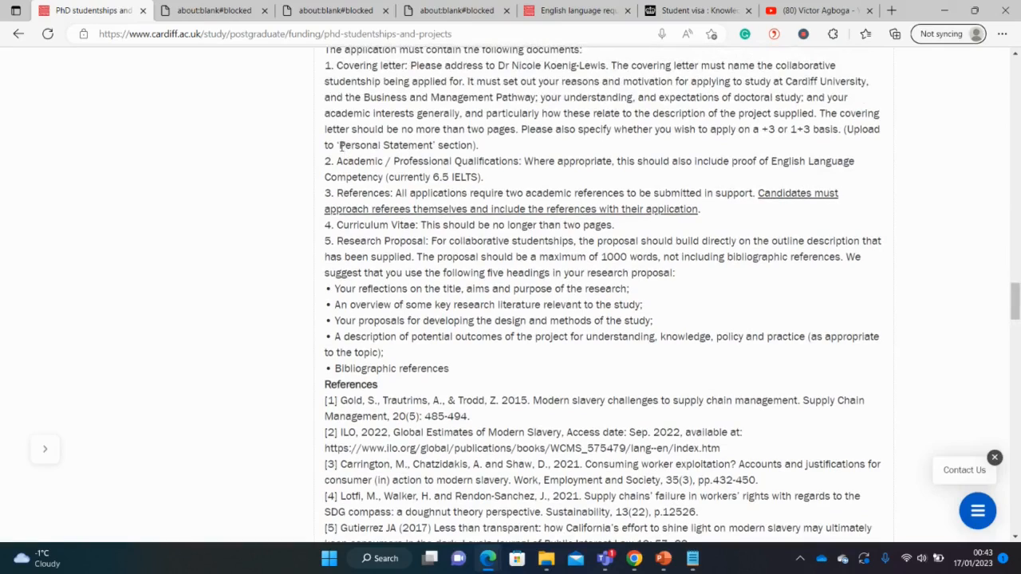
pyautogui.doubleClick(380, 145)
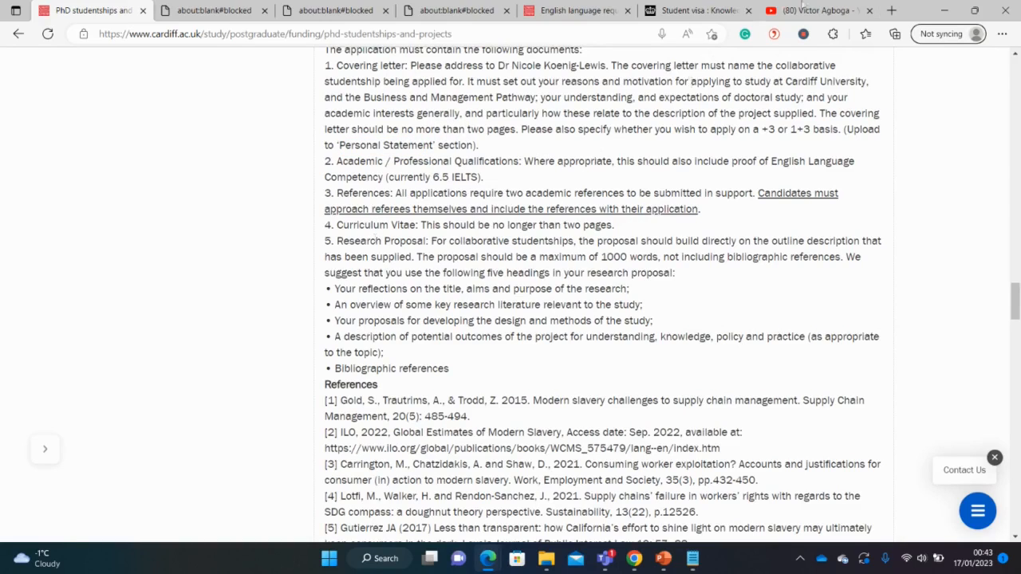
pyautogui.click(814, 10)
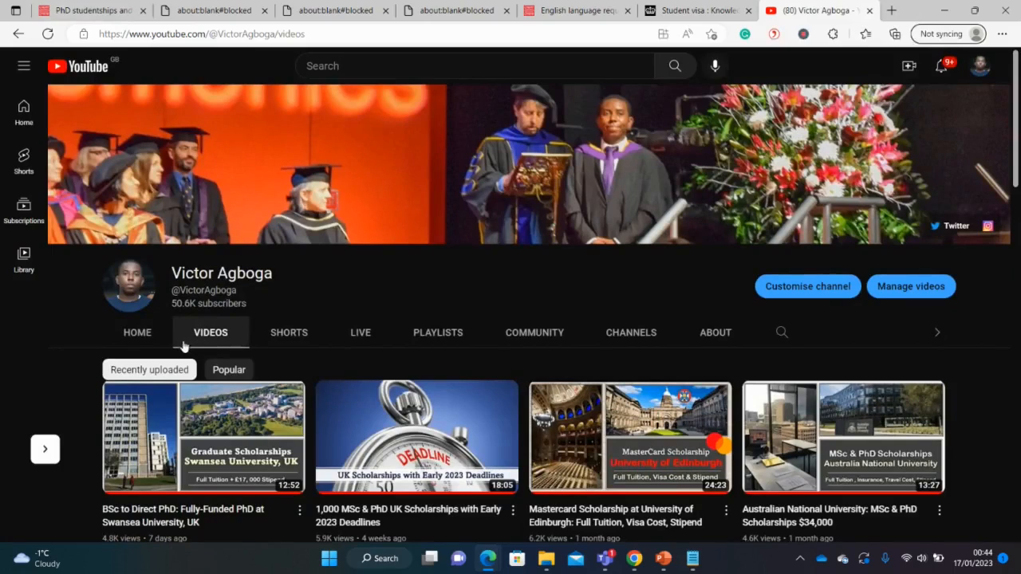
# Browse the YouTube channel home page, revealing more videos in the motivation letter row
pyautogui.click(137, 333)
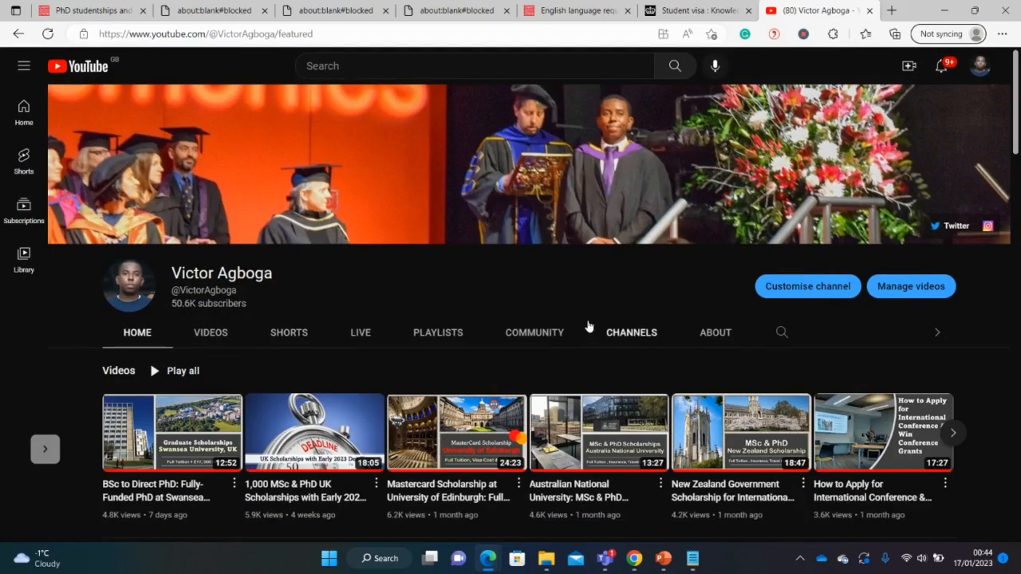
pyautogui.scroll(-3)
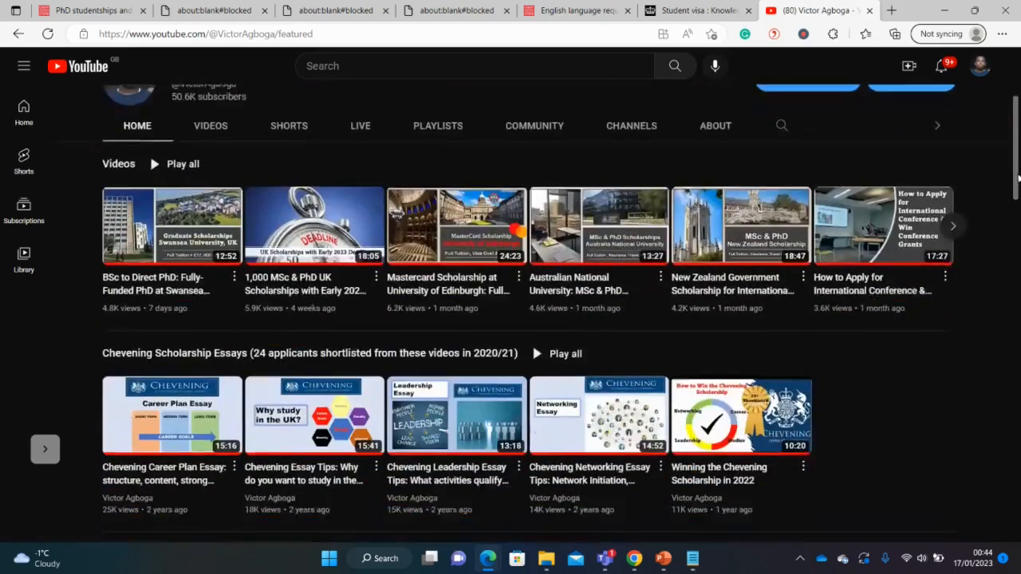
pyautogui.scroll(-3)
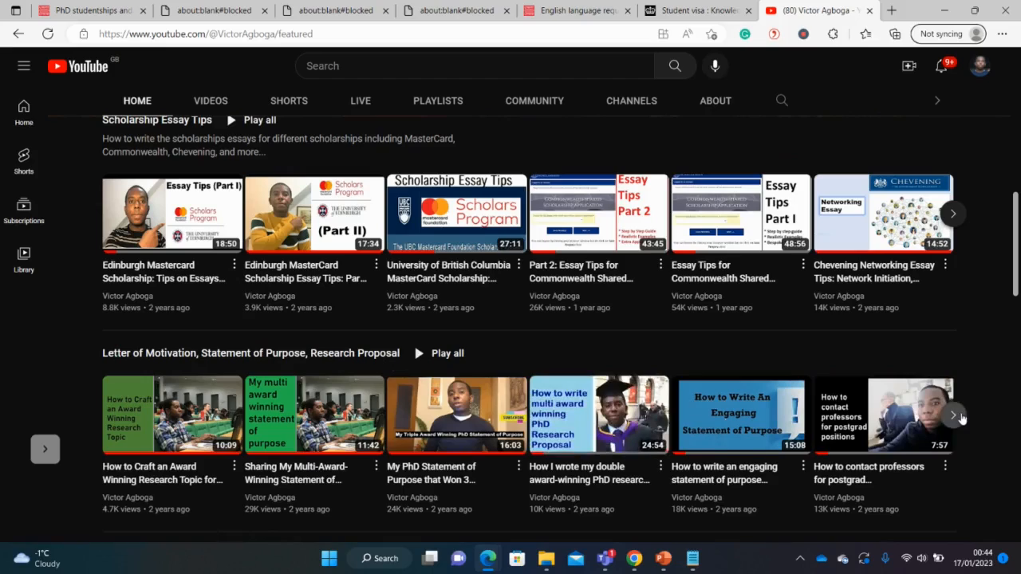
pyautogui.click(952, 415)
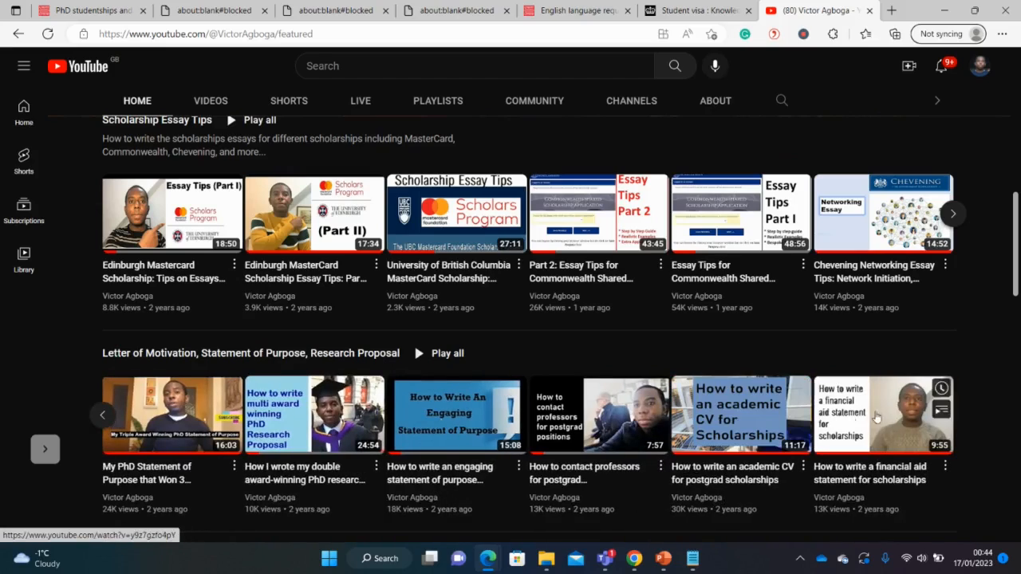
pyautogui.moveTo(146, 348)
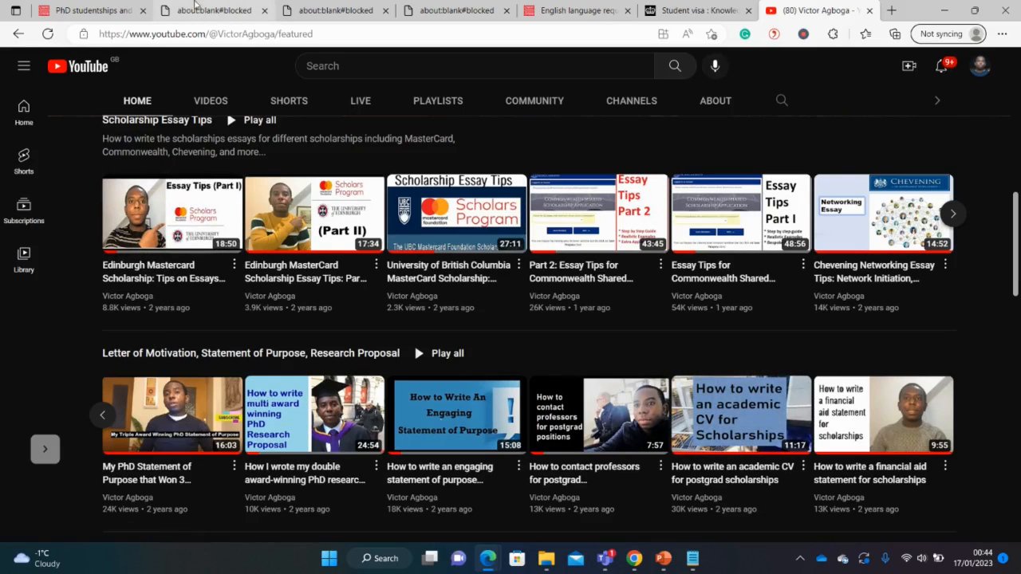
# Return to the Cardiff PhD studentships browser tab
pyautogui.click(87, 10)
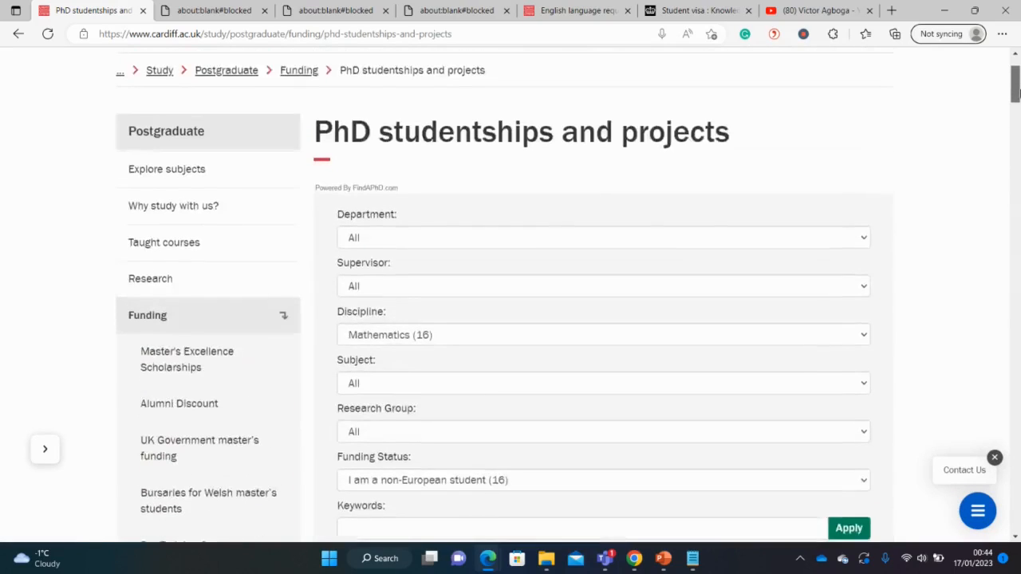
# Go back from the Mathematics studentships page to the Google results for Cardiff PhD opportunities
pyautogui.scroll(3)
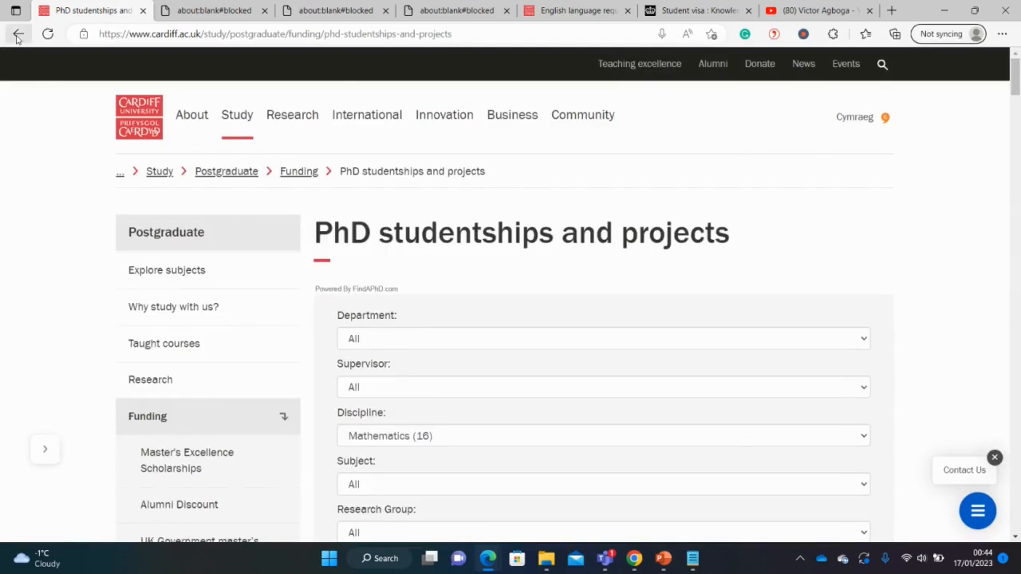
pyautogui.click(19, 34)
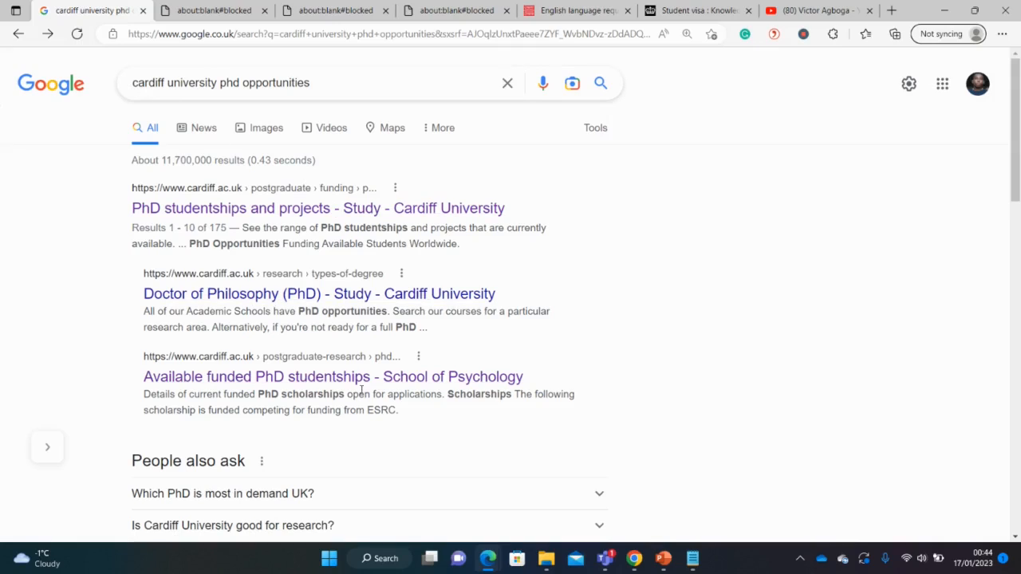
pyautogui.moveTo(318, 207)
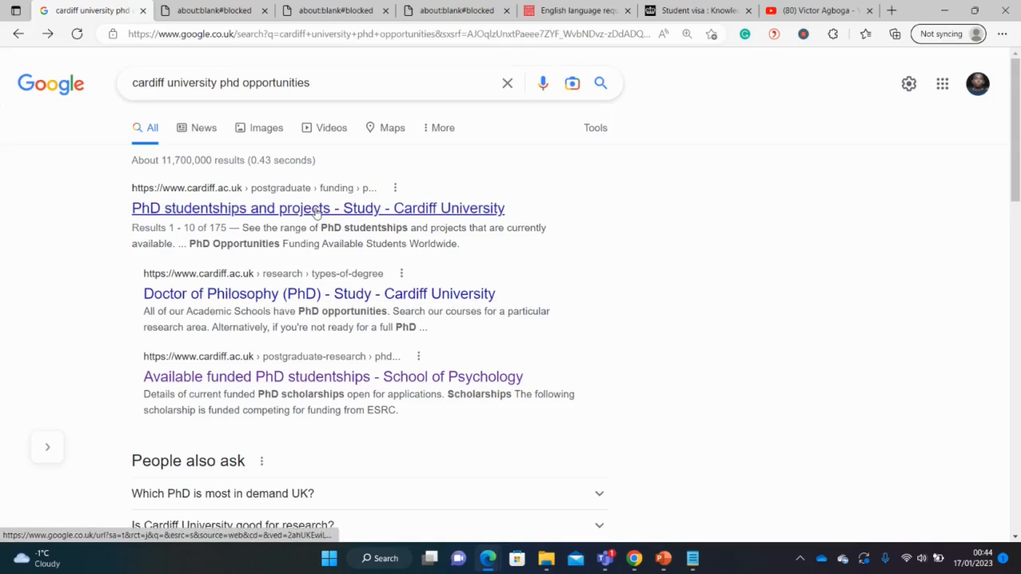
# Reopen Cardiff's 'PhD studentships and projects' result, showing all studentships unfiltered
pyautogui.click(317, 208)
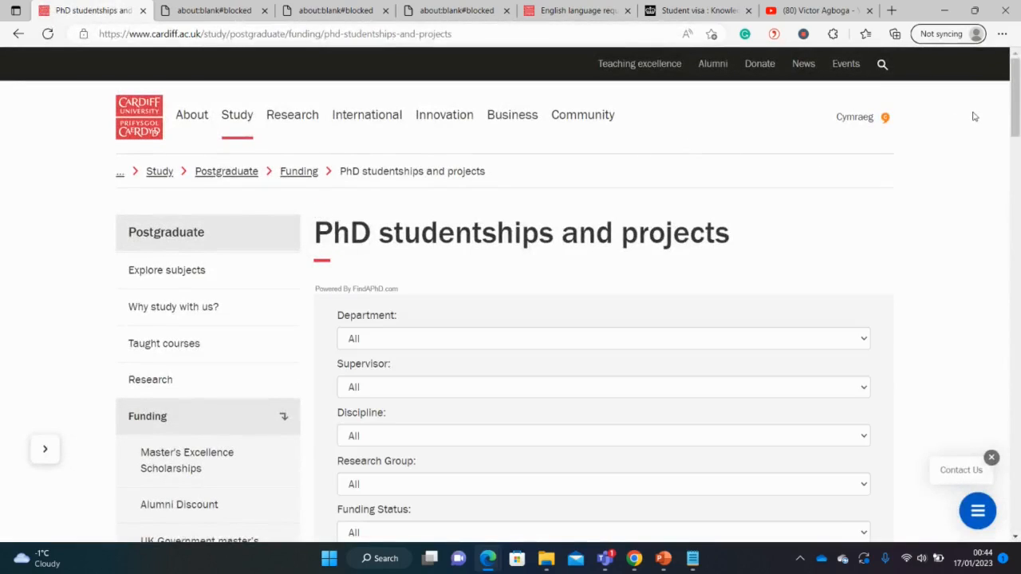
# Set Funding Status to 'I am a non-European student', narrowing 174 results to 71
pyautogui.scroll(-3)
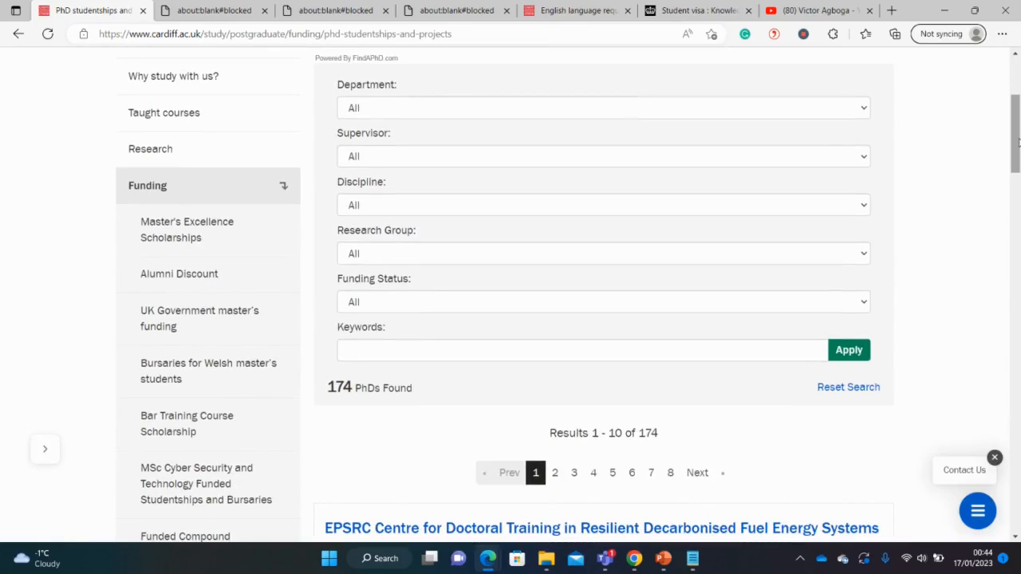
pyautogui.moveTo(848, 311)
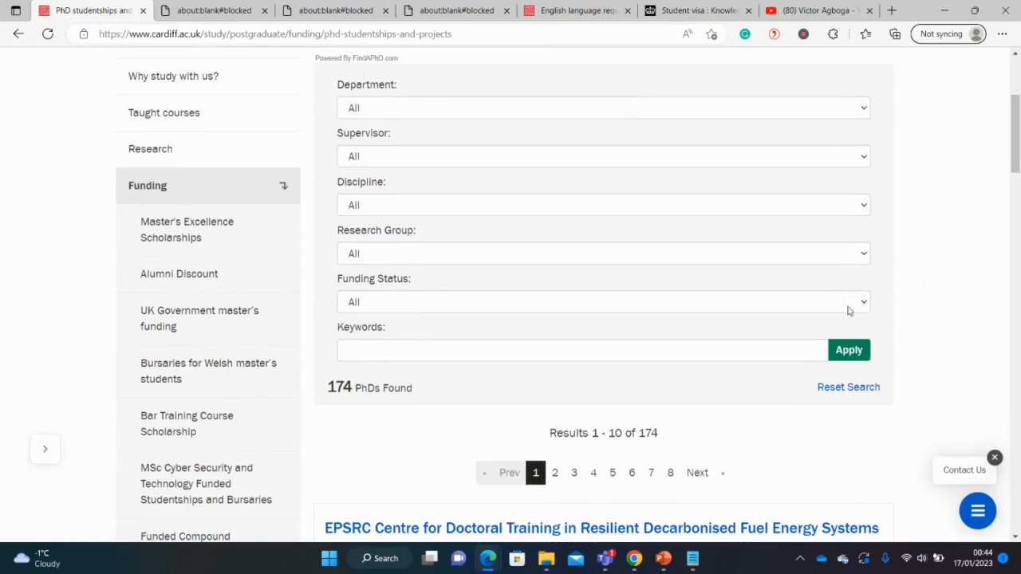
pyautogui.click(603, 302)
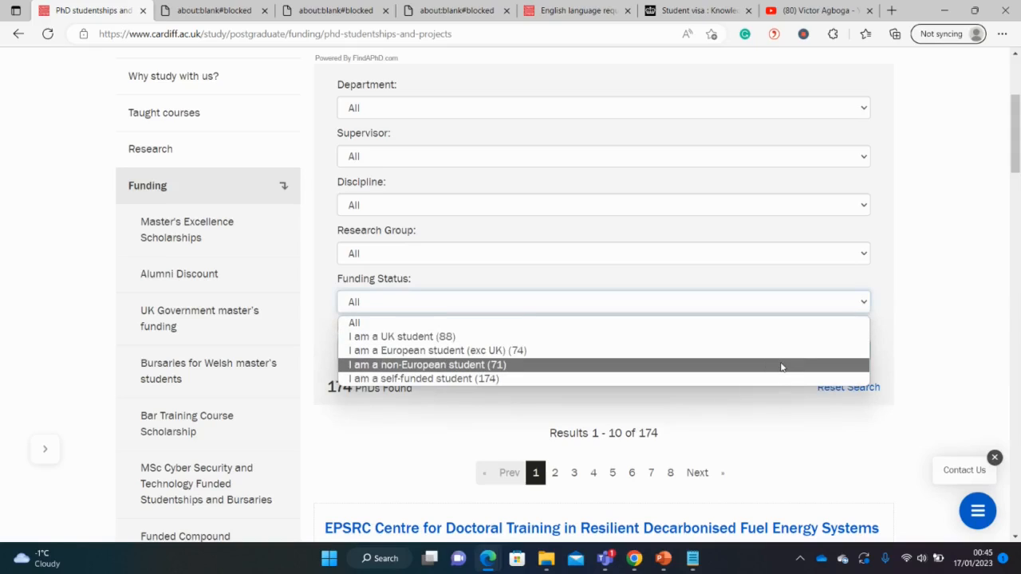
pyautogui.click(427, 364)
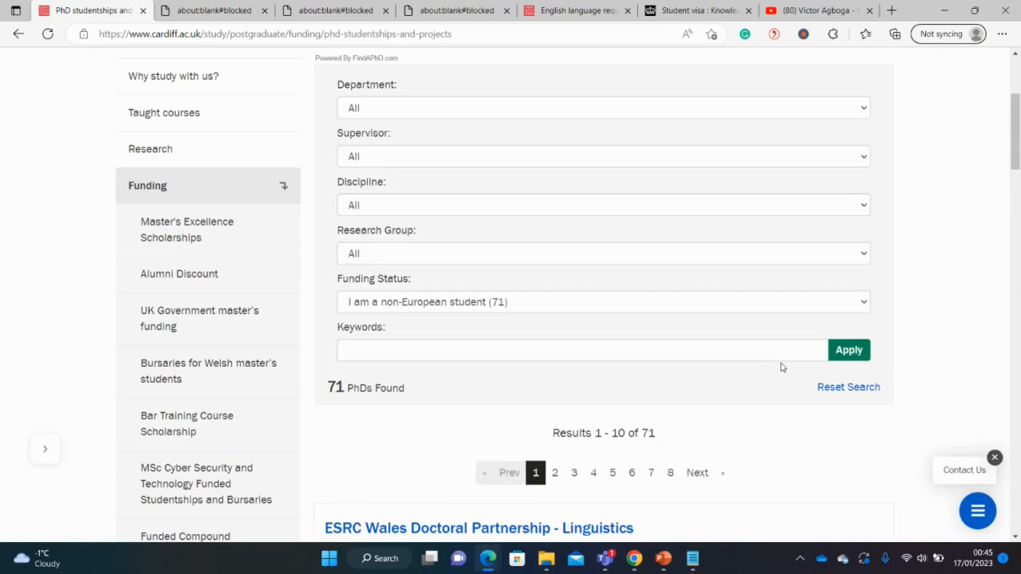
pyautogui.scroll(-3)
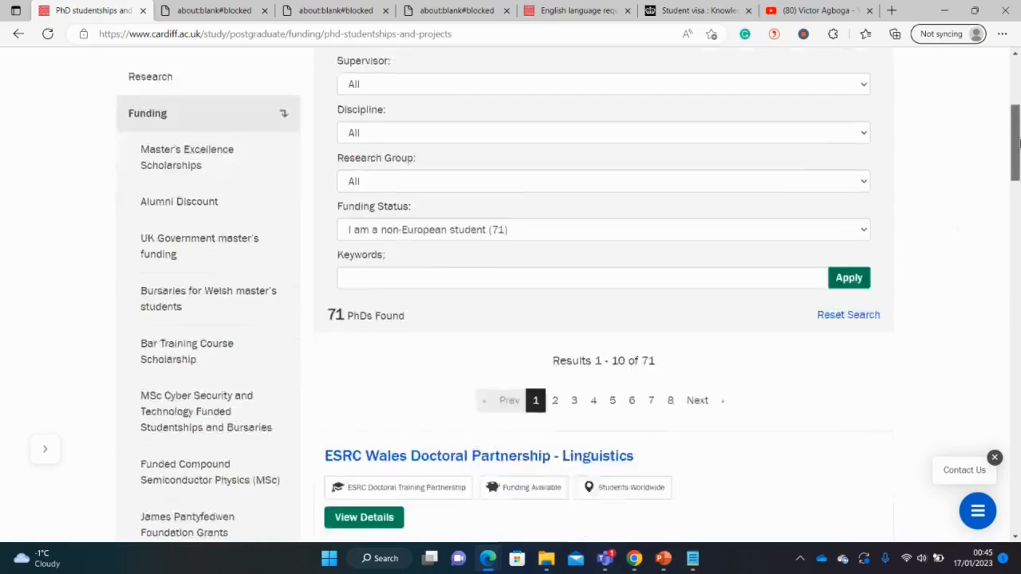
pyautogui.scroll(-3)
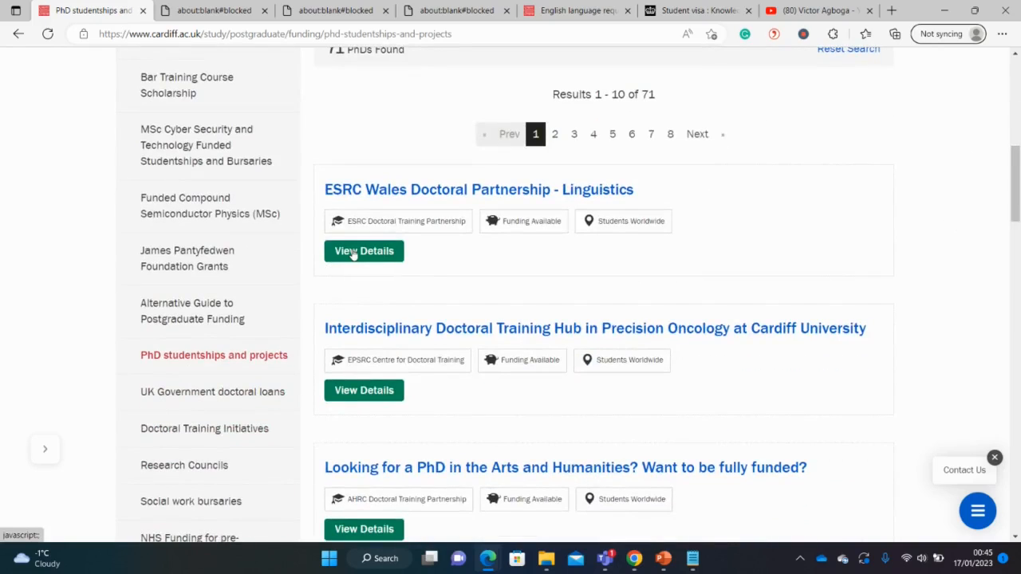
# Expand the ESRC Wales Doctoral Partnership - Linguistics details and read through its coverage and eligibility
pyautogui.click(364, 250)
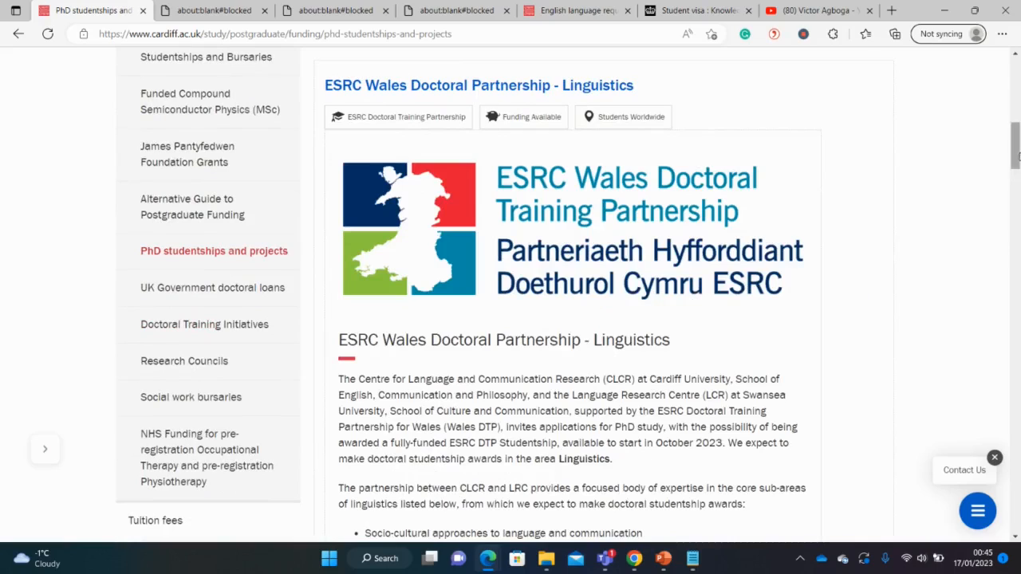
pyautogui.scroll(-3)
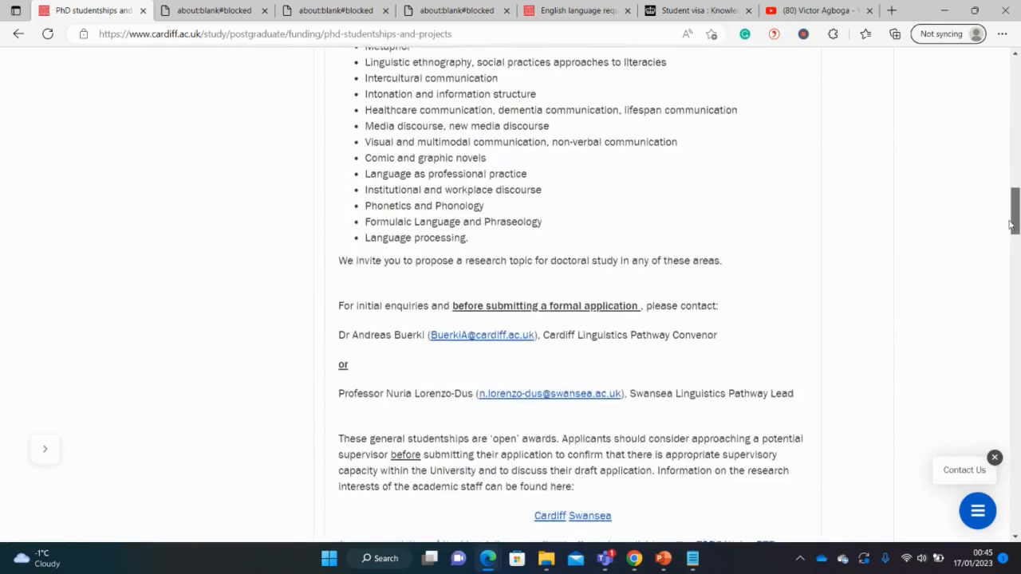
pyautogui.scroll(-3)
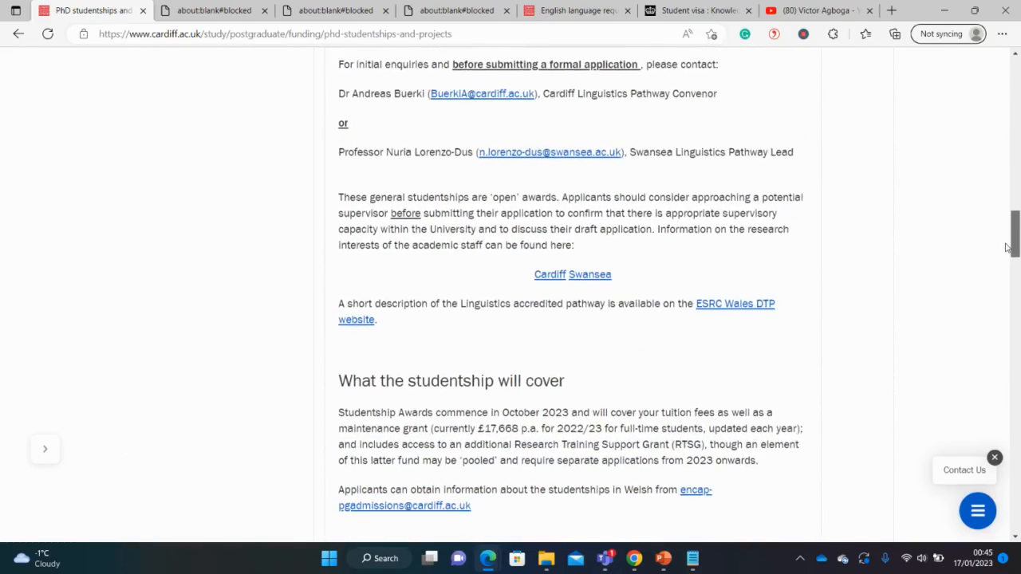
pyautogui.scroll(3)
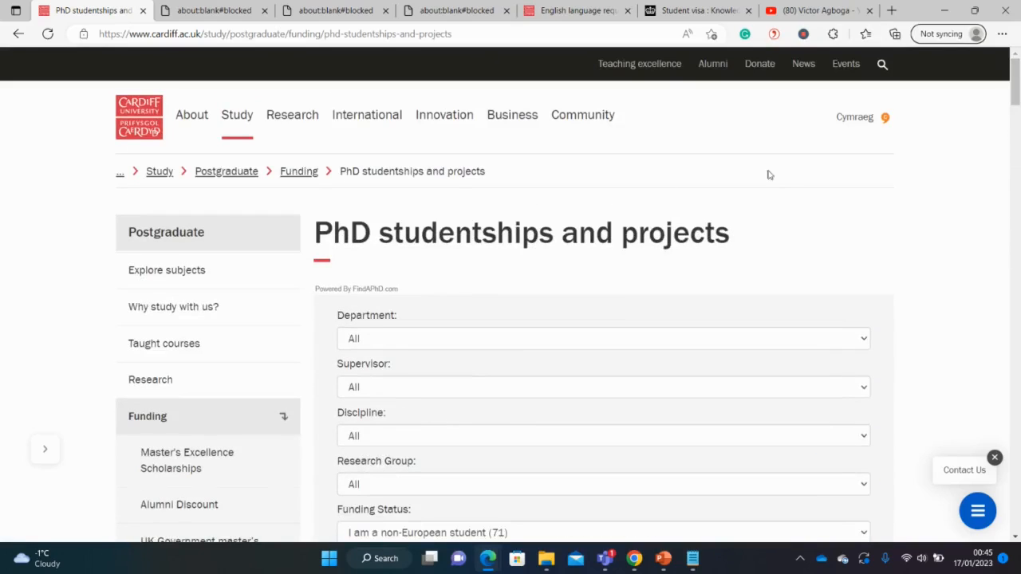
pyautogui.scroll(-3)
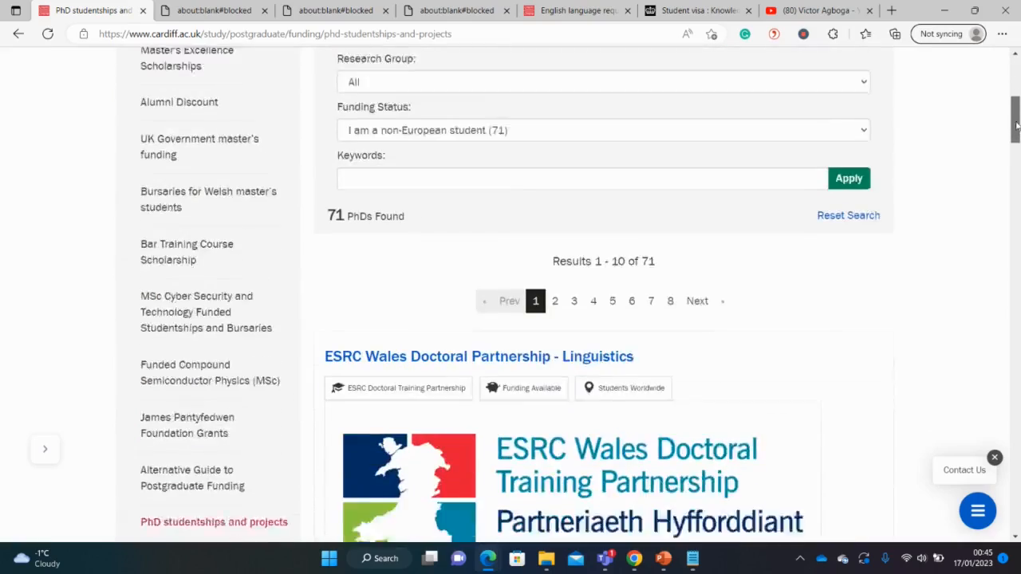
pyautogui.scroll(-3)
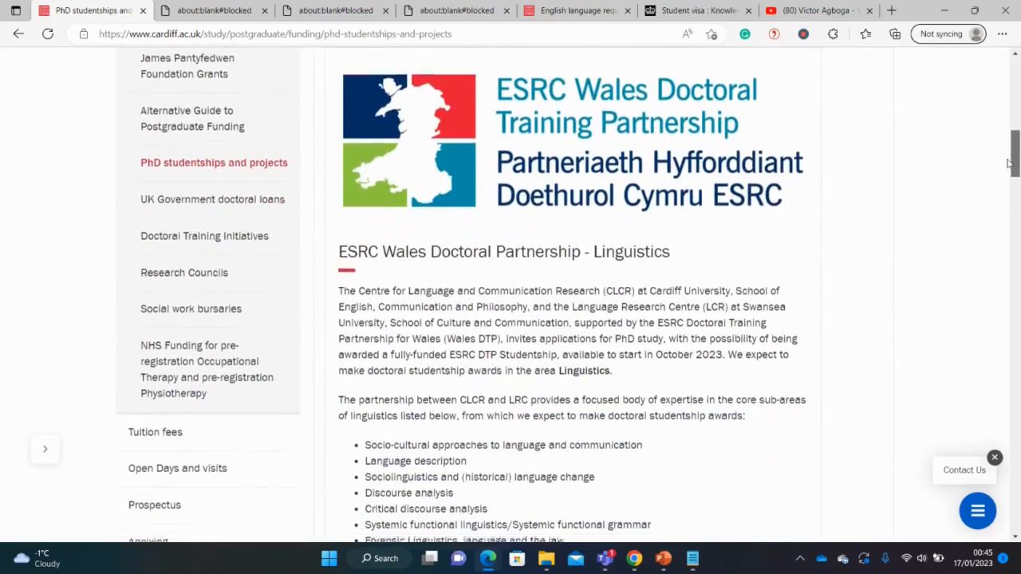
pyautogui.scroll(-3)
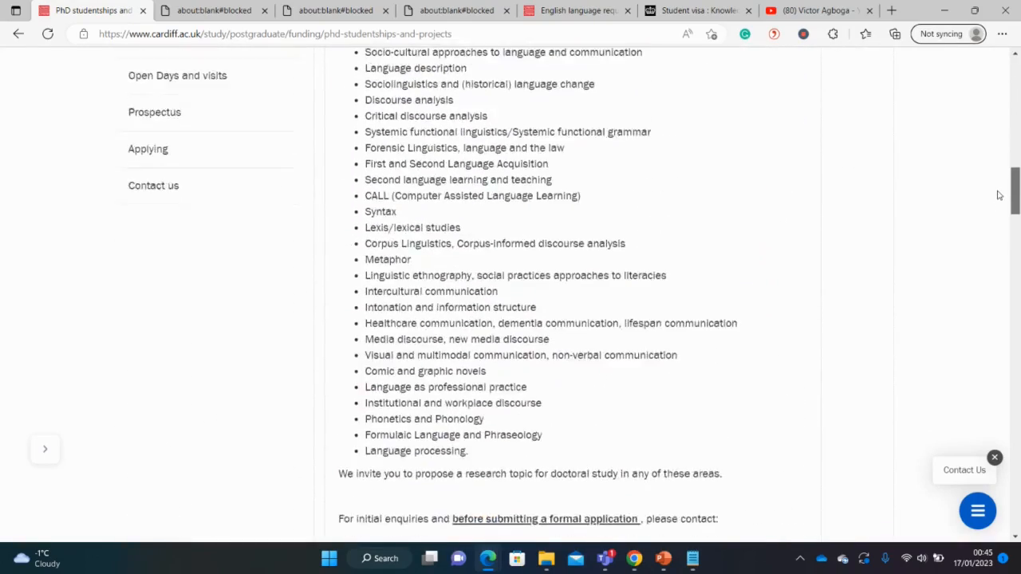
pyautogui.scroll(3)
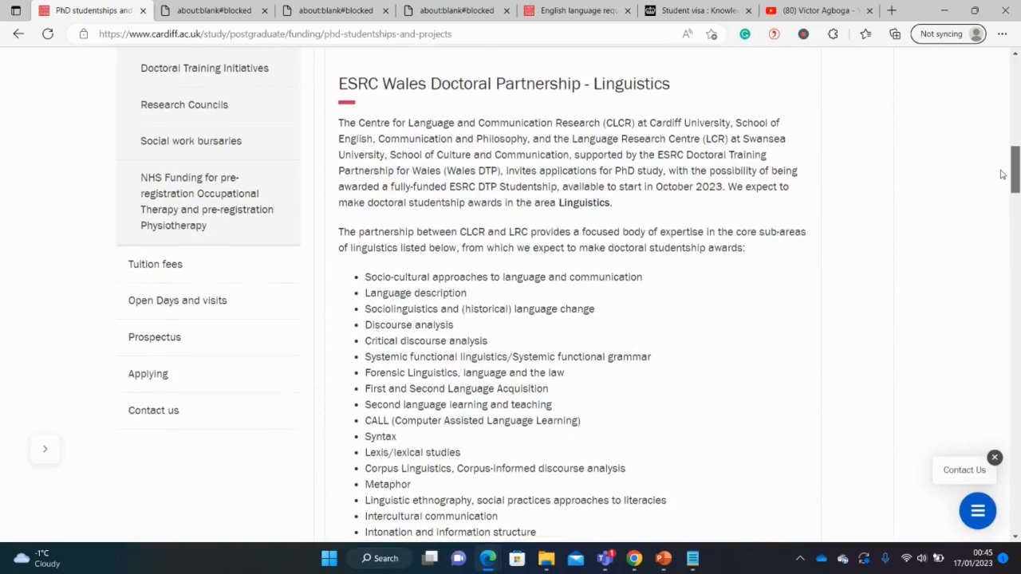
pyautogui.scroll(-3)
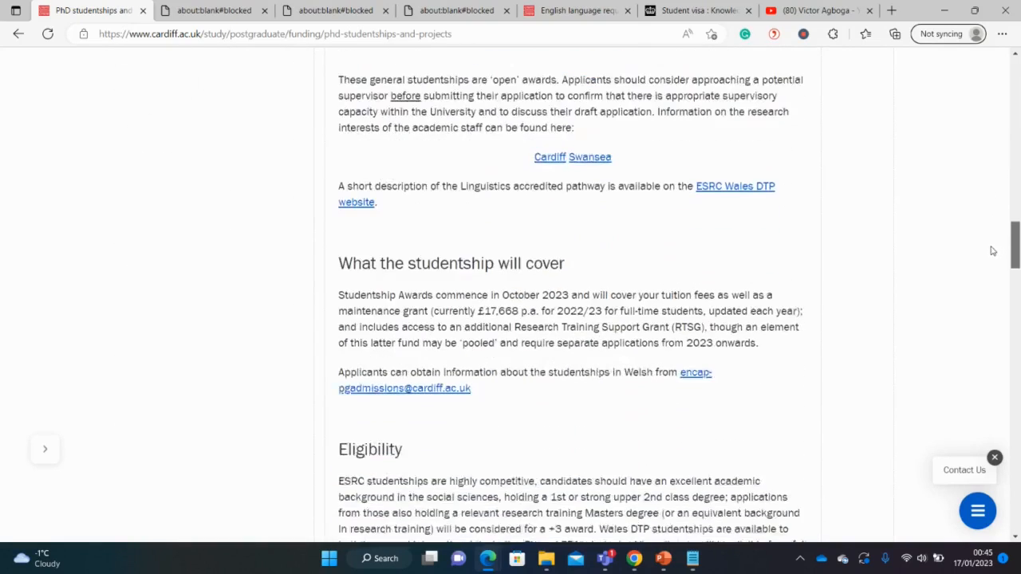
pyautogui.scroll(-3)
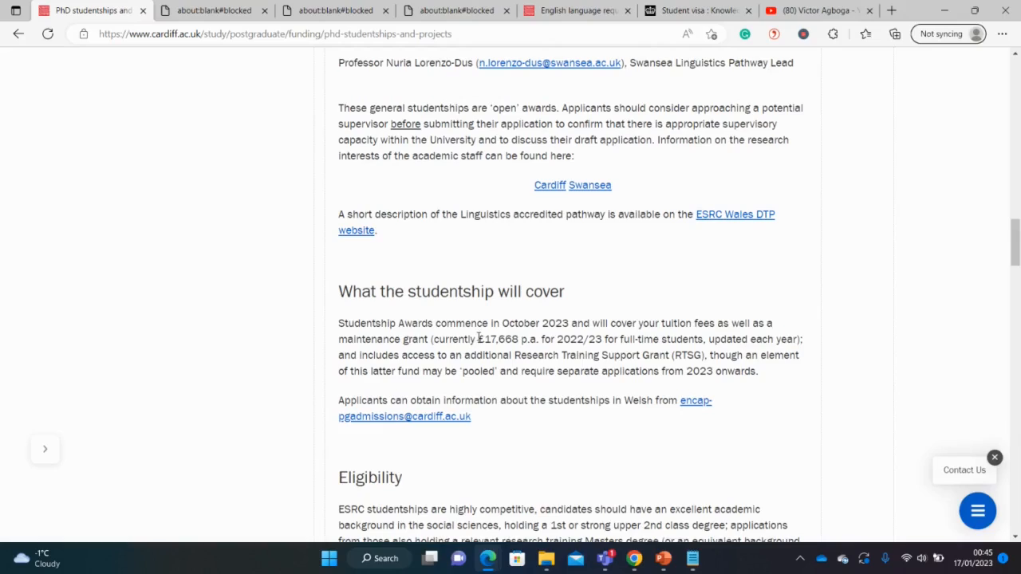
# Highlight the maintenance grant and tuition fee coverage, then review the How to apply section
pyautogui.doubleClick(497, 338)
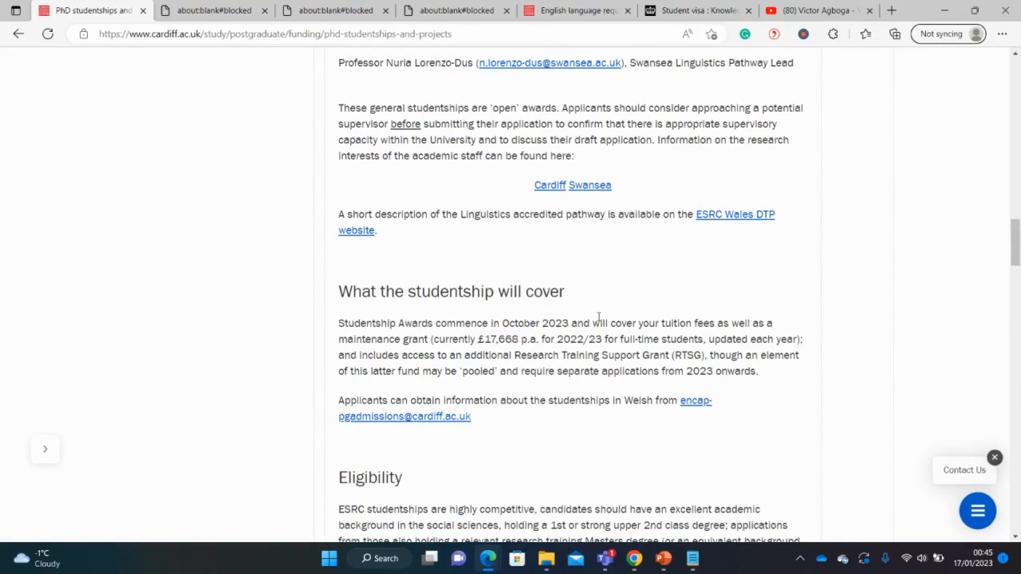
pyautogui.moveTo(592, 322); pyautogui.dragTo(684, 322)
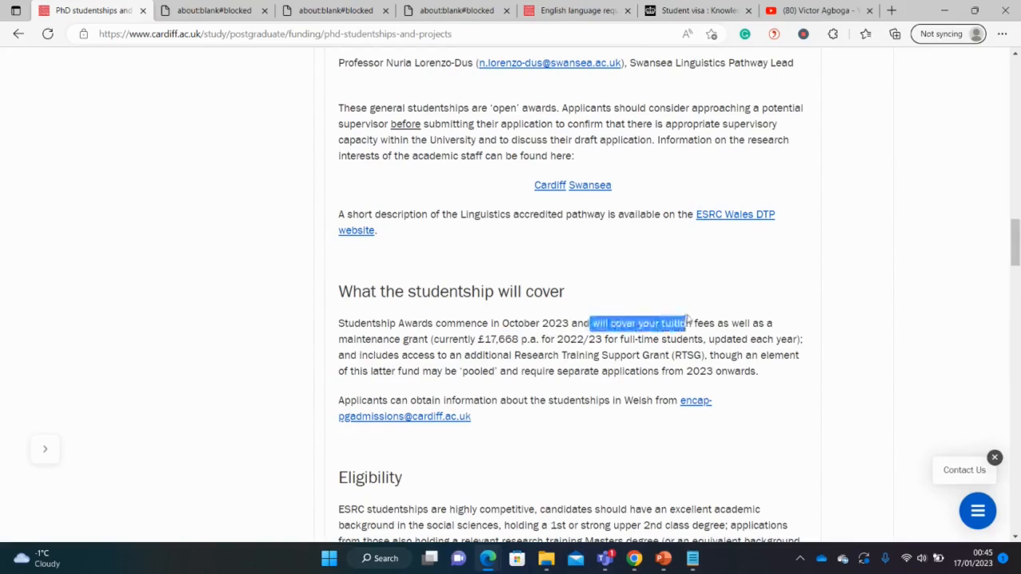
pyautogui.click(622, 256)
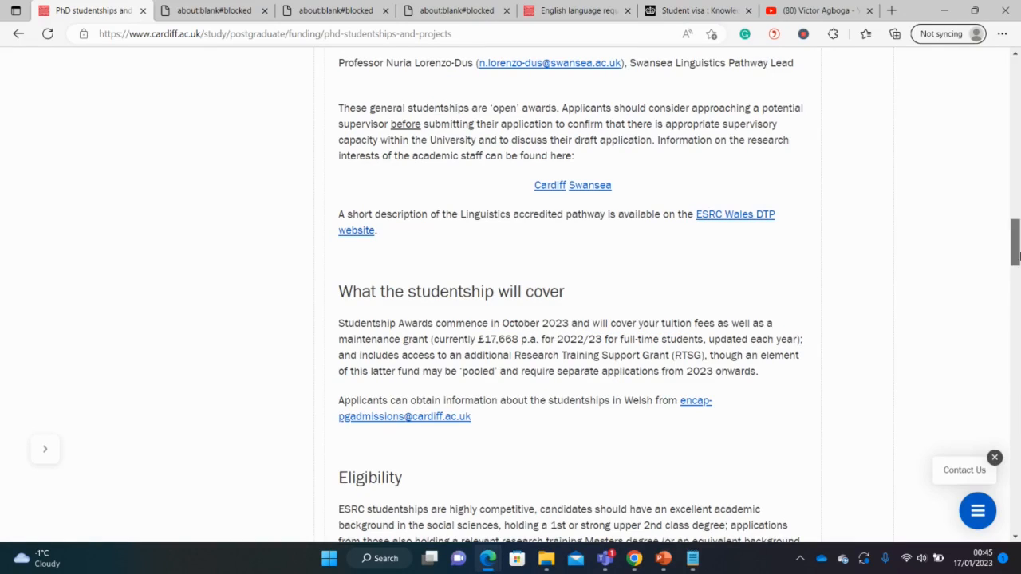
pyautogui.scroll(-3)
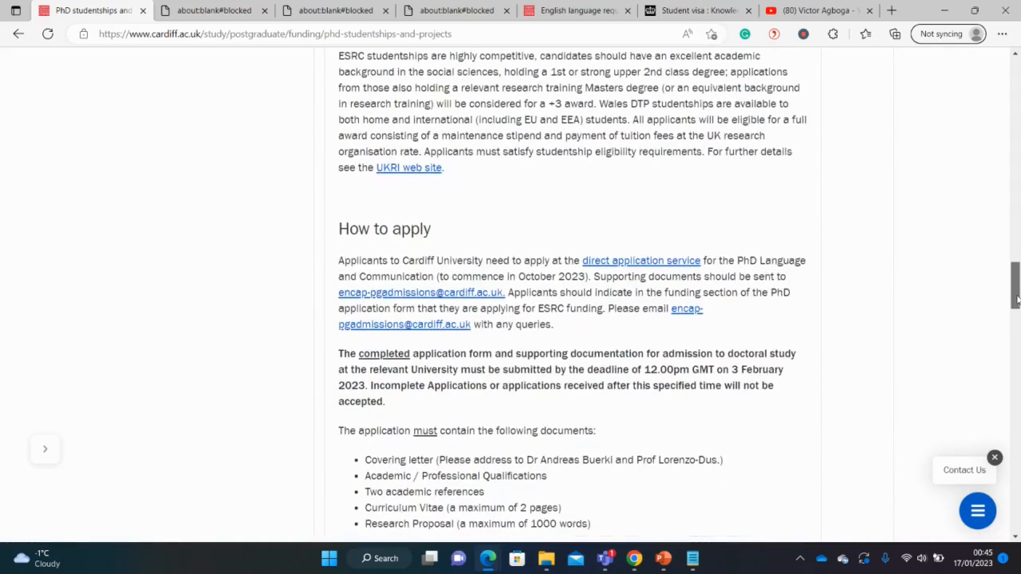
pyautogui.scroll(-3)
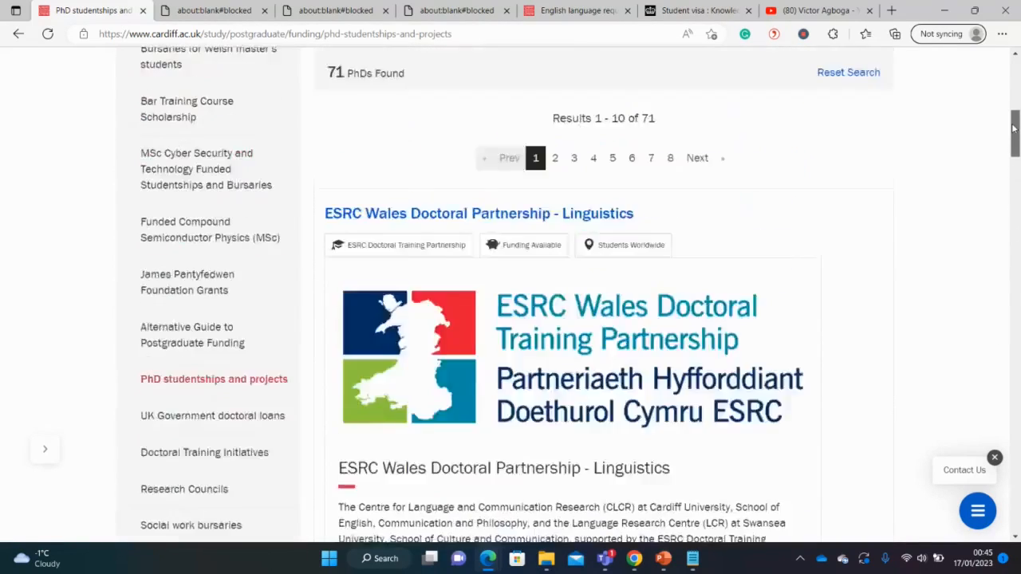
pyautogui.scroll(3)
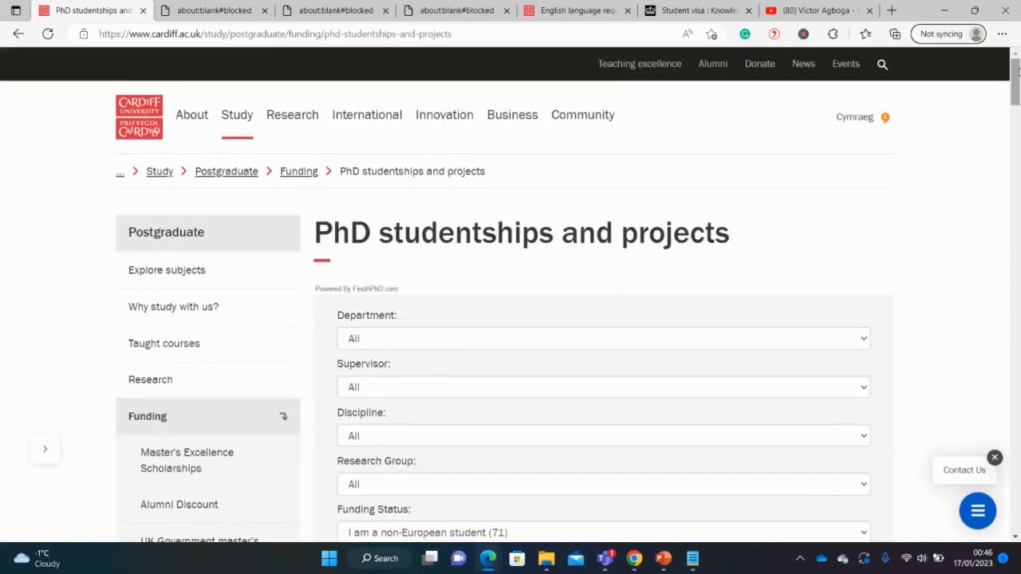